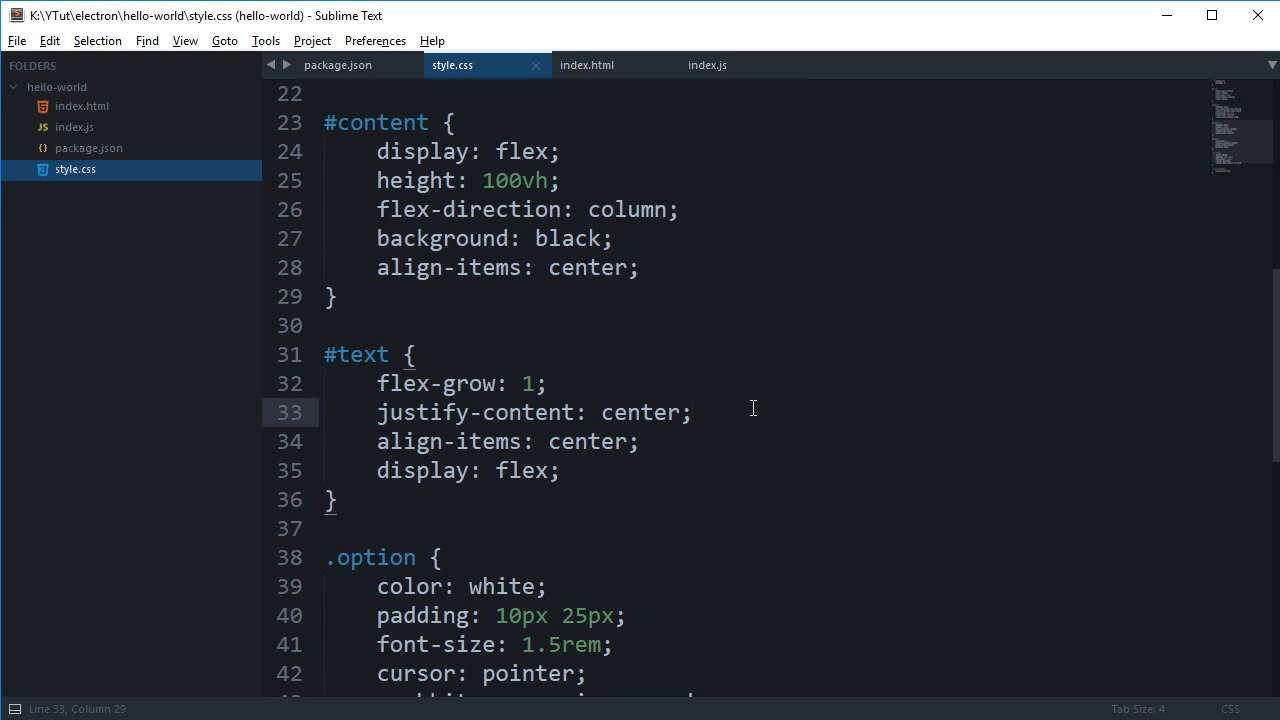
- Bring up the running frameless codedamn window and drag it by its header toward the right
click(690, 412)
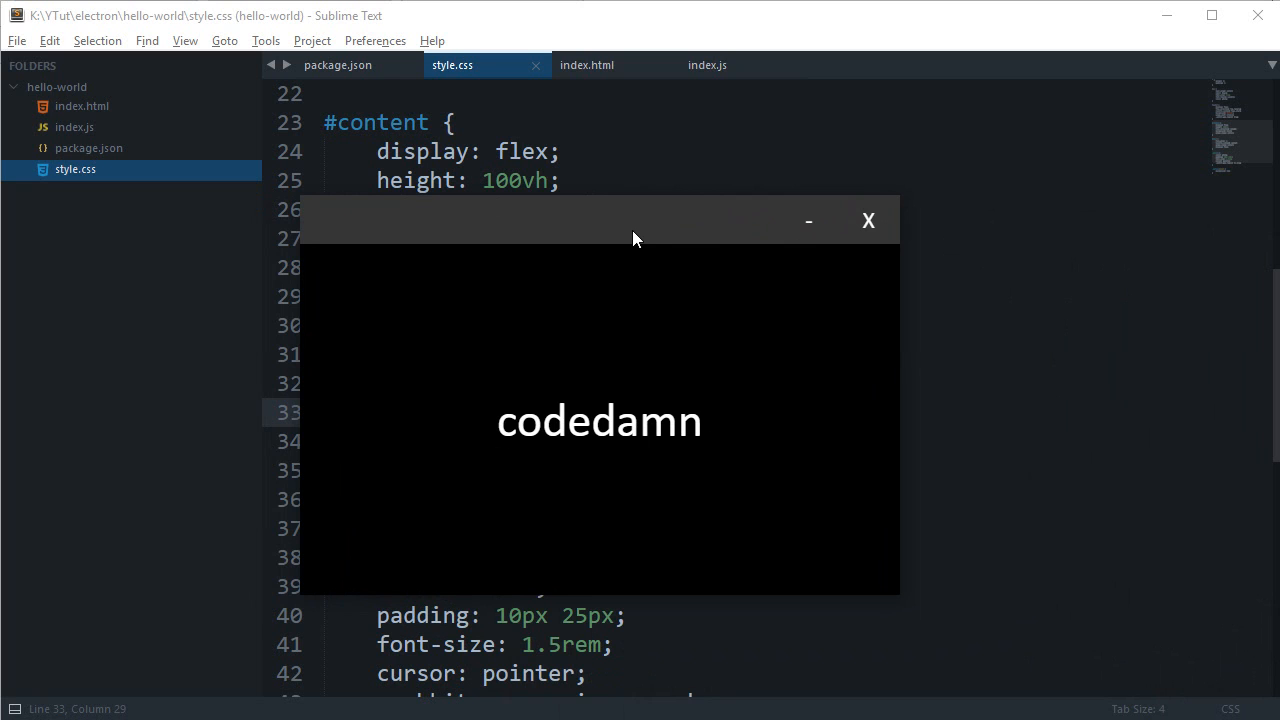
drag(640, 220, 784, 222)
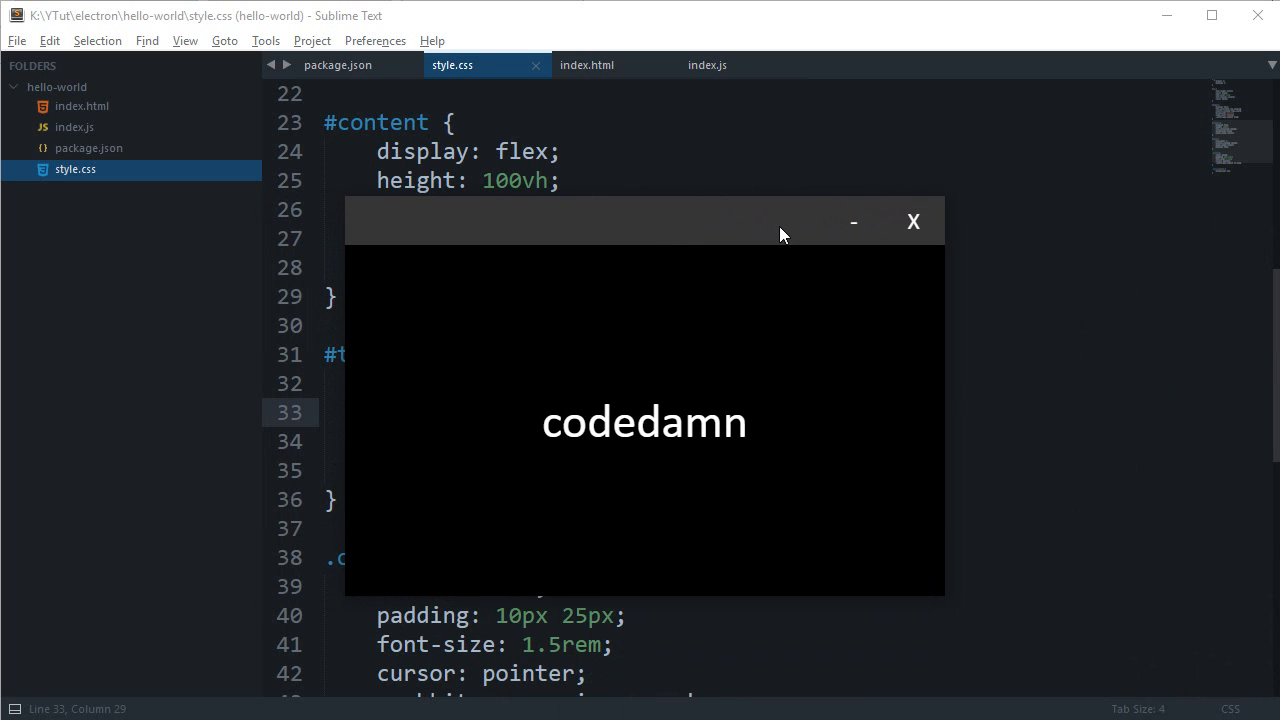
mouse_move(852, 220)
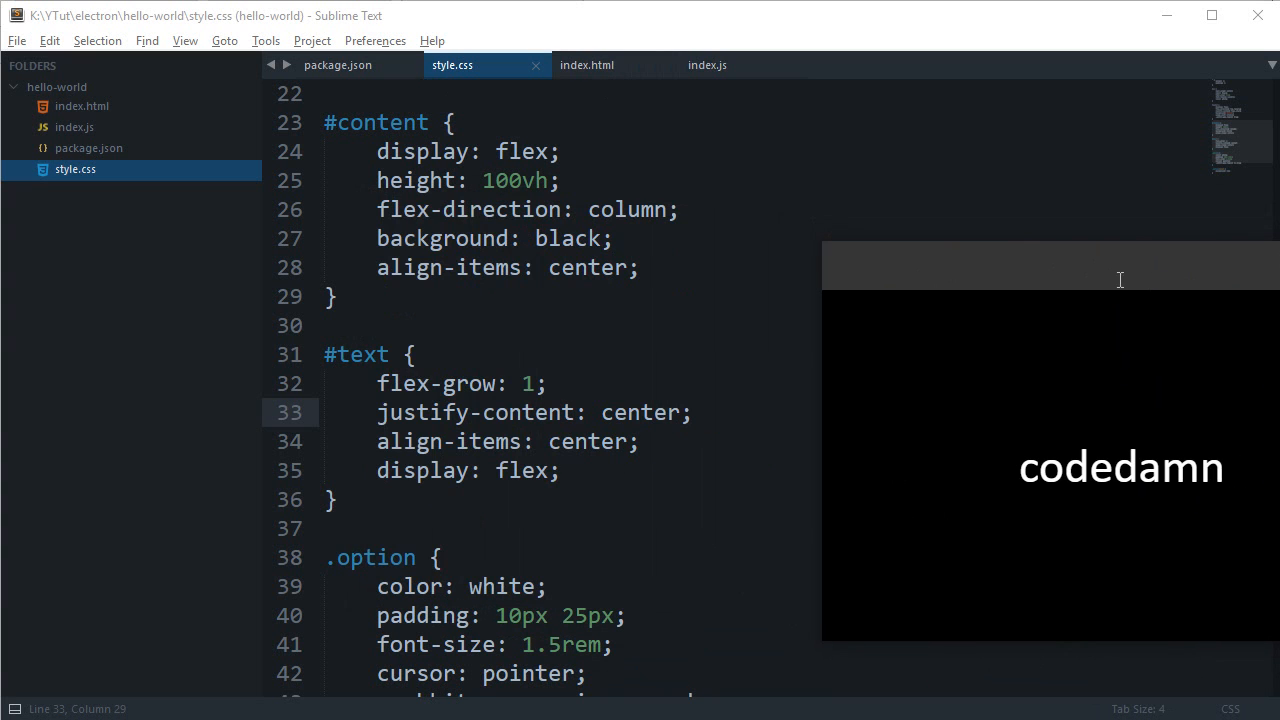
- Add win.minimize() after the loadURL line in index.js, then return to index.html
click(708, 64)
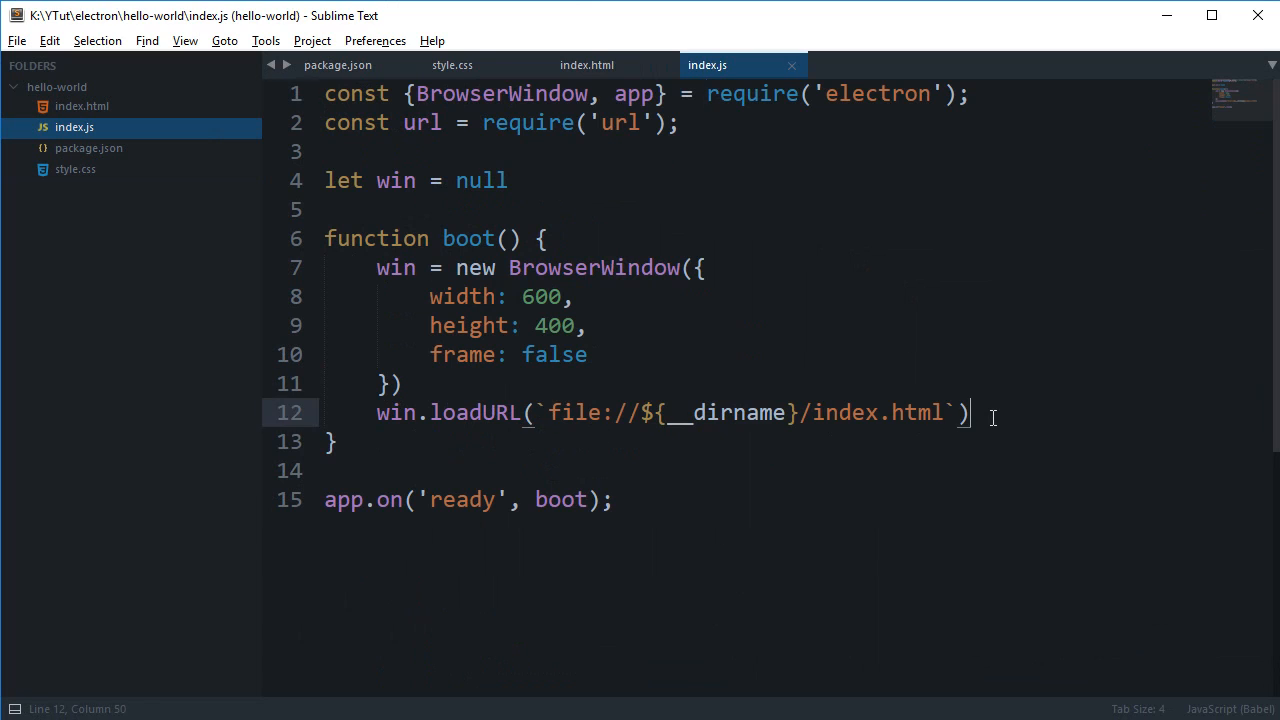
text(win.minimize()
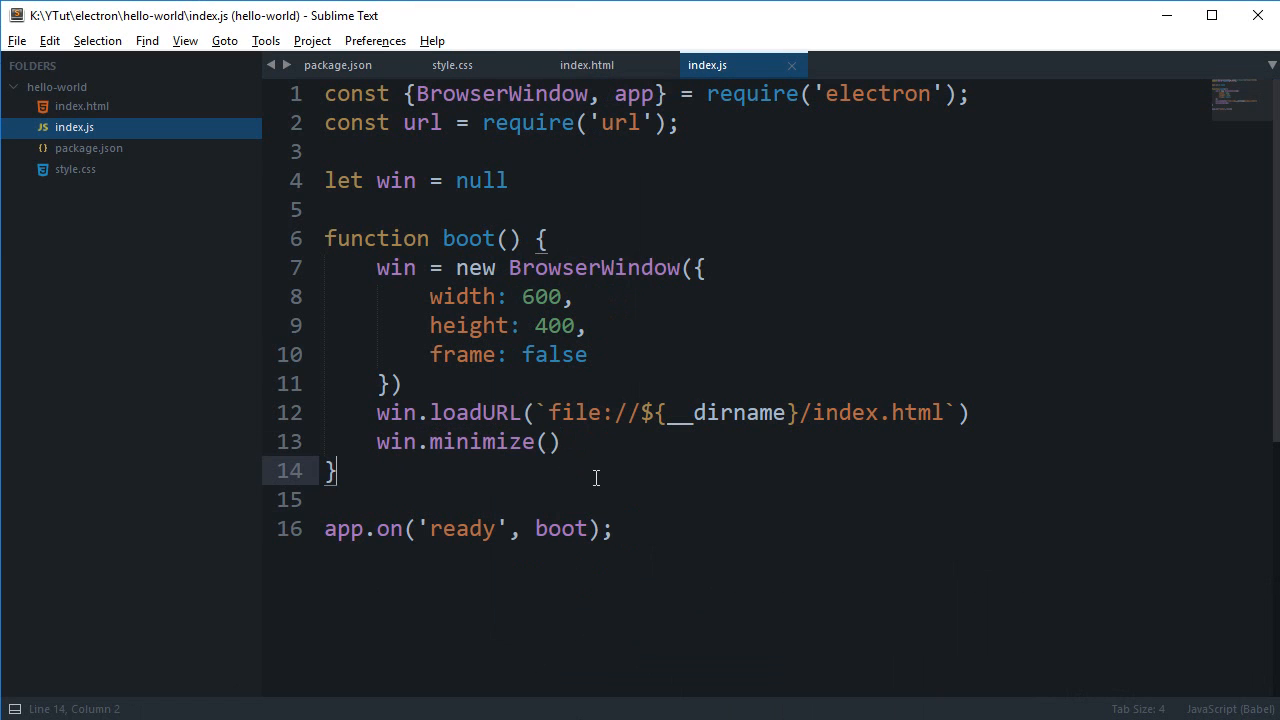
double_click(488, 442)
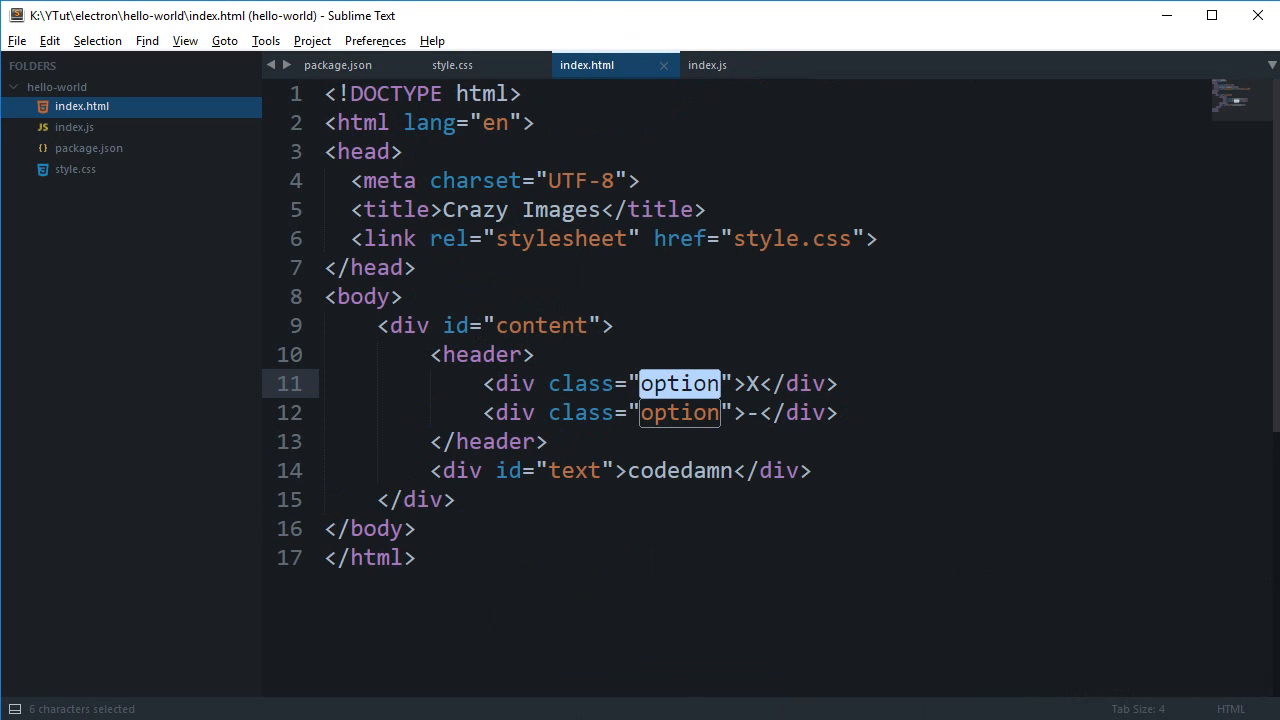
- Review the header markup in index.html and the style.css rules, ending back on index.js
click(440, 324)
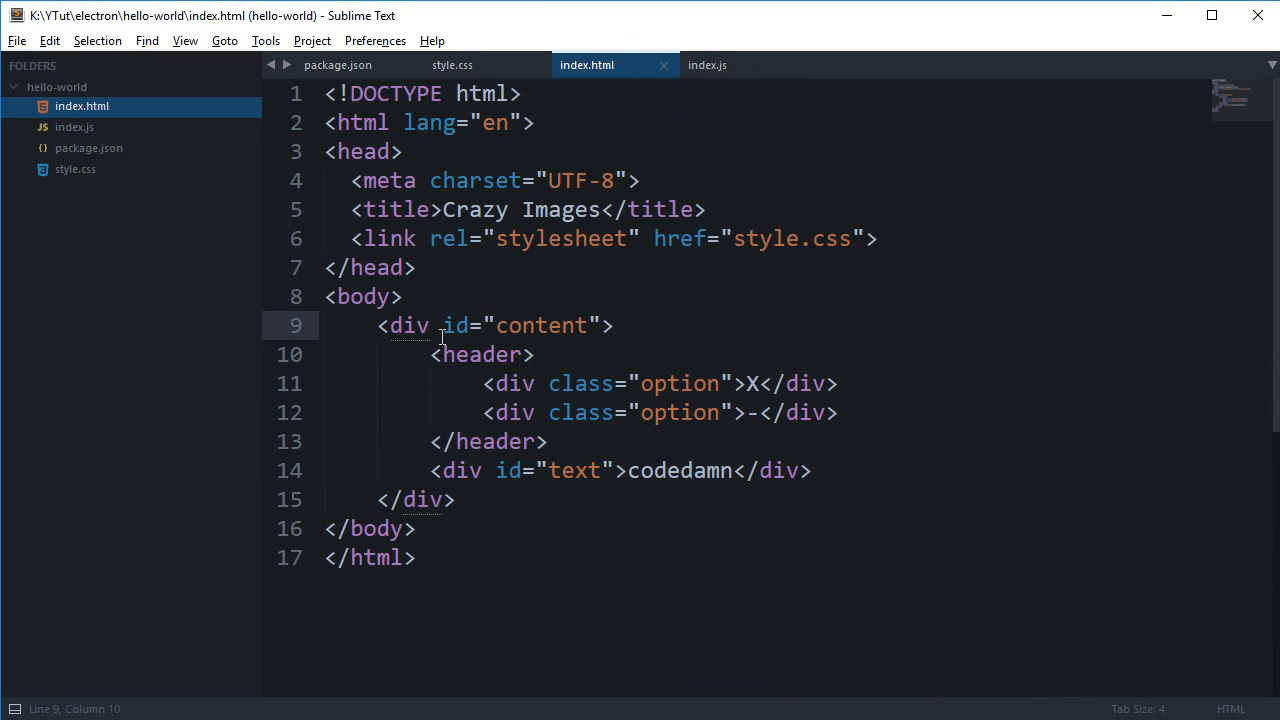
mouse_move(512, 390)
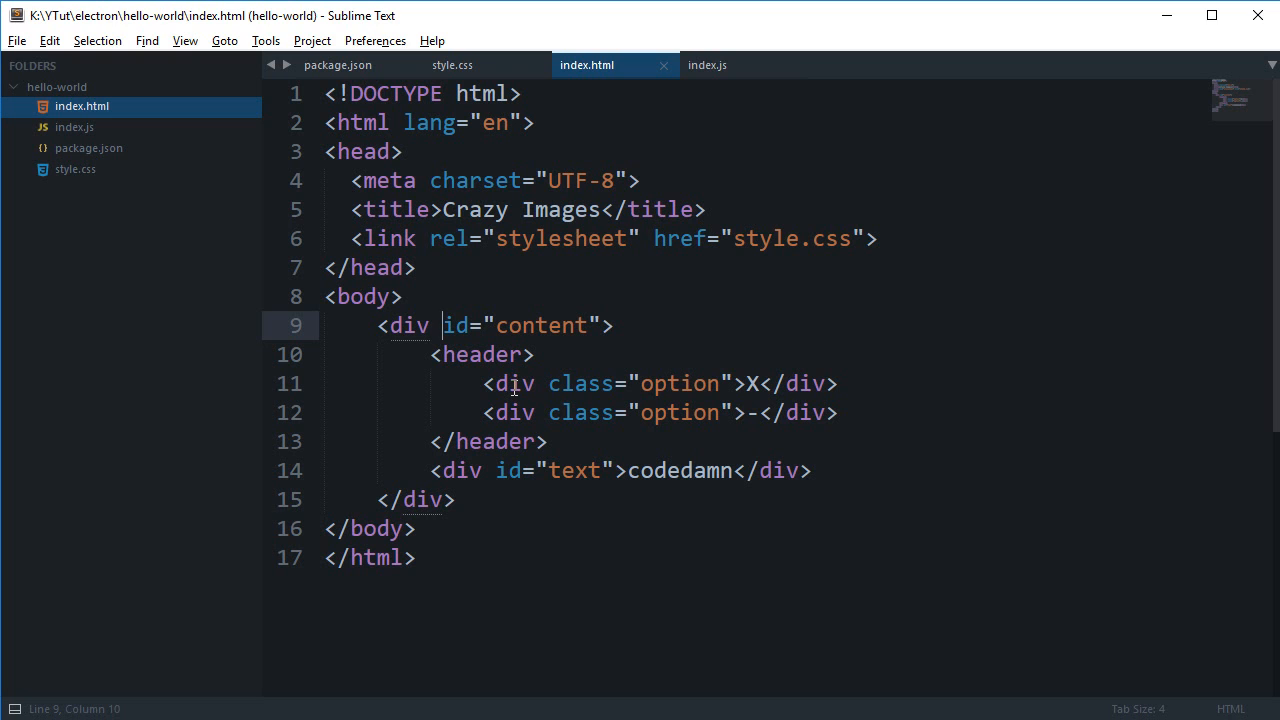
click(708, 64)
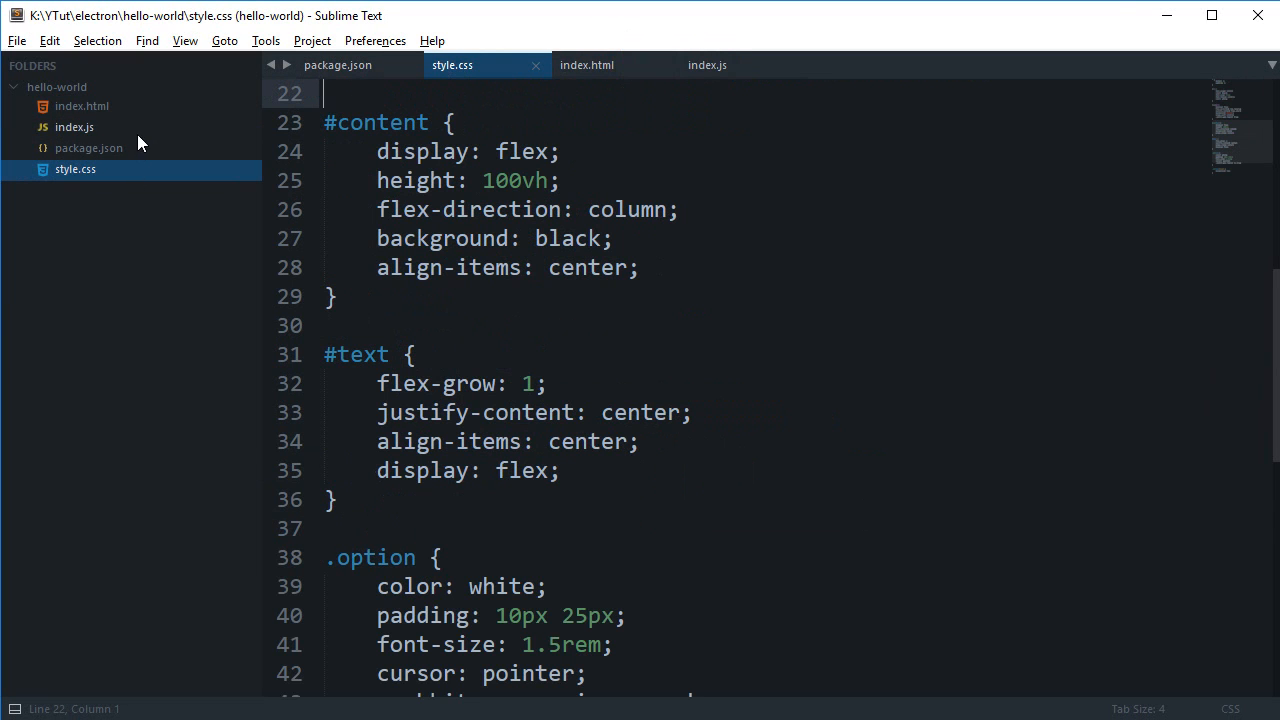
click(708, 64)
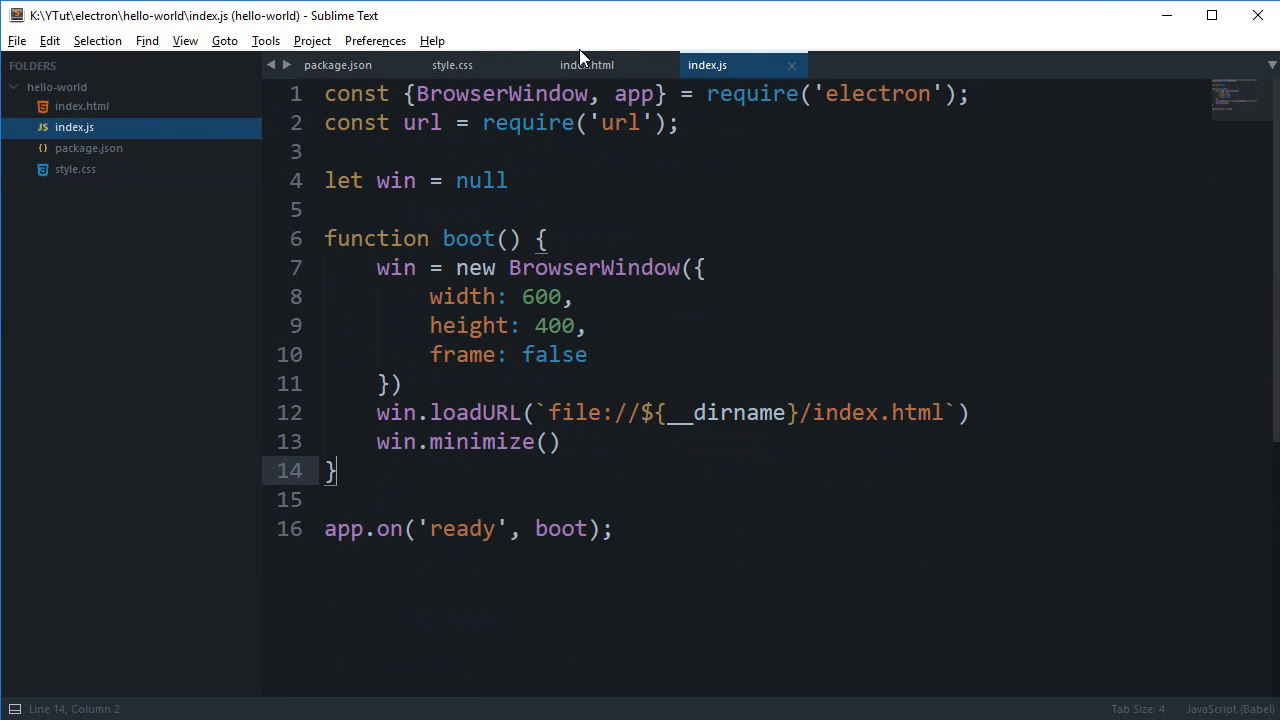
- Link <script src="./assets/js/script.js"></script> in index.html's head and save it
click(588, 64)
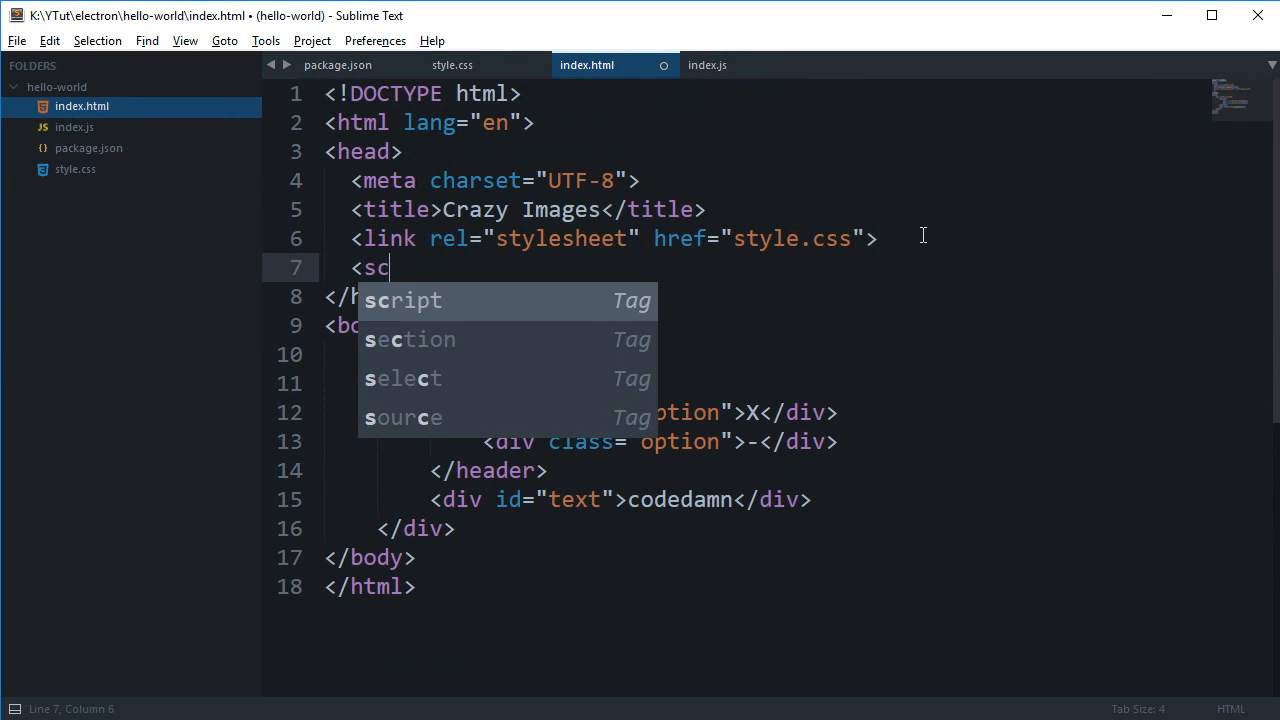
text(ript sr)
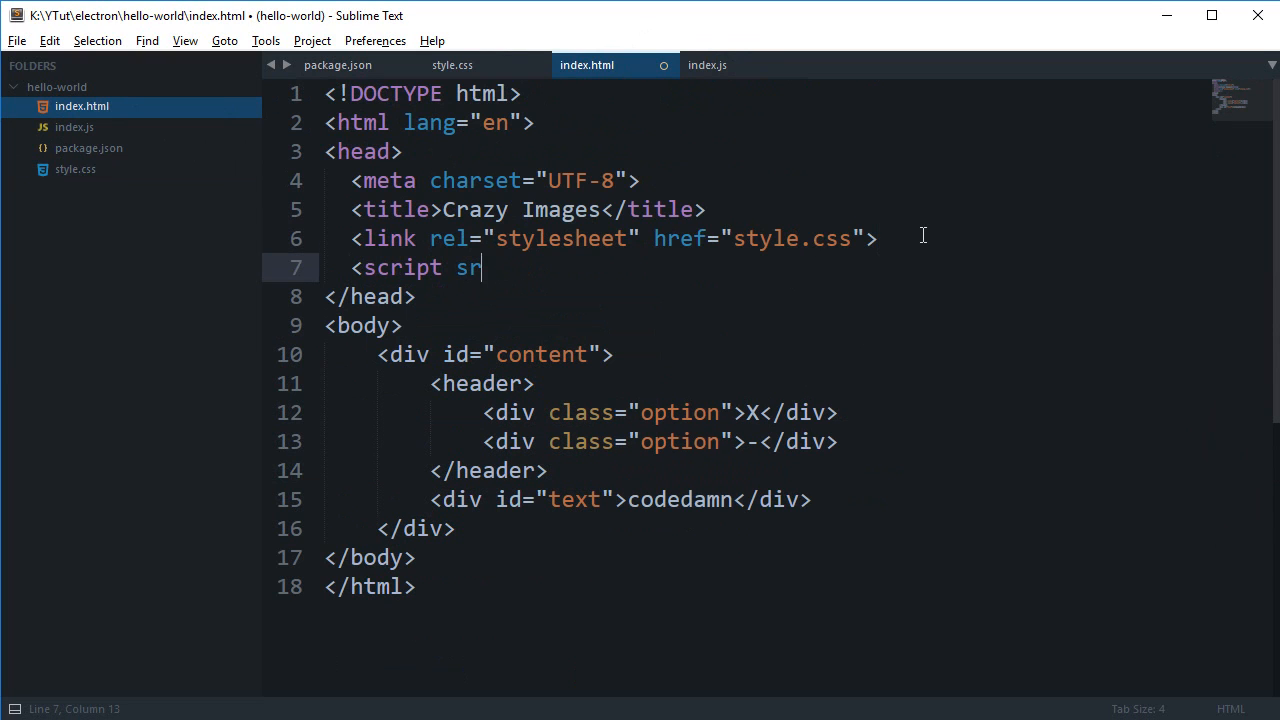
text(c=".")
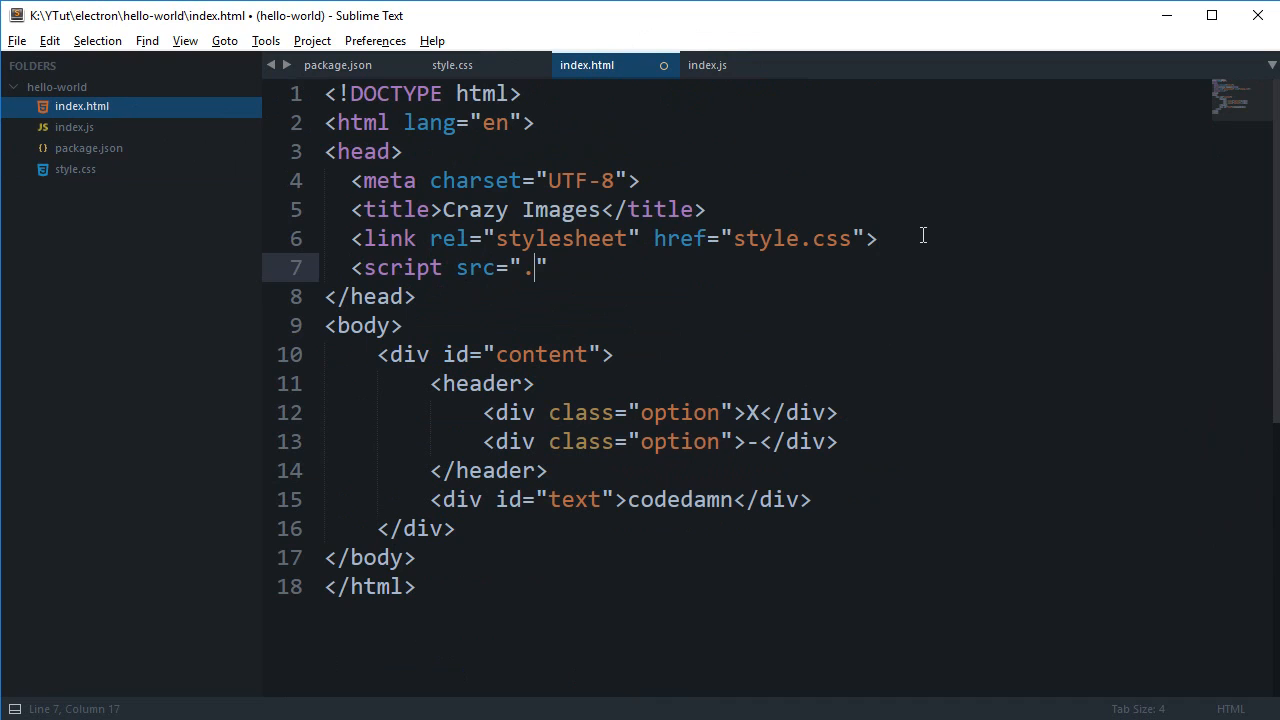
text(/assets/)
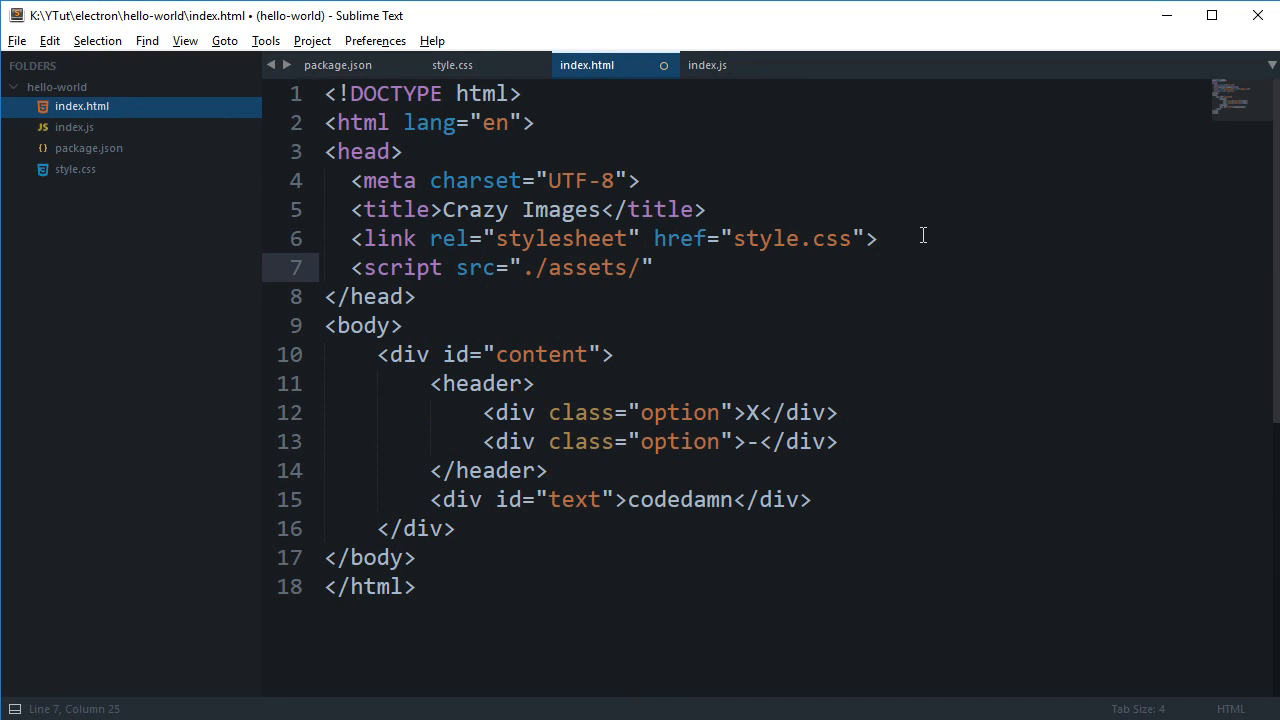
text(js/scr)
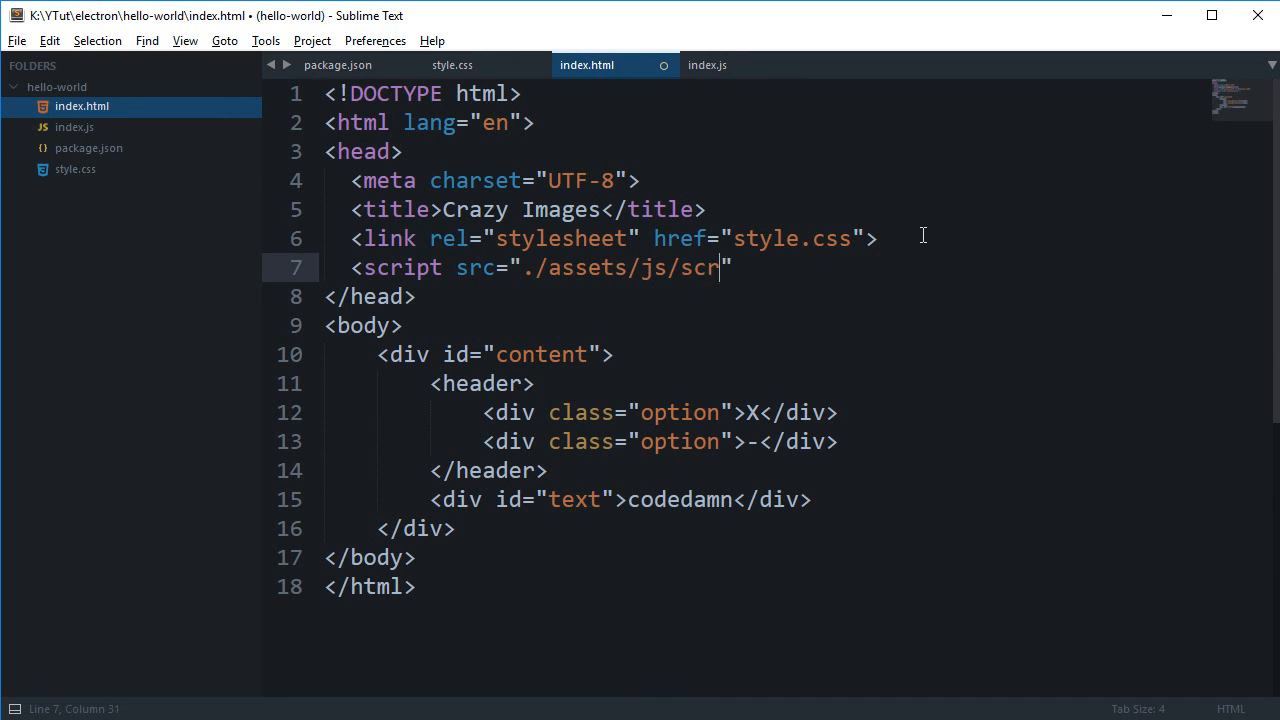
text(ipt.js">)
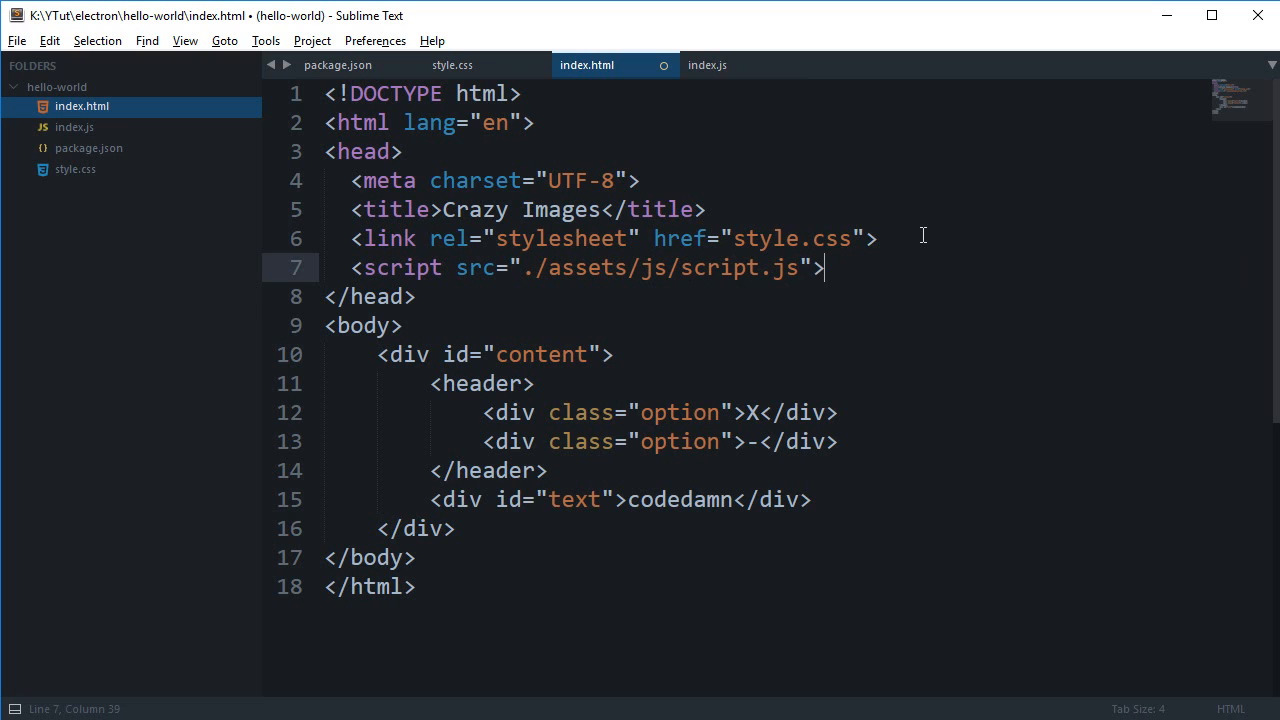
text(></script>)
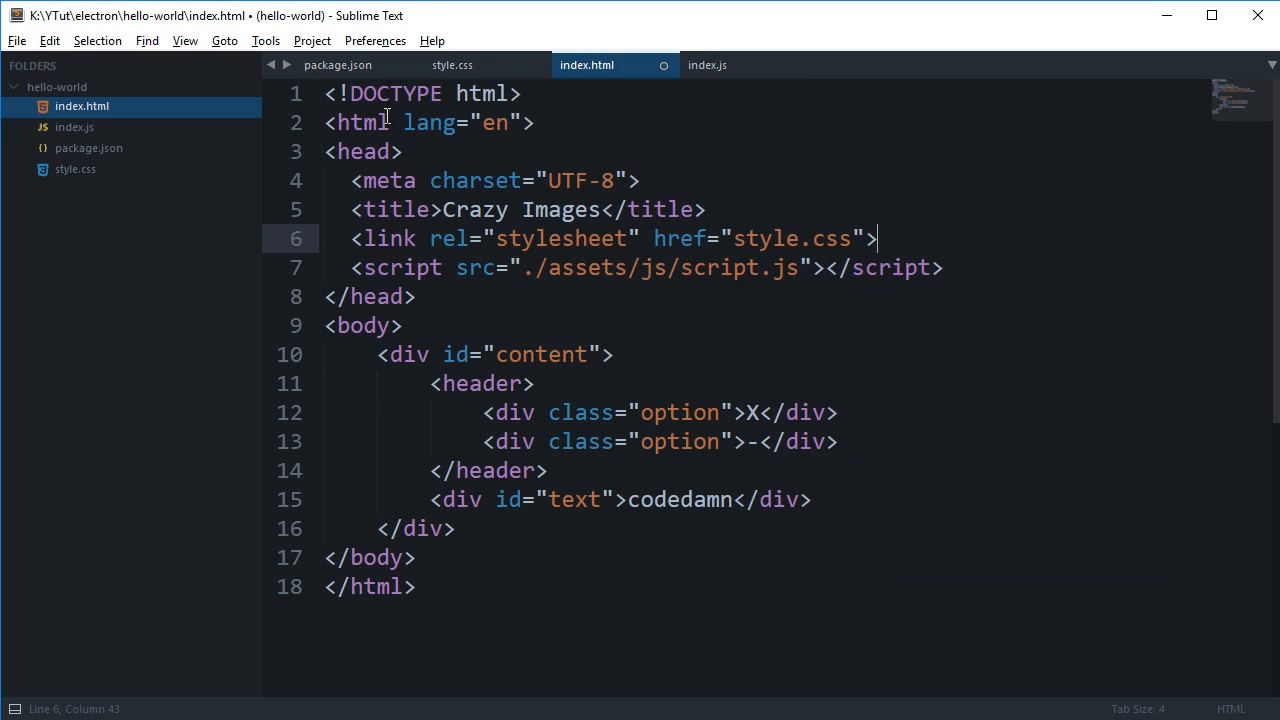
key(ctrl+s)
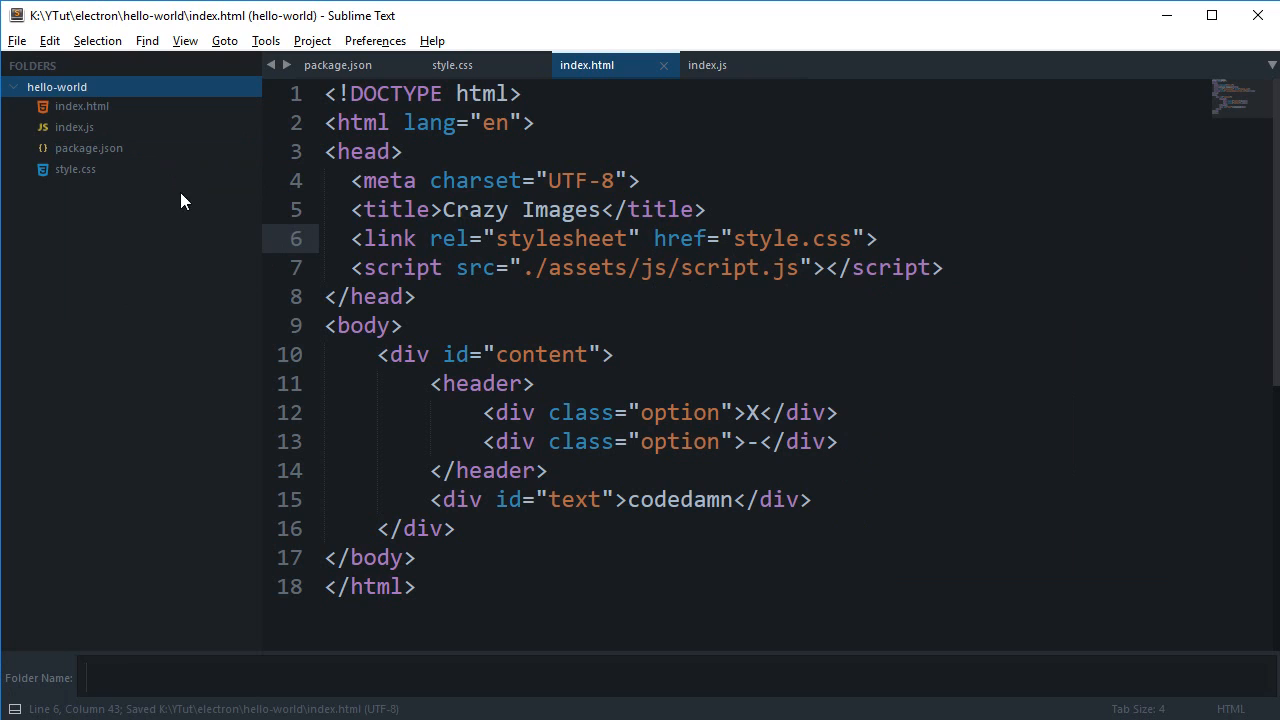
- Create an assets/js folder and save a new empty script.js inside it
text(assets/js)
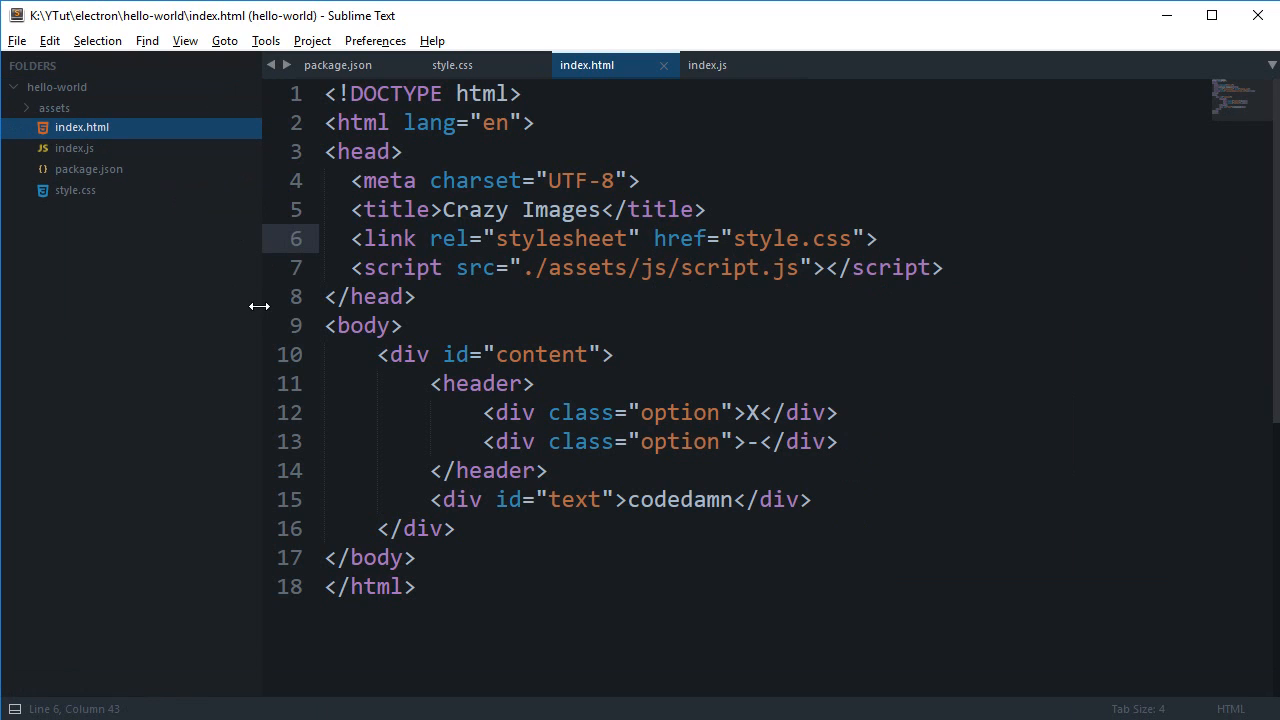
right_click(56, 128)
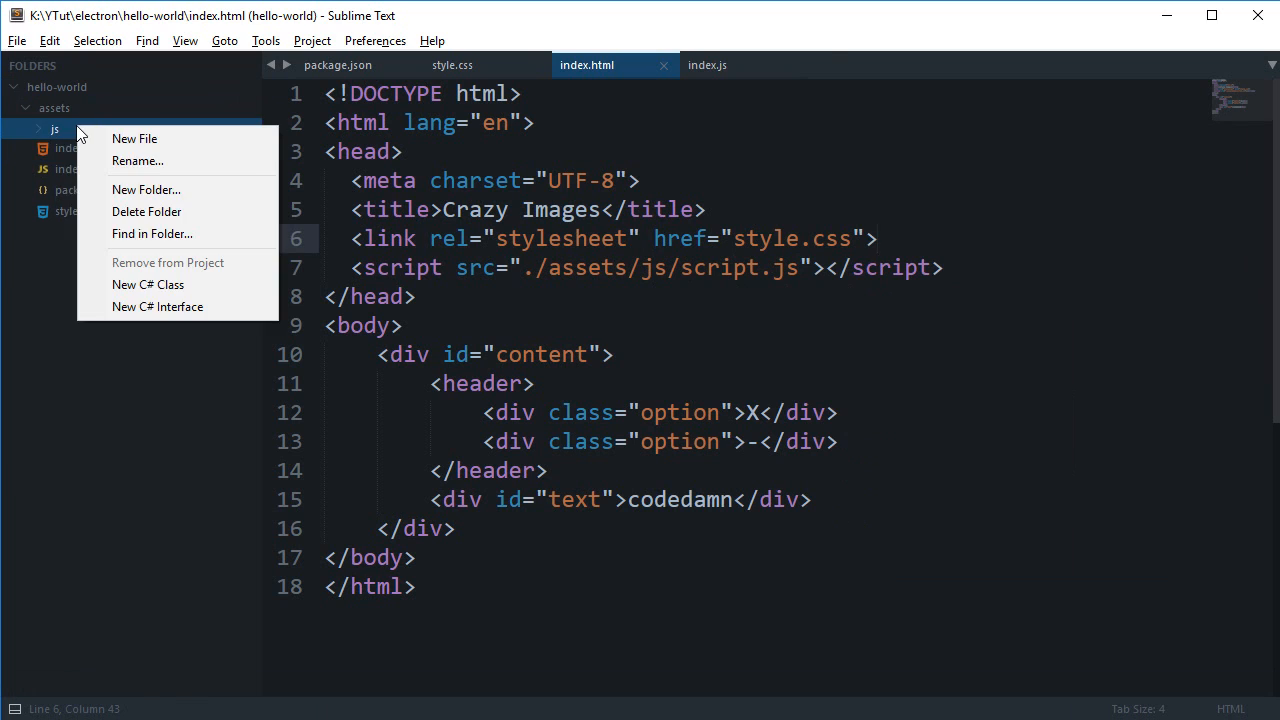
click(134, 138)
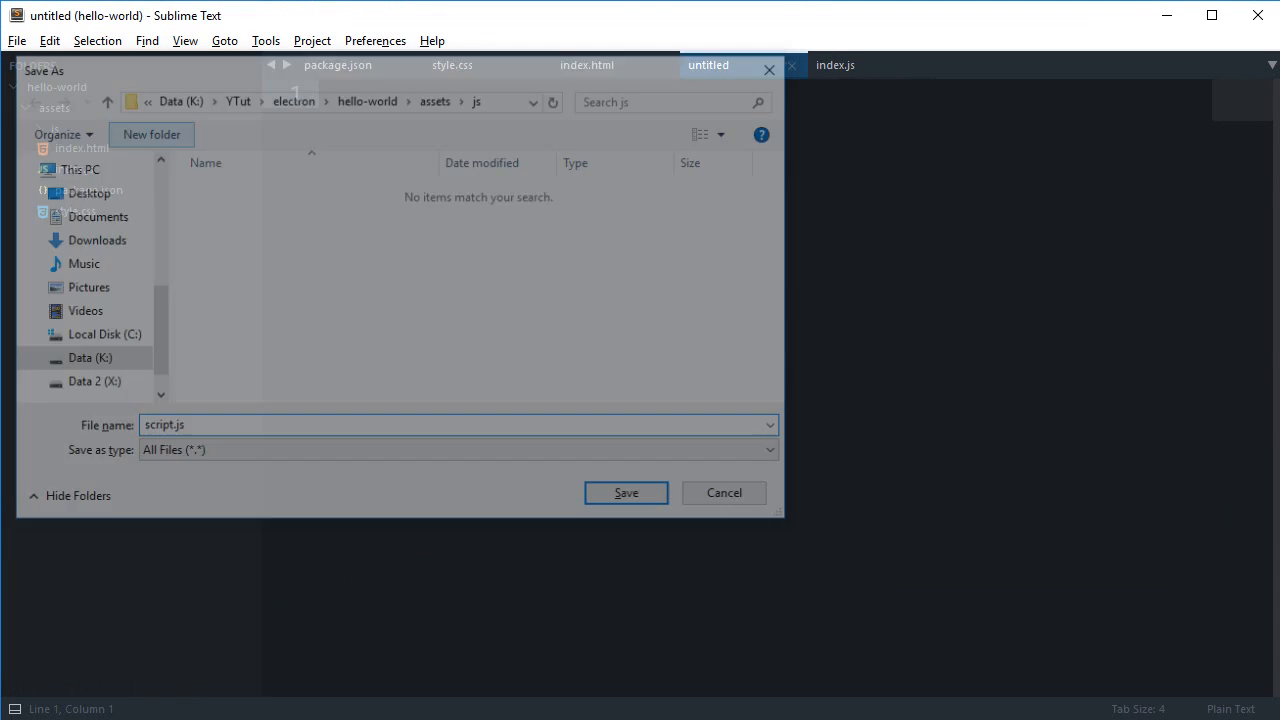
click(624, 492)
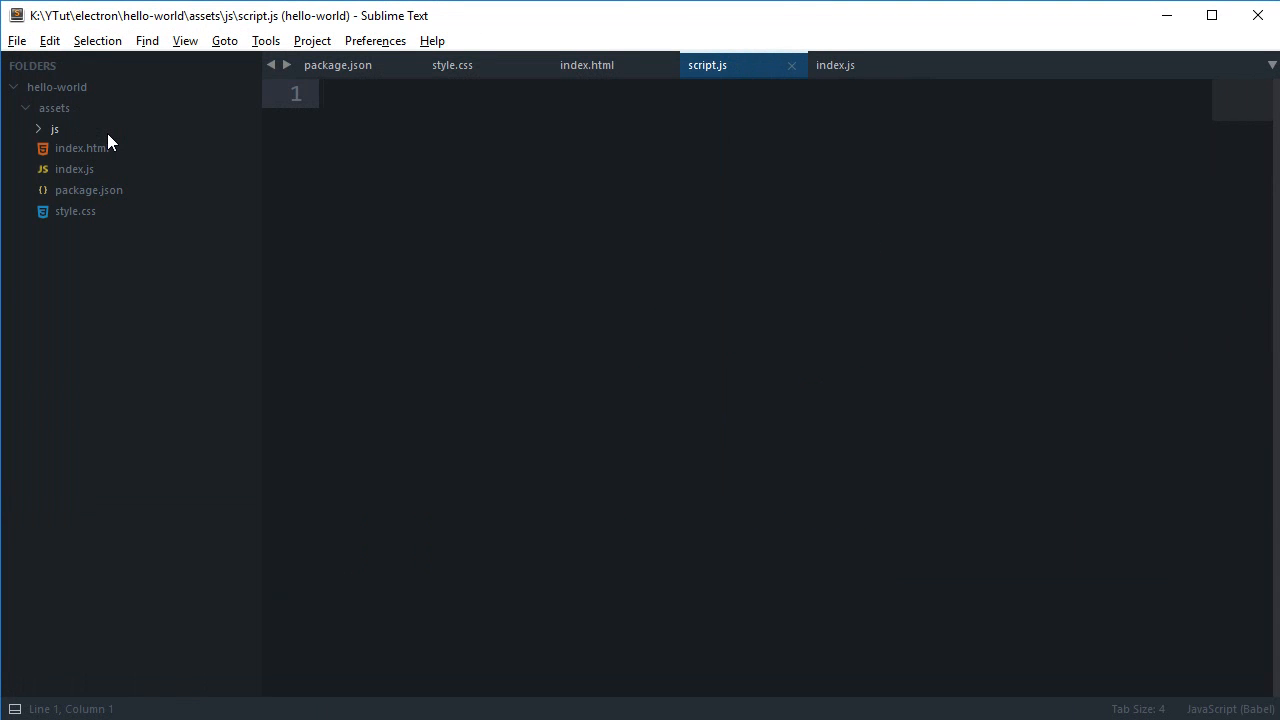
- Write const {remote} = require('electron') in script.js, save, and return to index.html
text(cons)
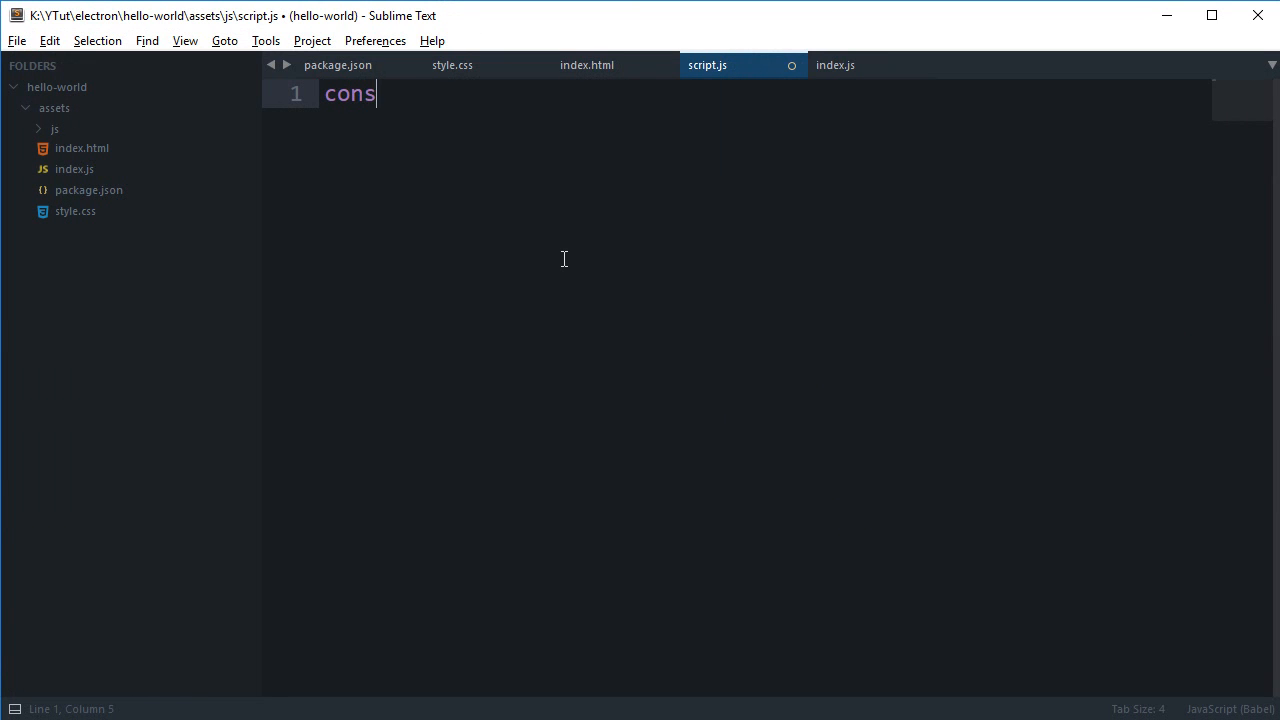
text(t {remot)
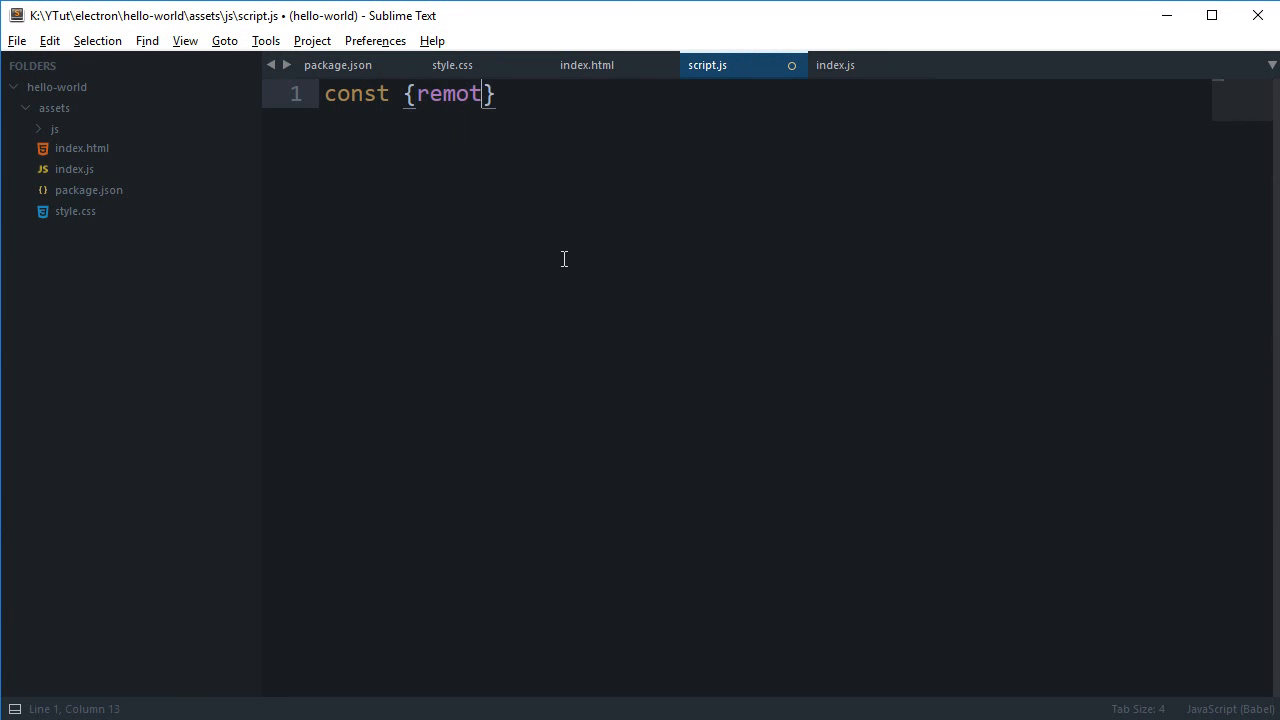
text(e} = r)
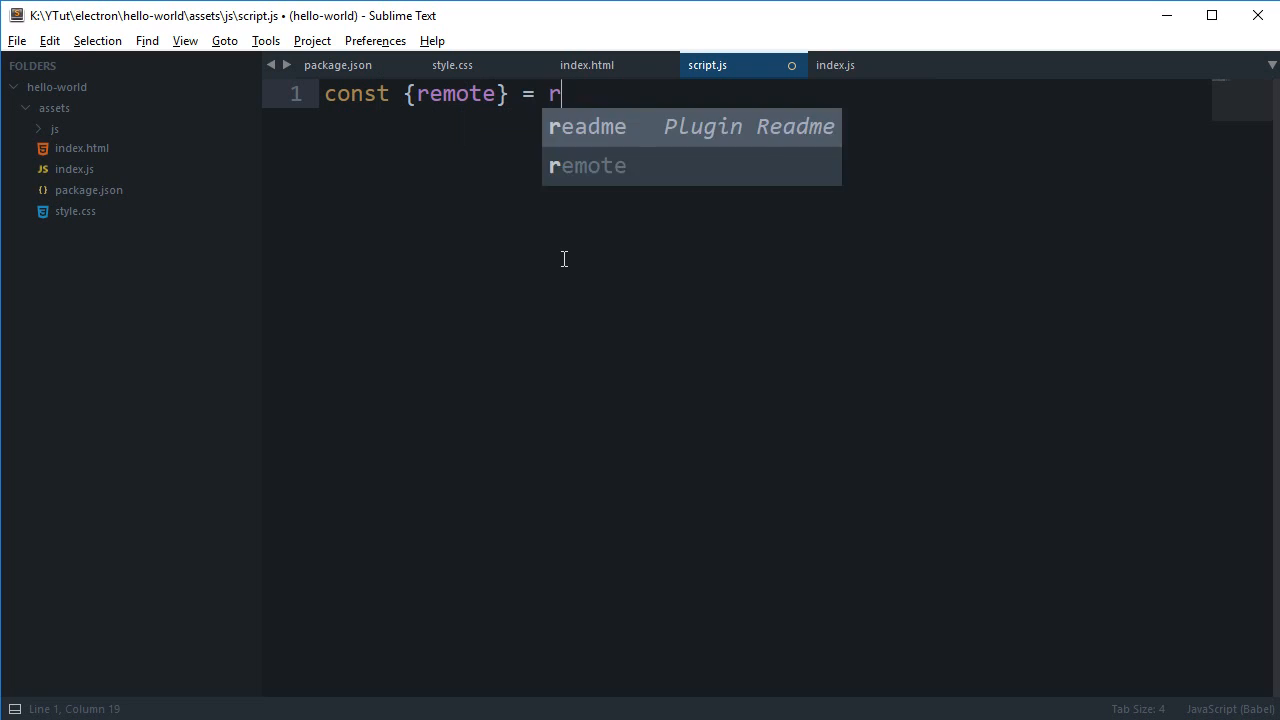
text(equire('elec'))
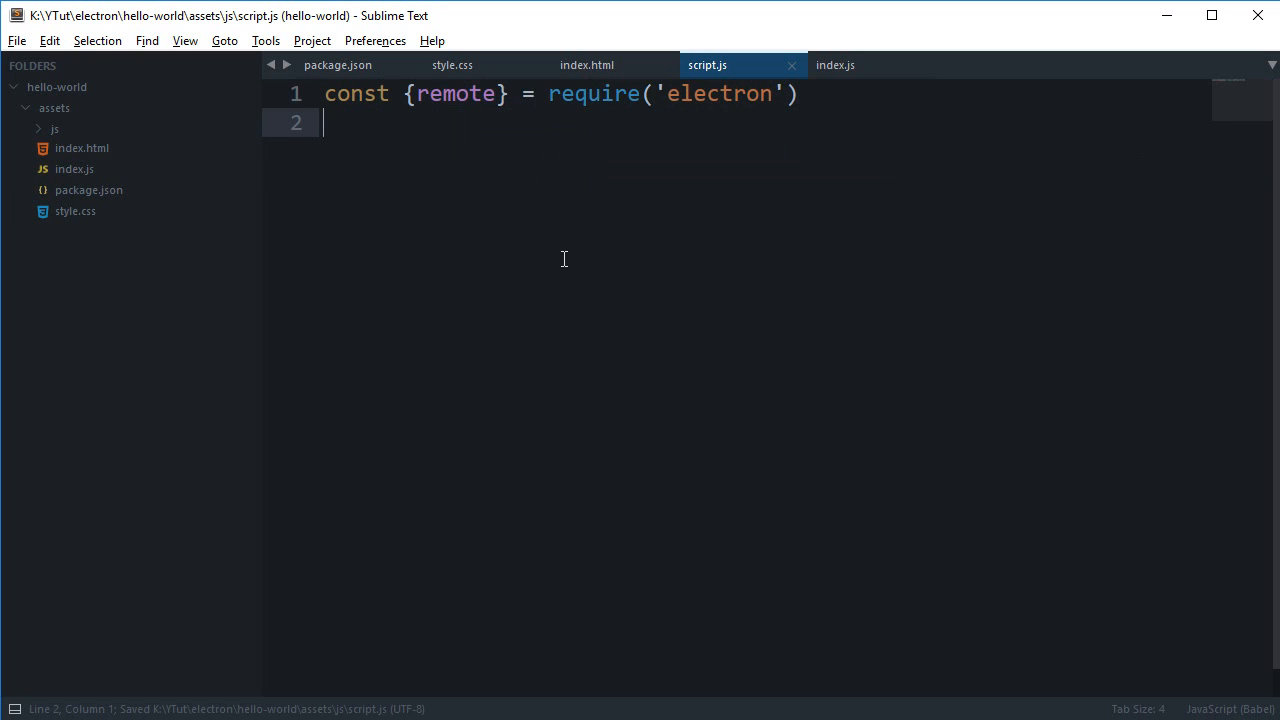
click(588, 64)
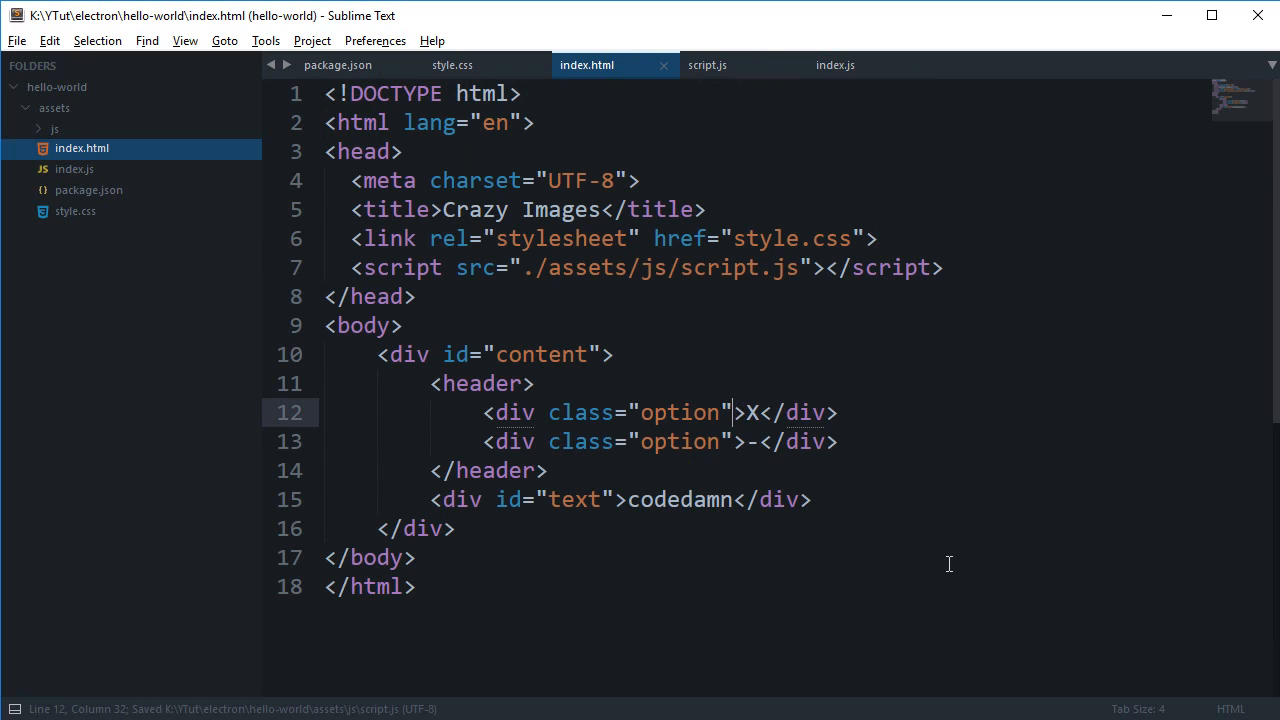
- Give the X div id="close" and the minus div id="mini" in index.html, then move to script.js
text(id="cross")
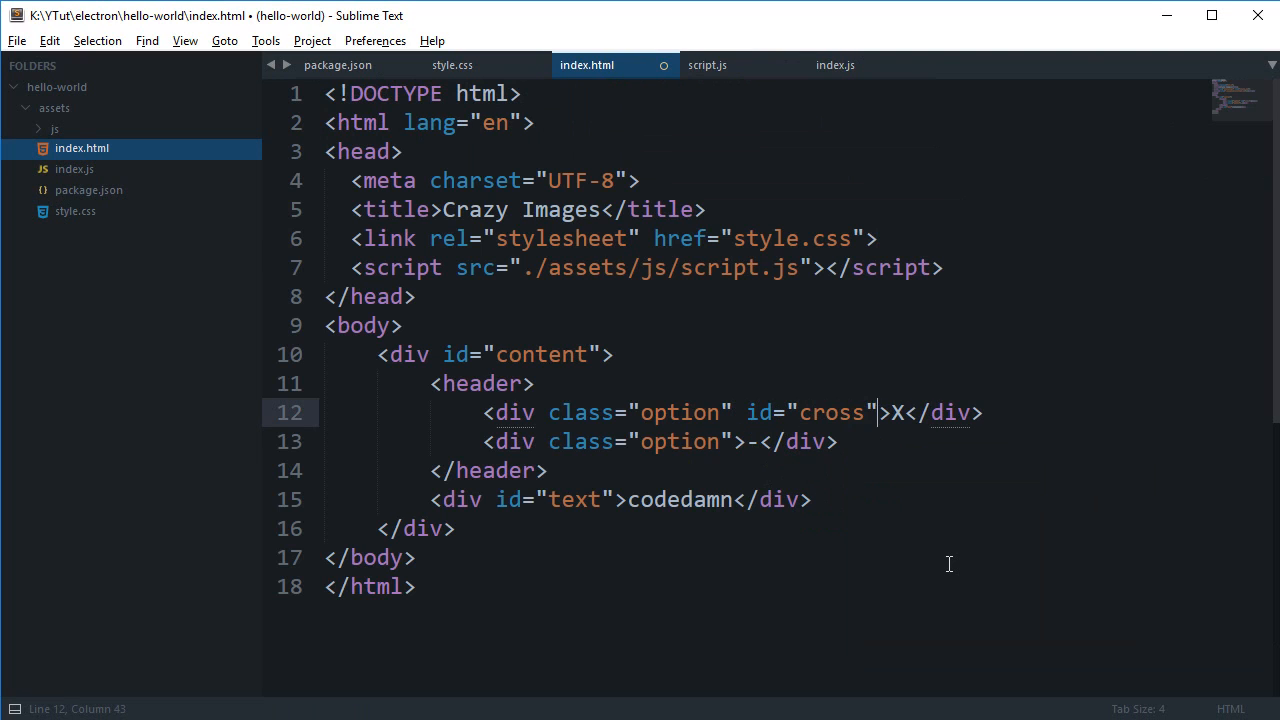
click(732, 442)
text( id=")
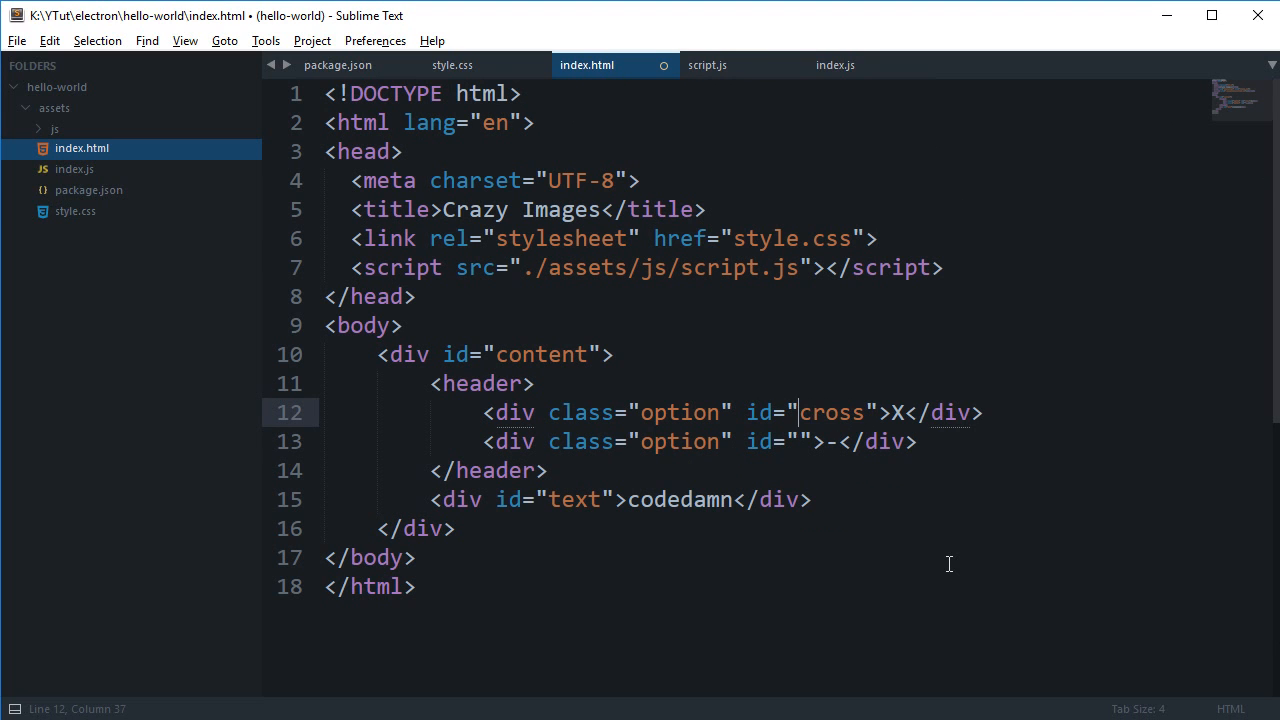
text(close)
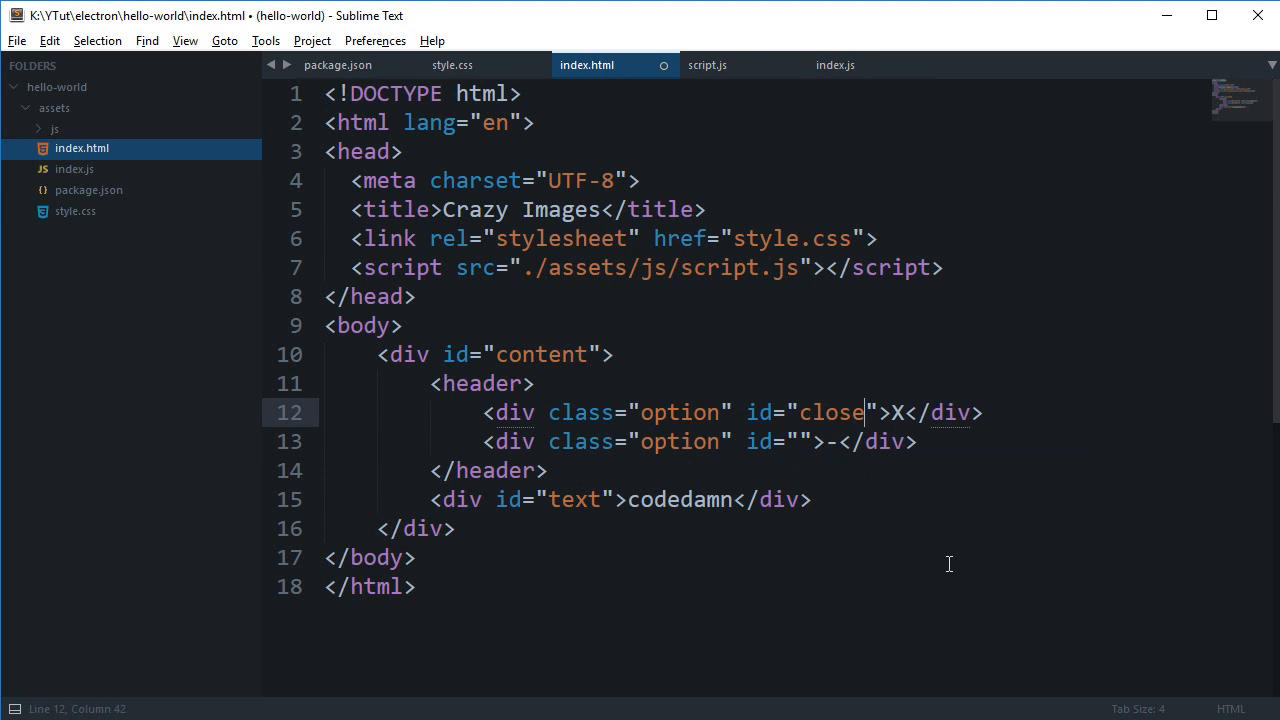
text(mini)
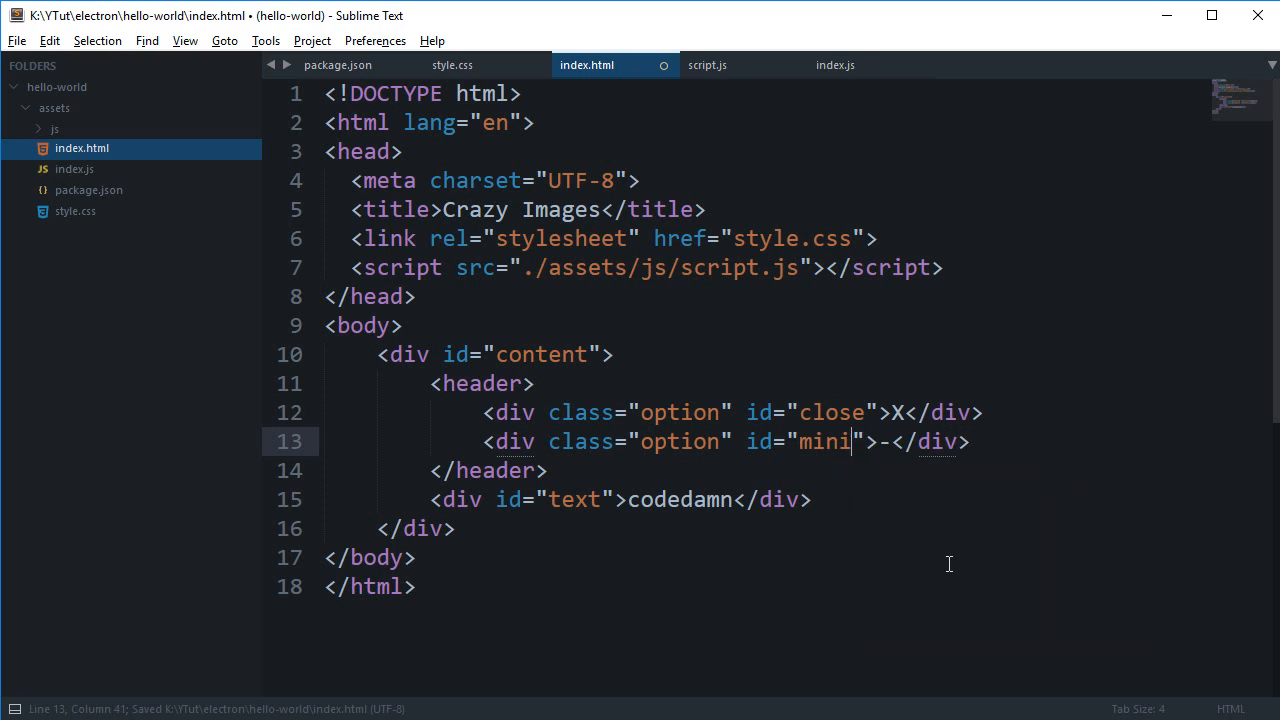
click(708, 64)
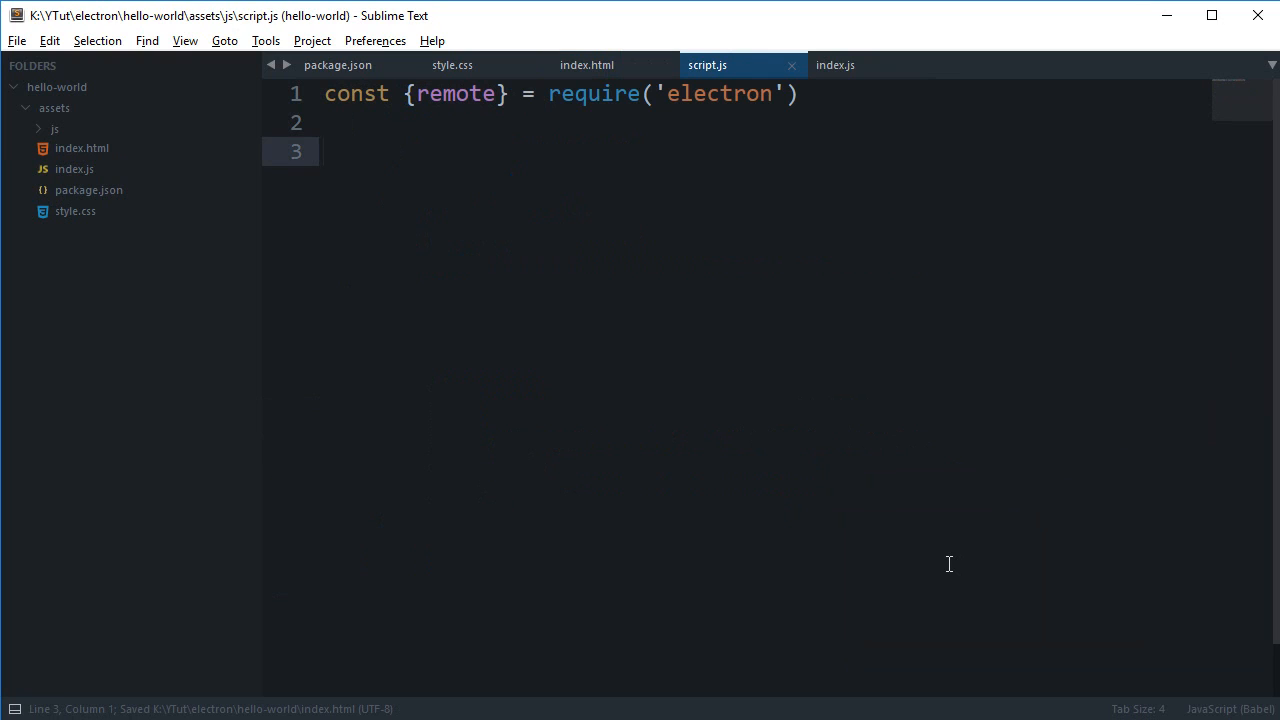
- Attach a click listener calling closeWindow to document.getElementById('close')
text(document)
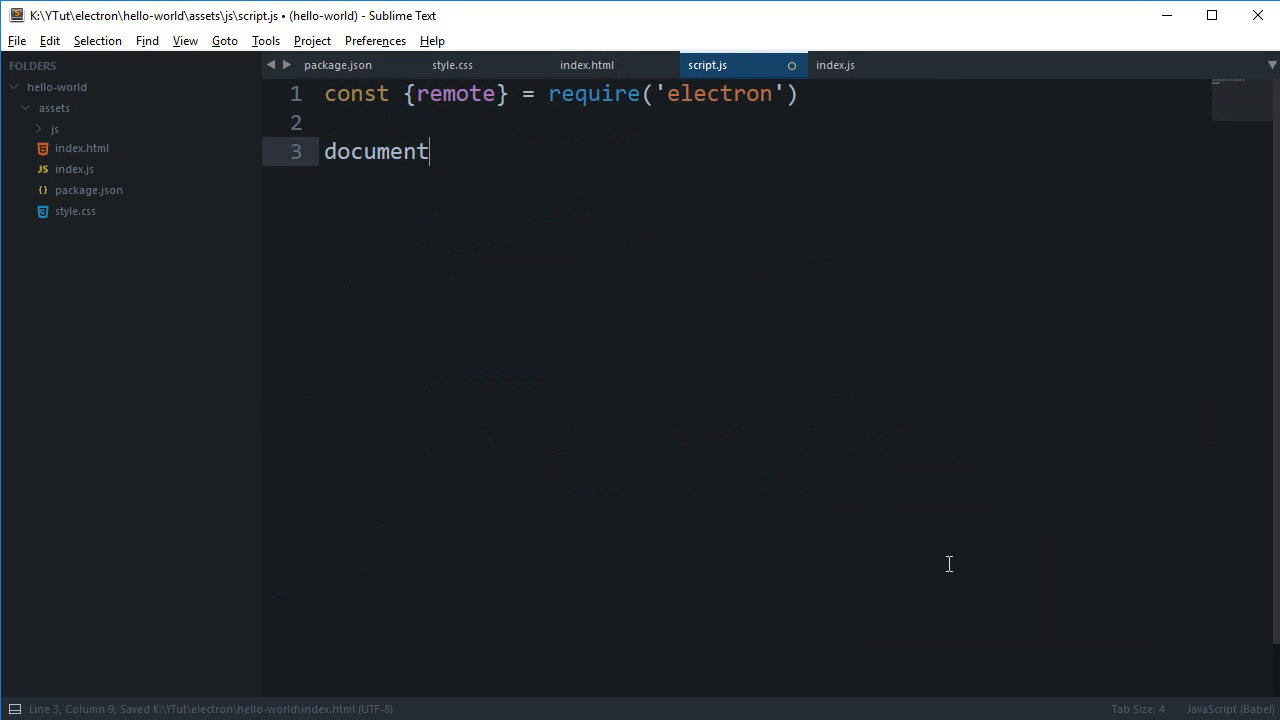
text(.getElem)
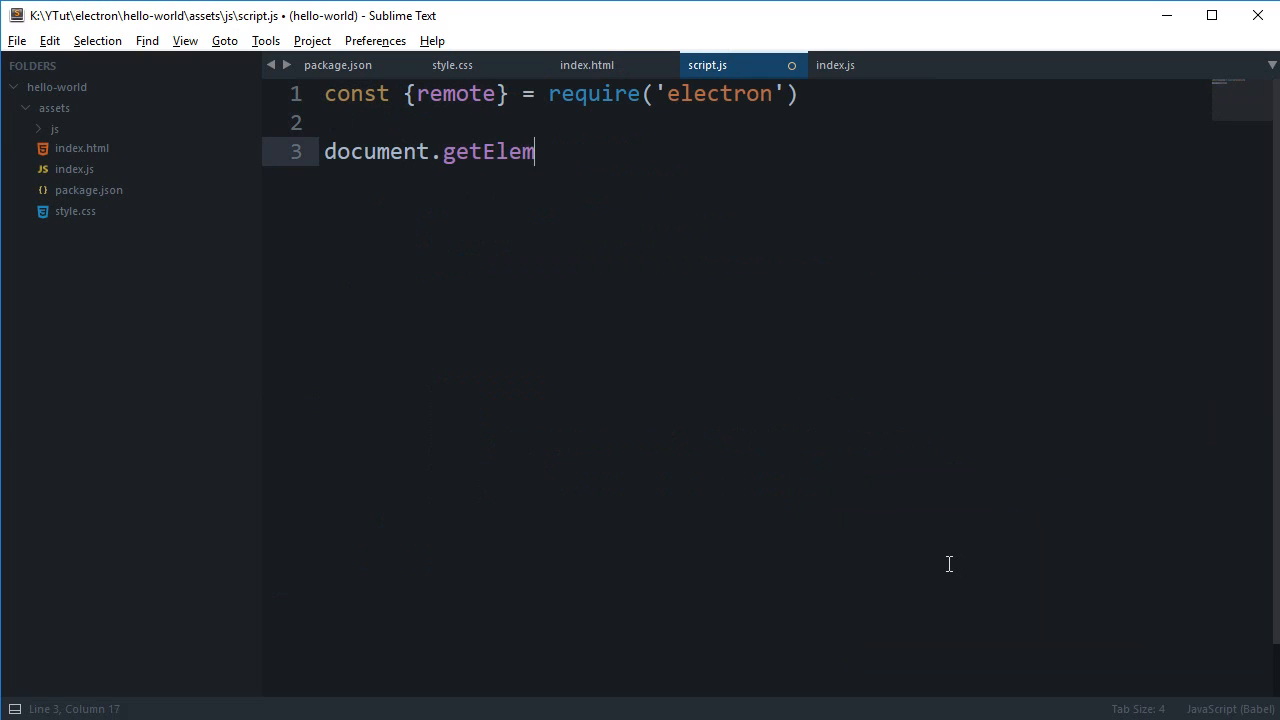
text(entById)
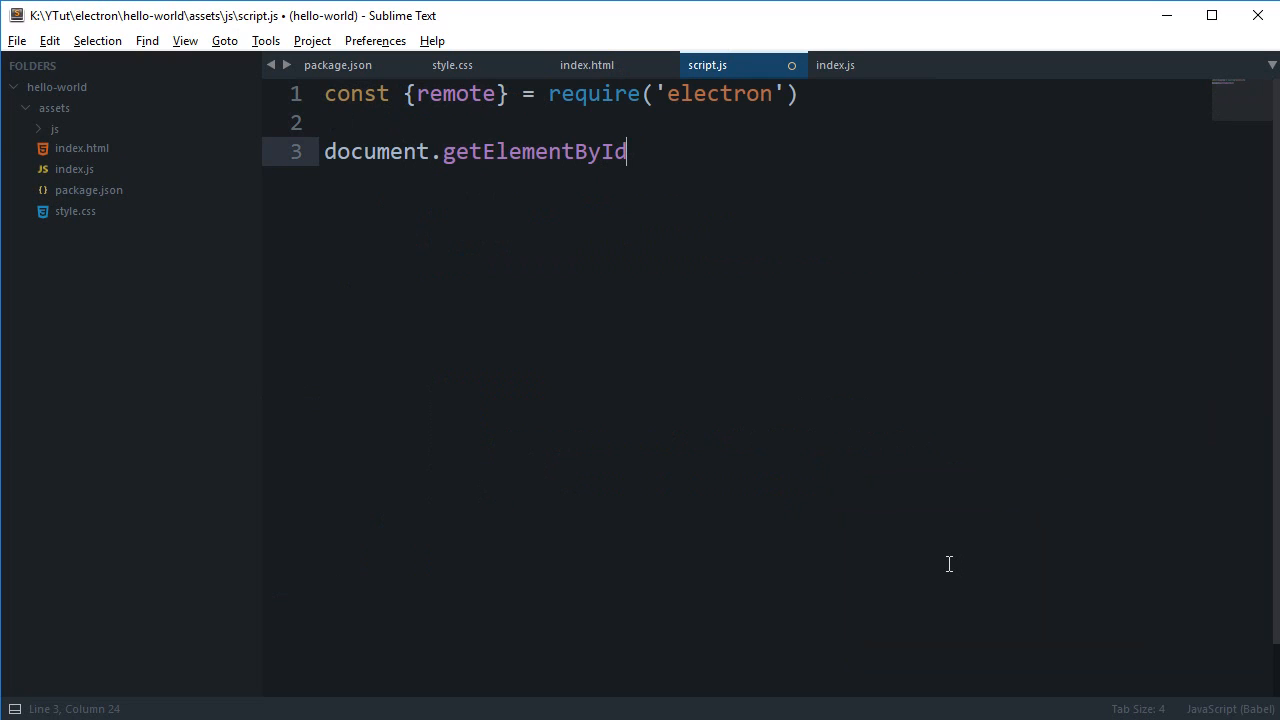
text(('close'))
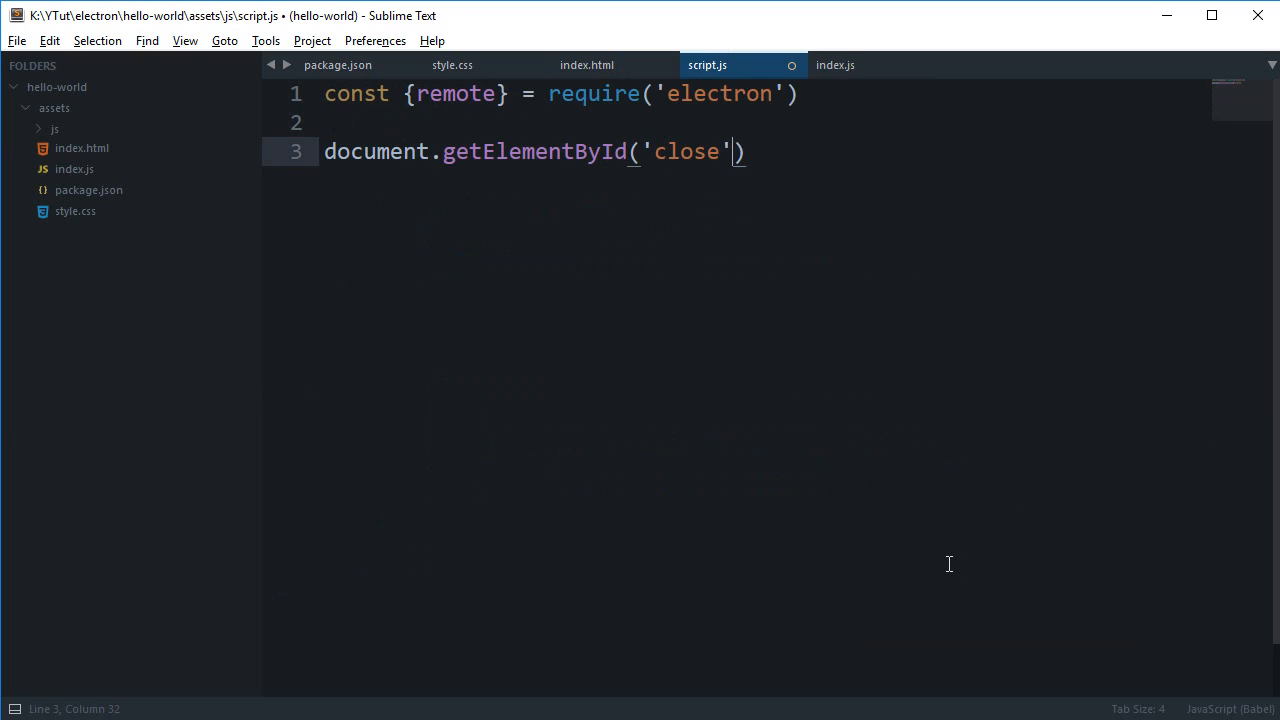
text(.addEven)
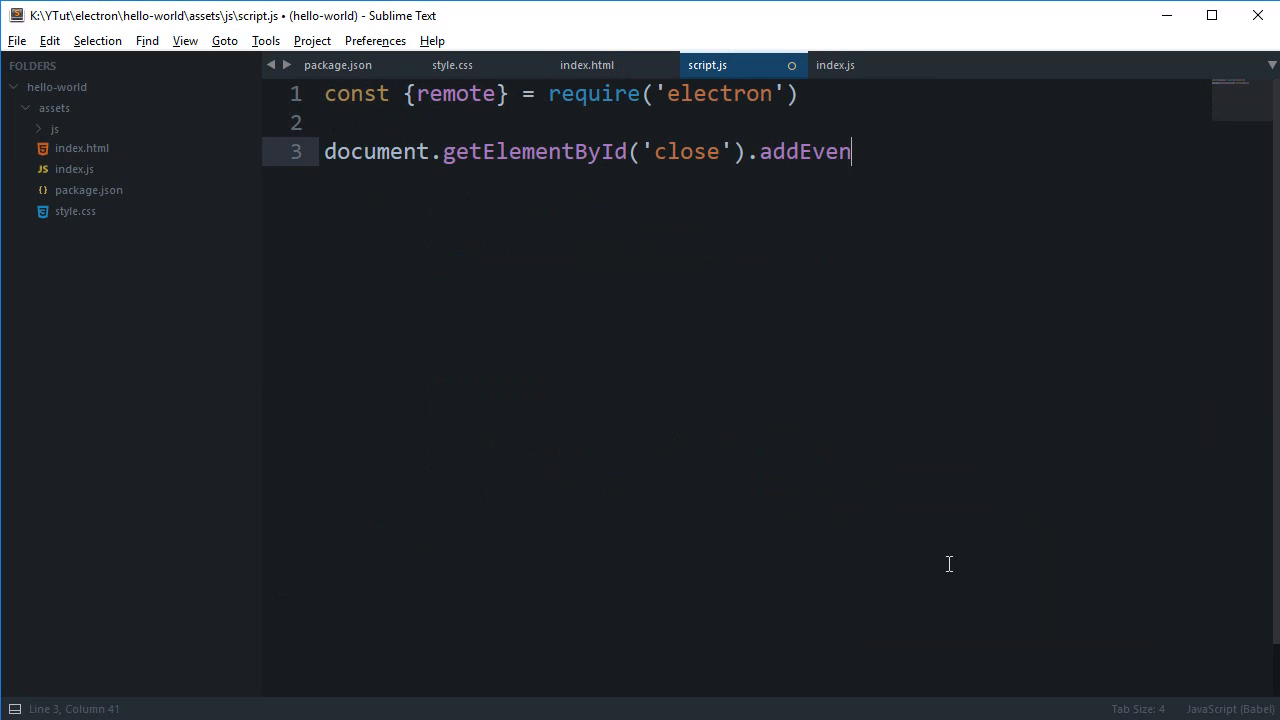
text(tListener())
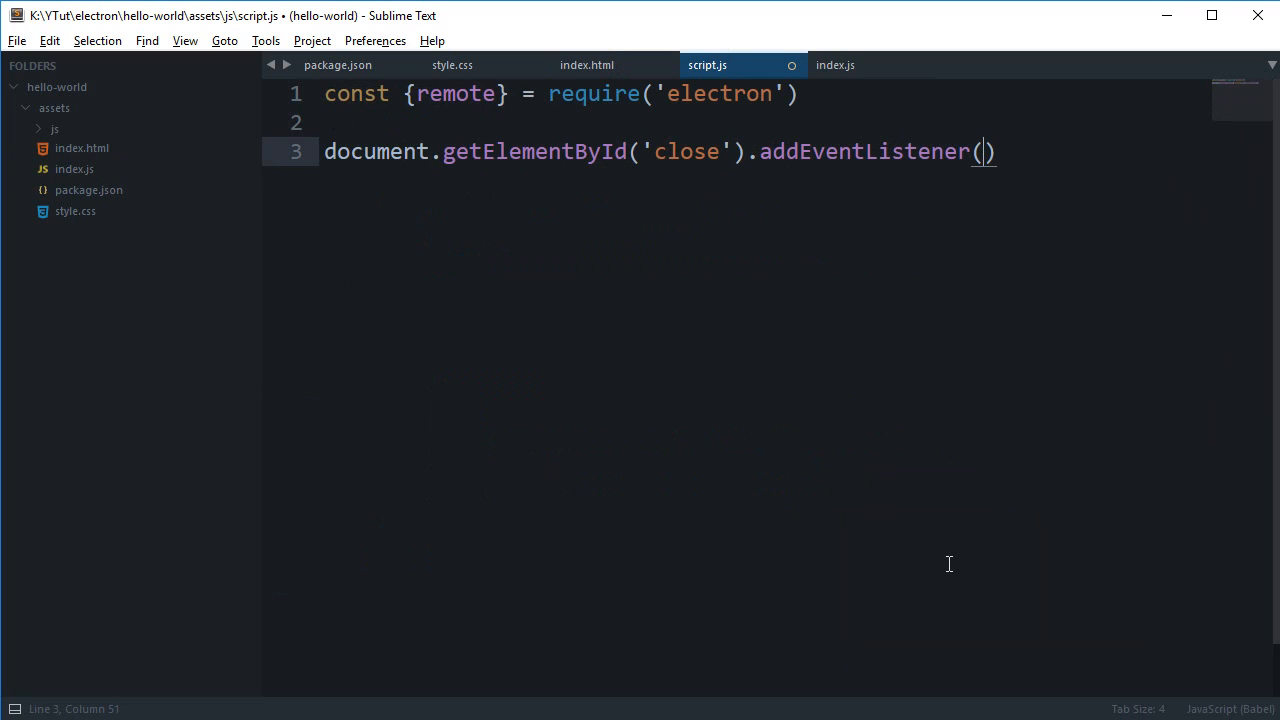
text(')
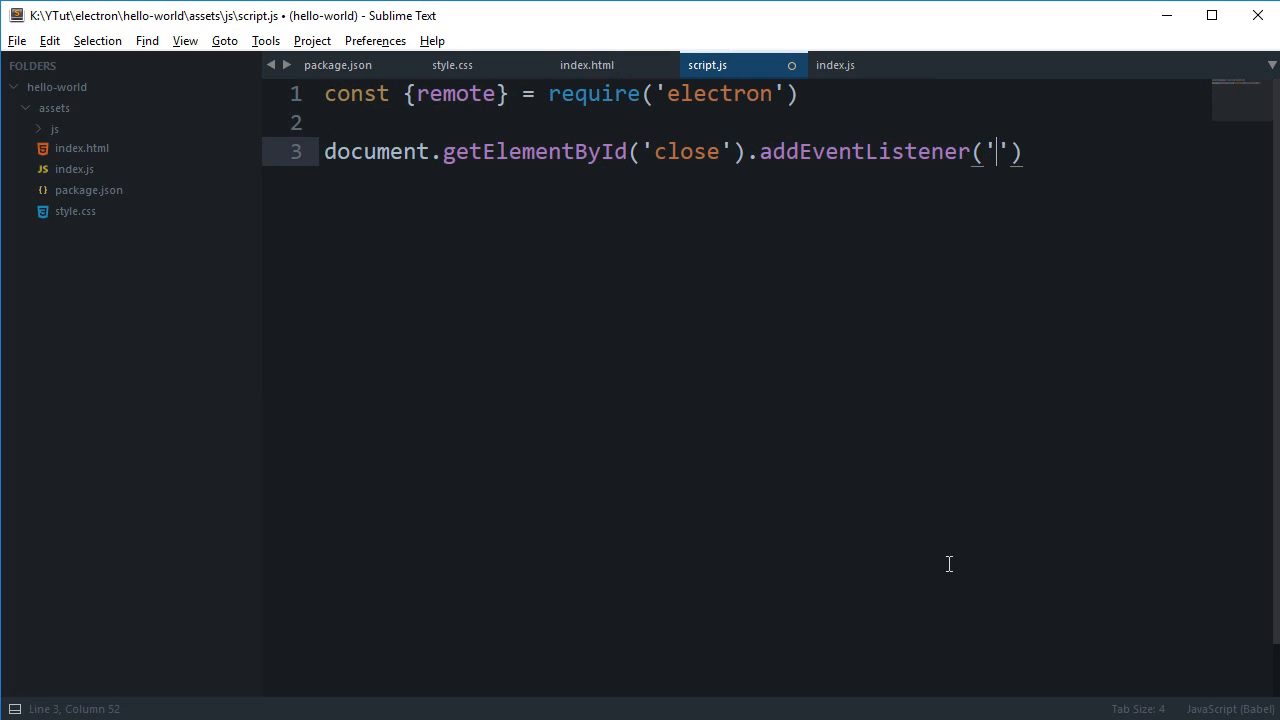
text(click',)
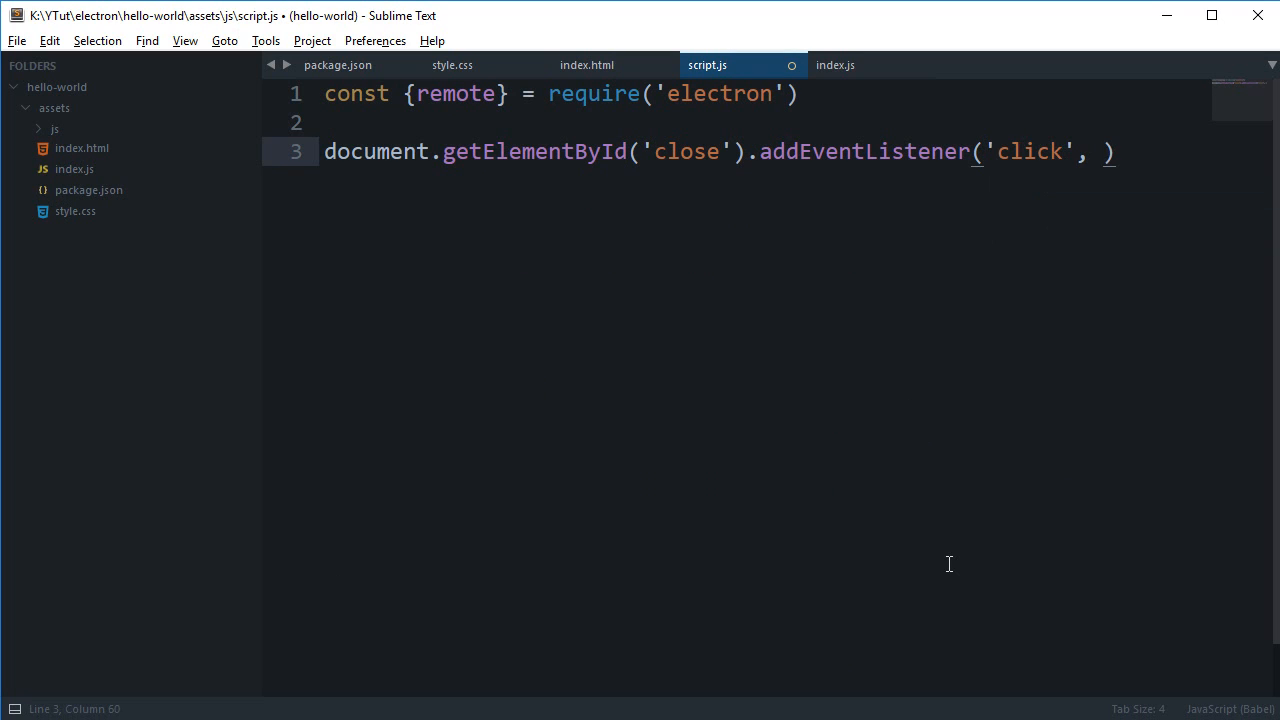
text(closeWind)
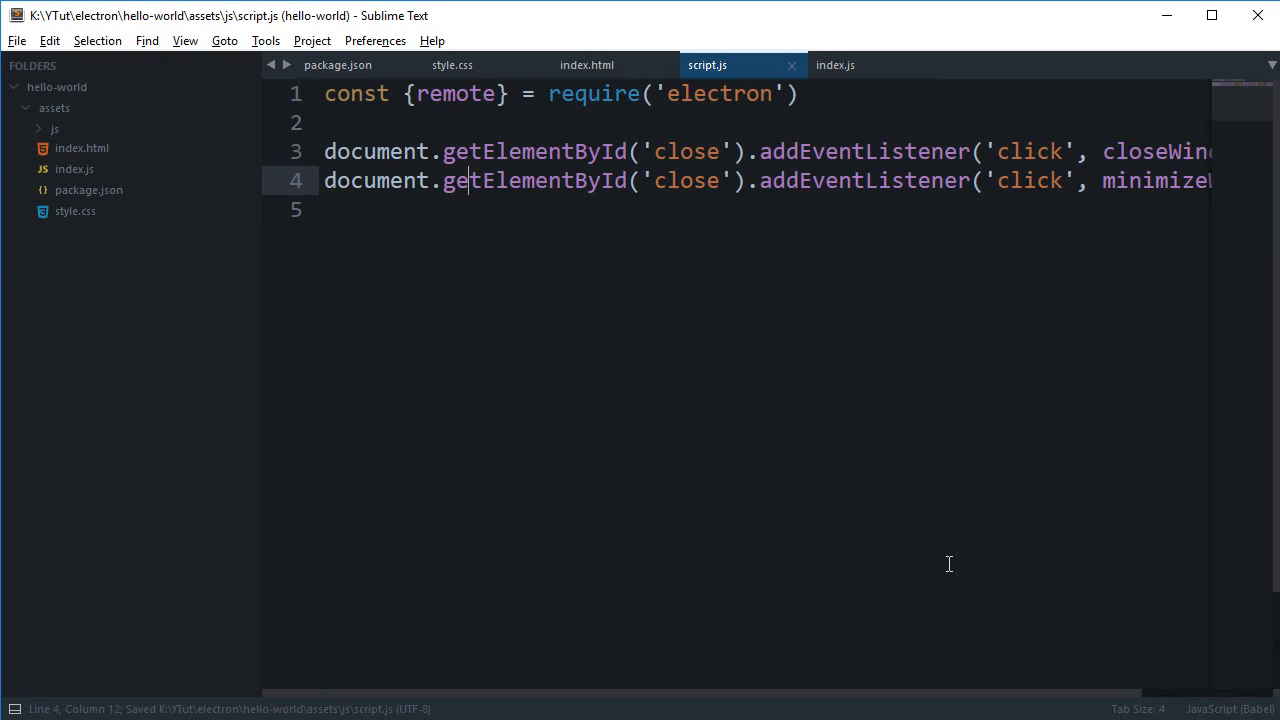
- Duplicate the listener for the minimize element calling minimizeWindow and begin a function
text(mi)
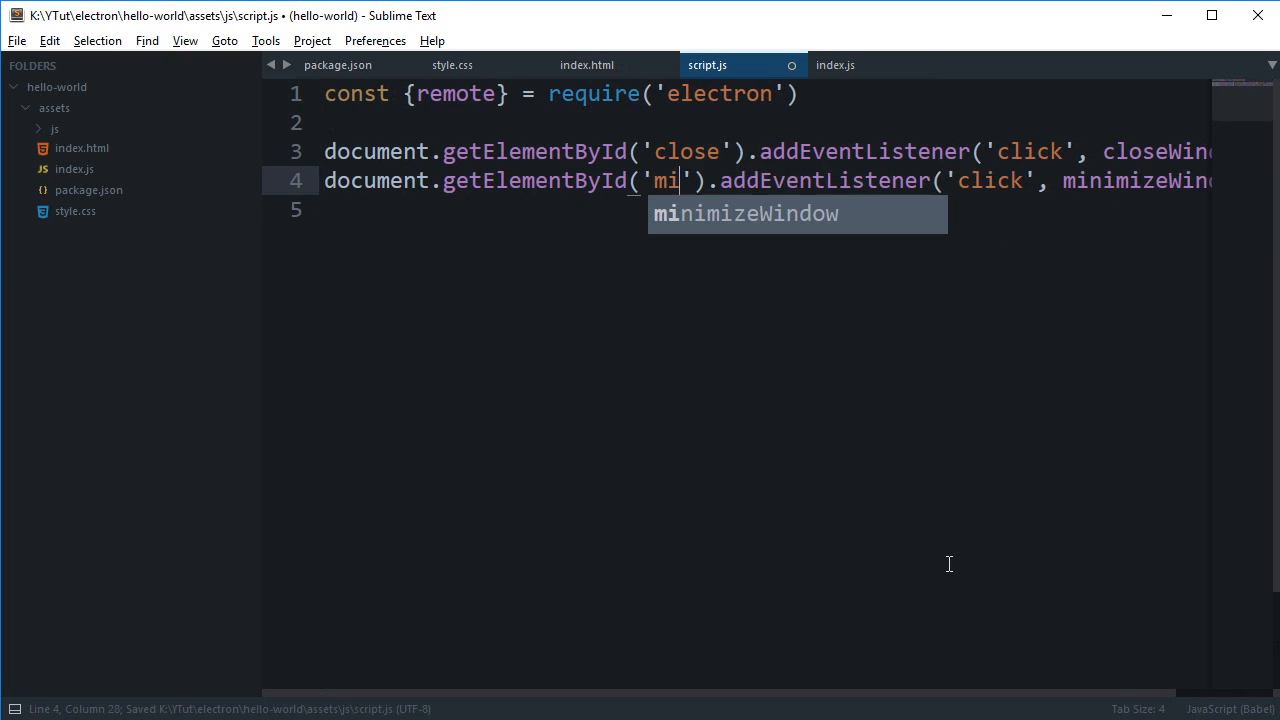
key(Tab)
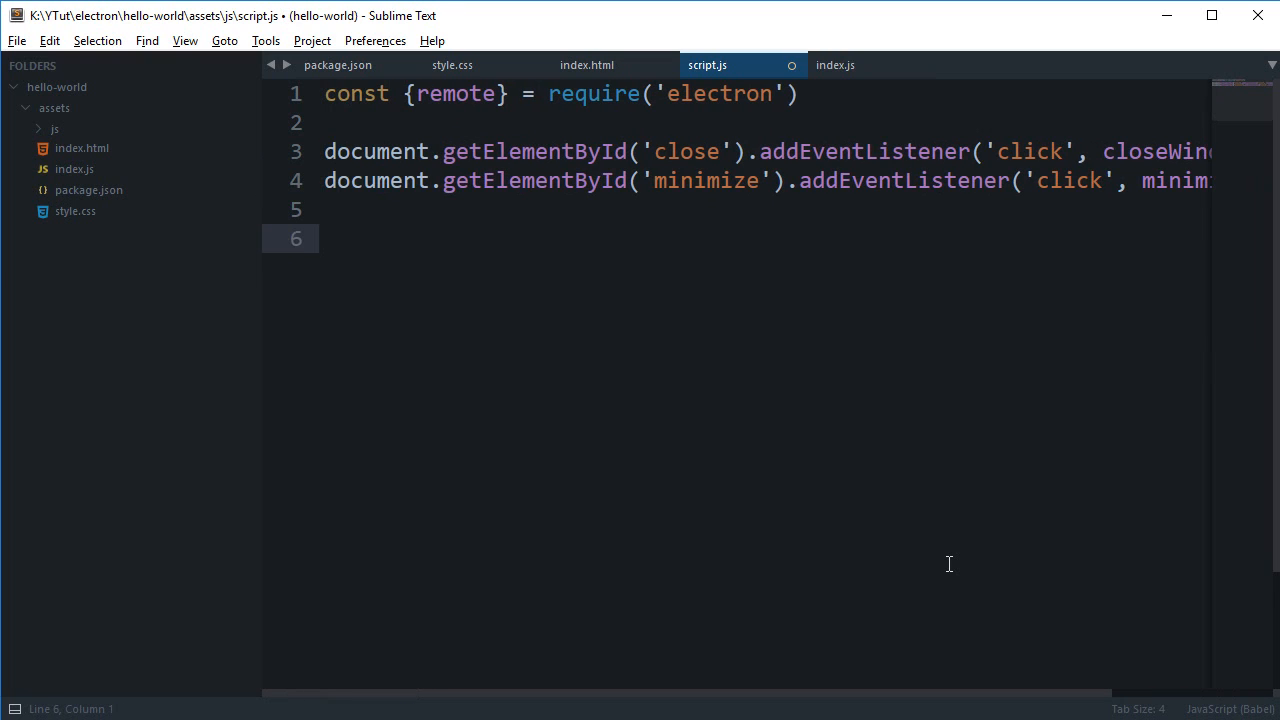
text(function mi)
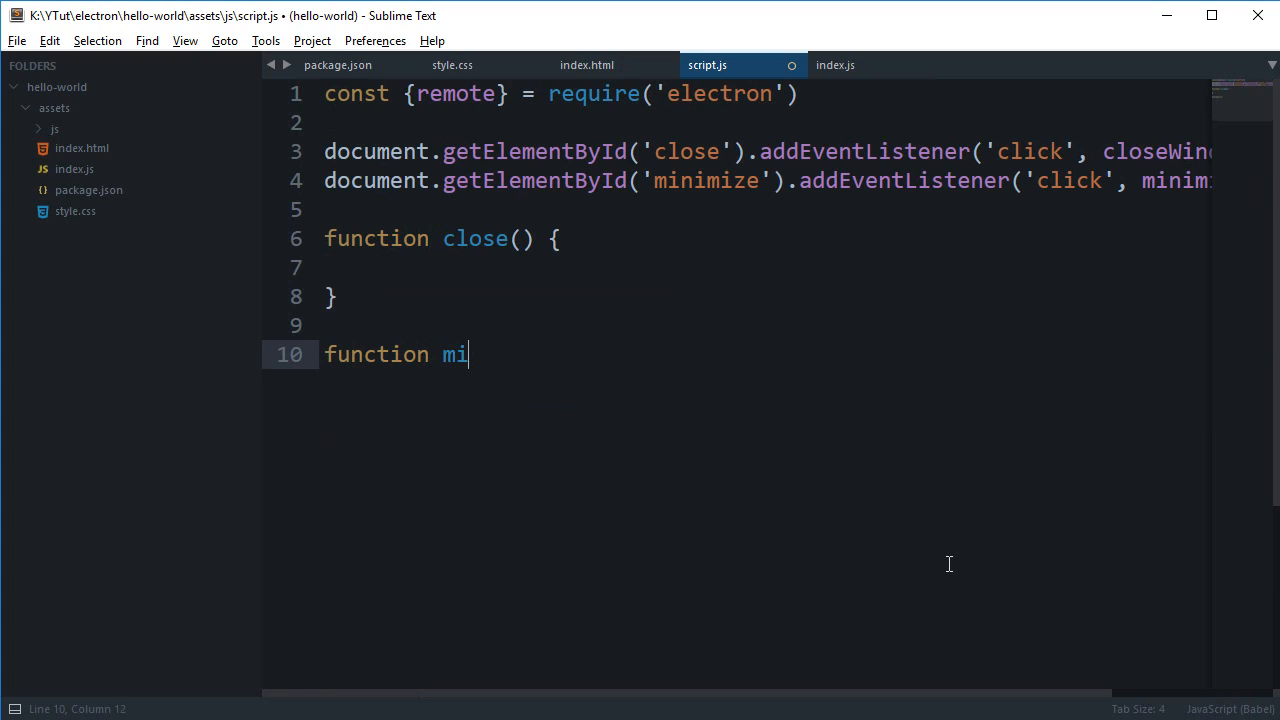
- Define empty closeWindow() and minimizeWindow() functions, reverting a tried arrow-function version
text(nimize() {)
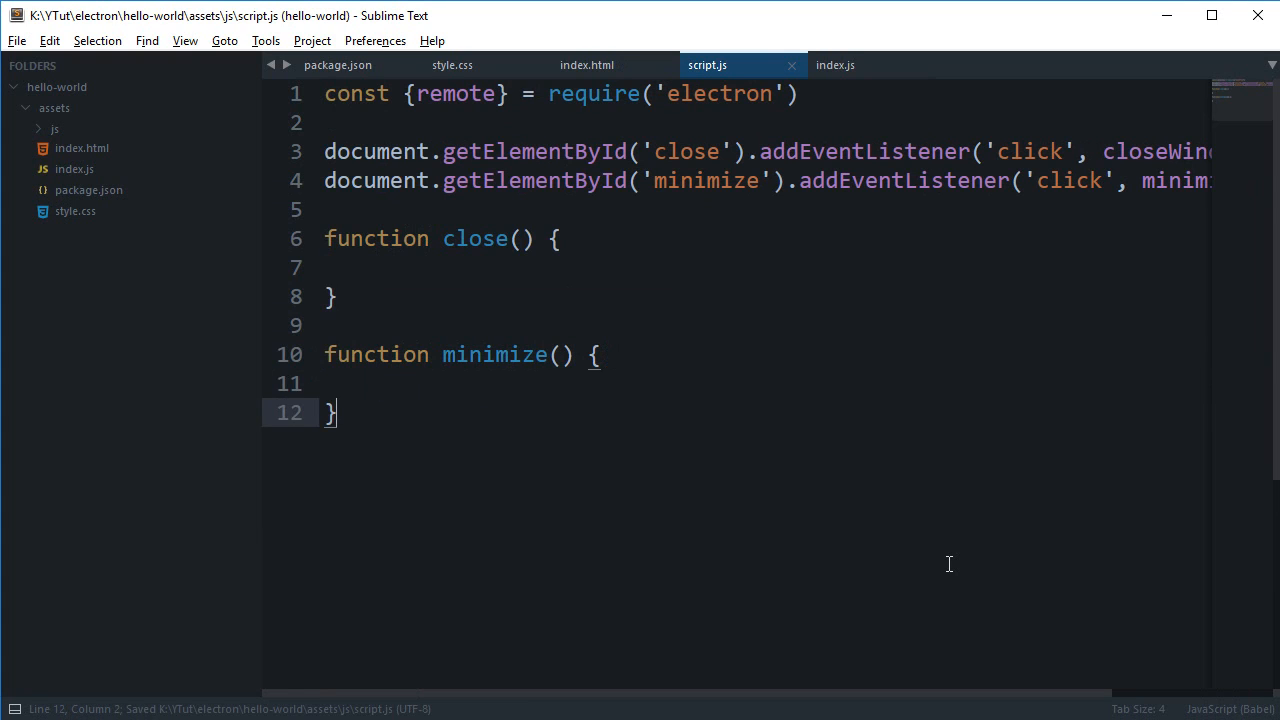
text(var)
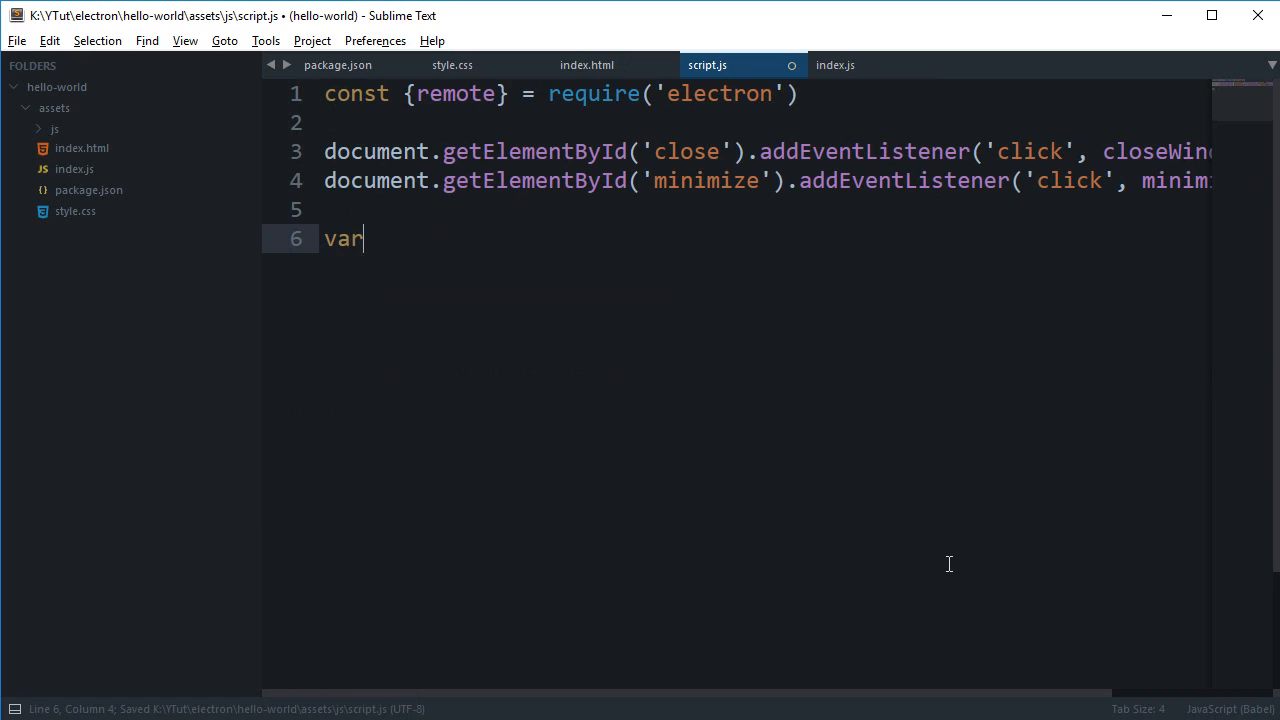
text(close = _)
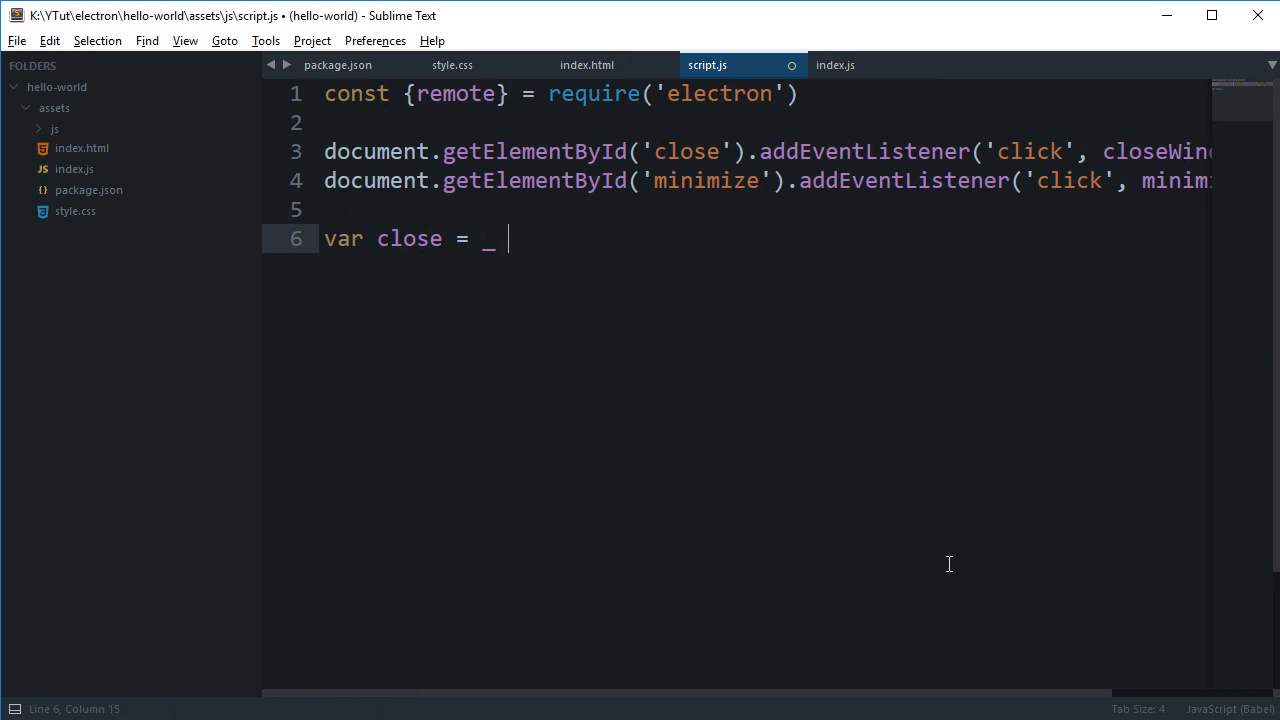
text(=> {)
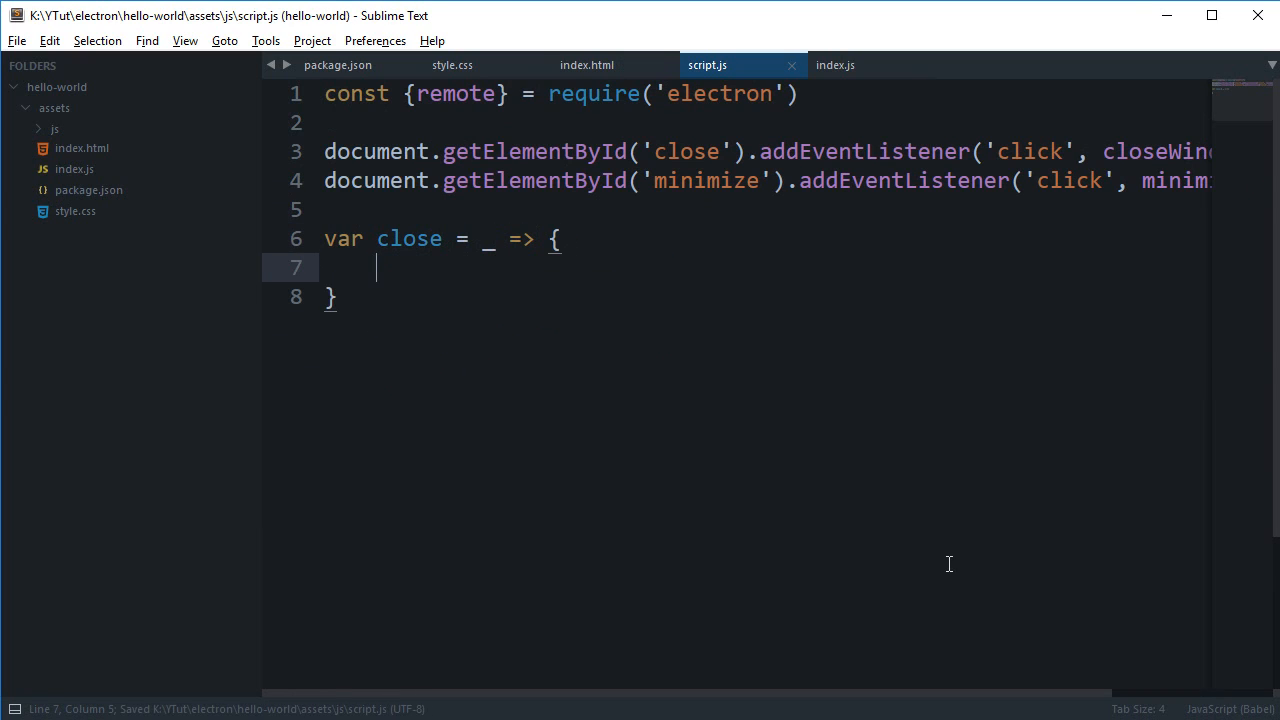
text(function close() {)
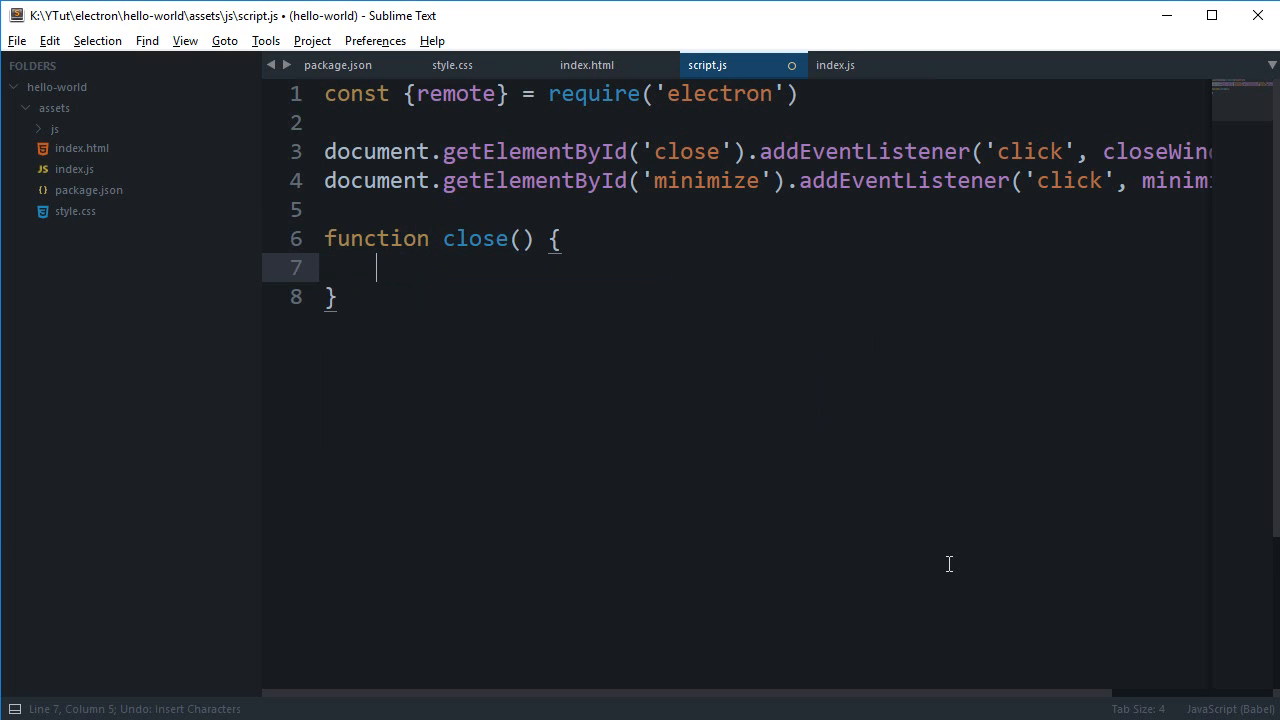
key(ctrl+s)
text(function mini)
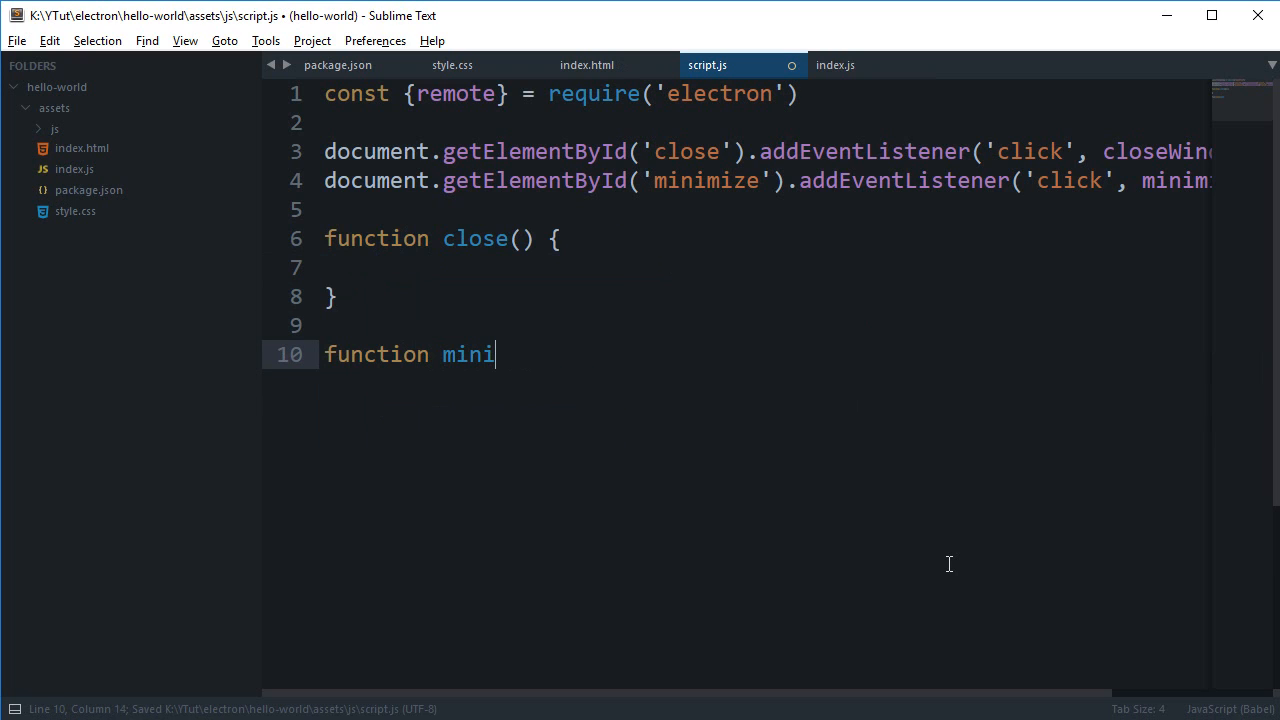
text(mize() {)
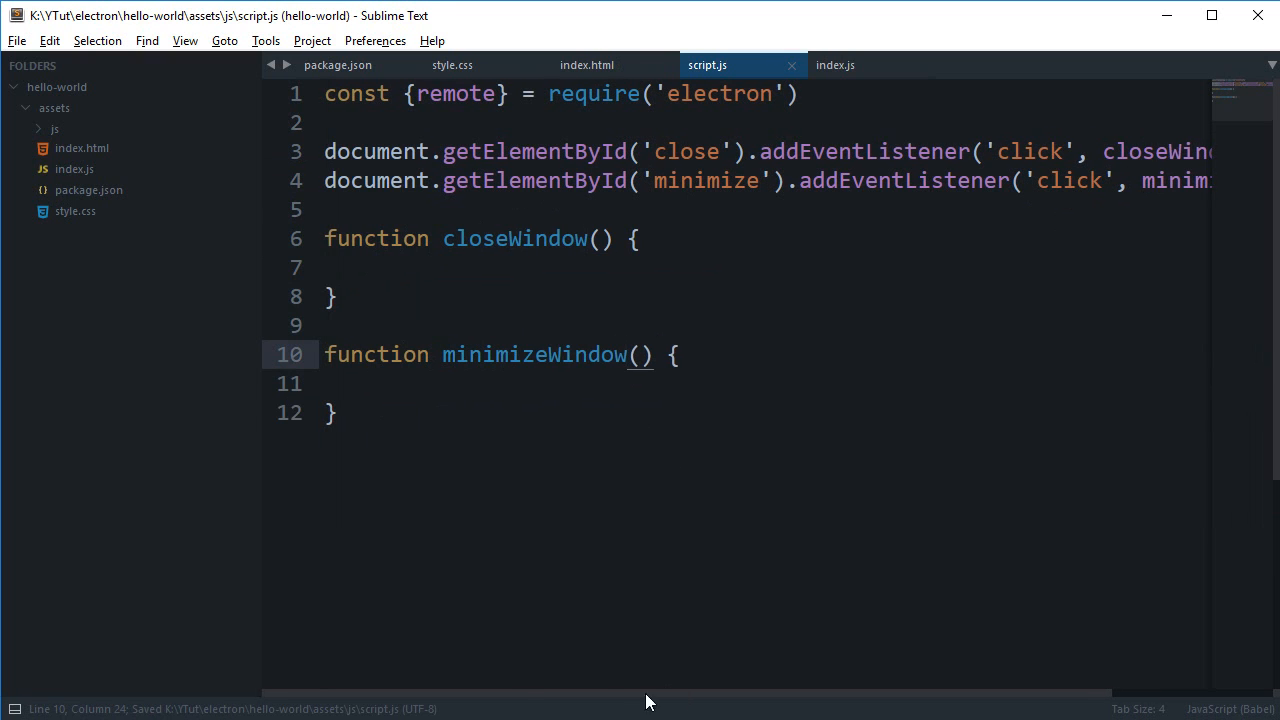
click(376, 268)
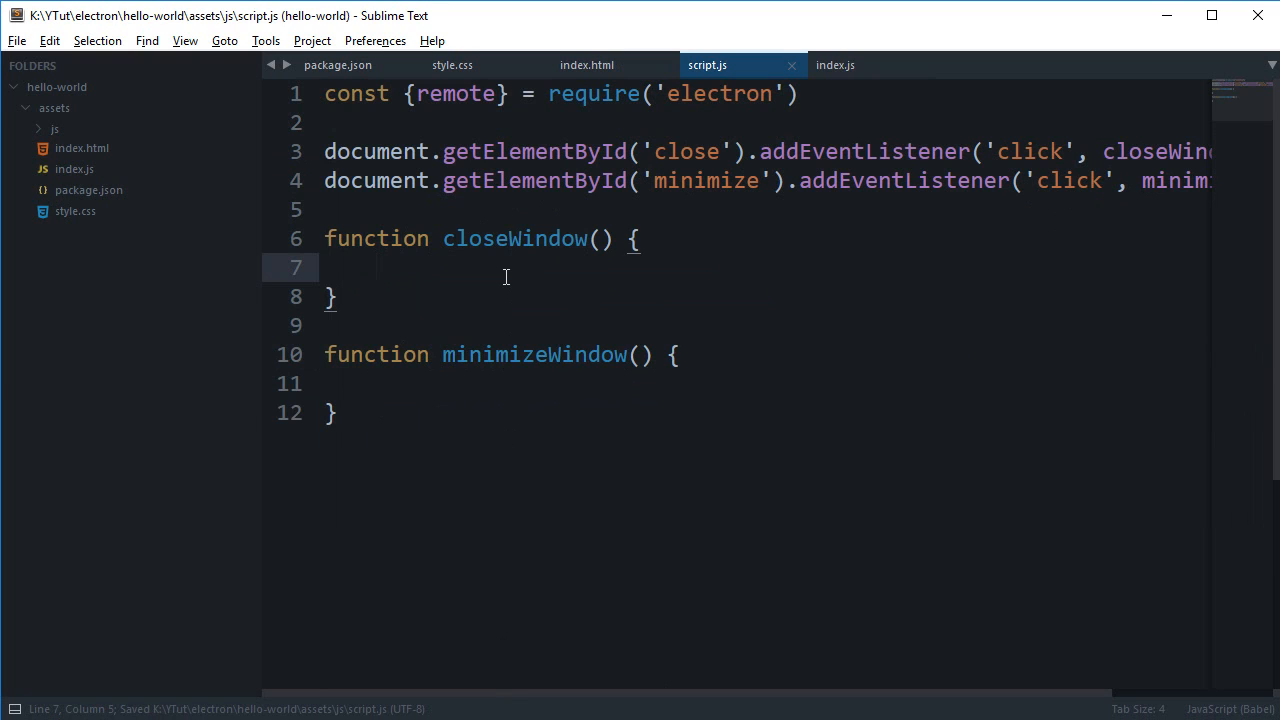
- Make closeWindow get remote.getCurrentWindow() and close it, and minimizeWindow call minimize()
text(var)
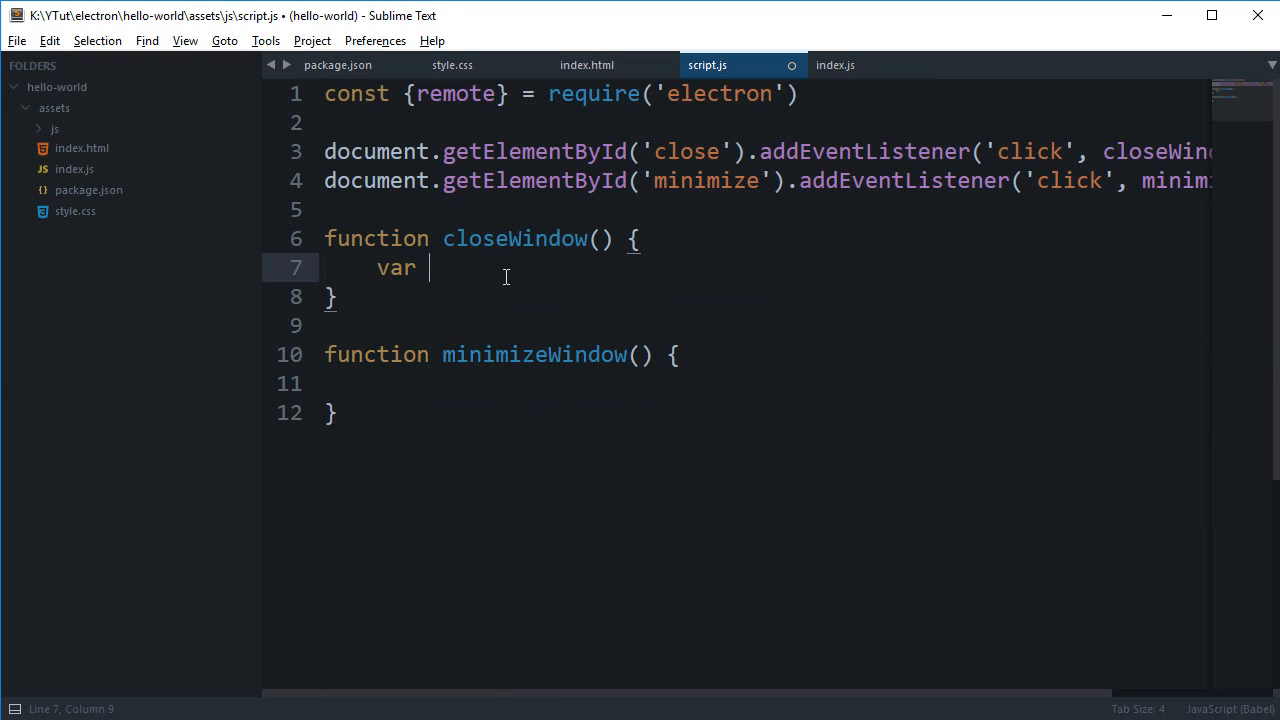
text(window = remote.getCurrent)
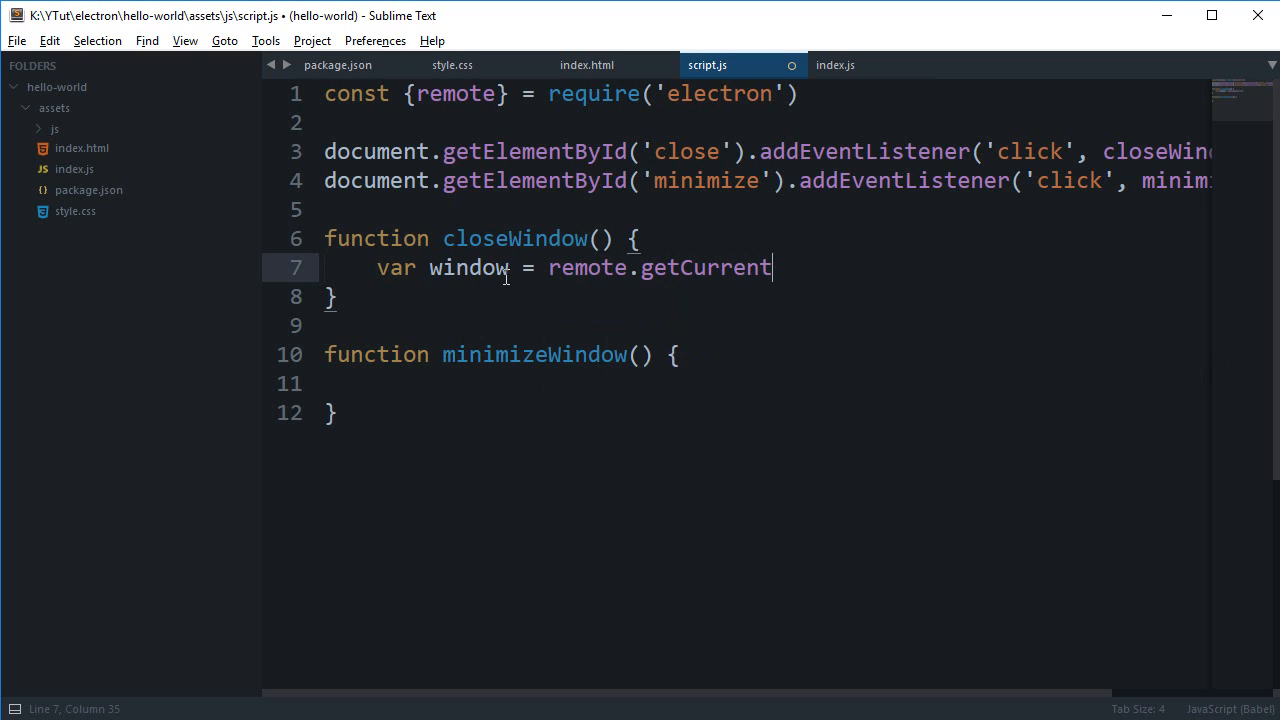
text(Window())
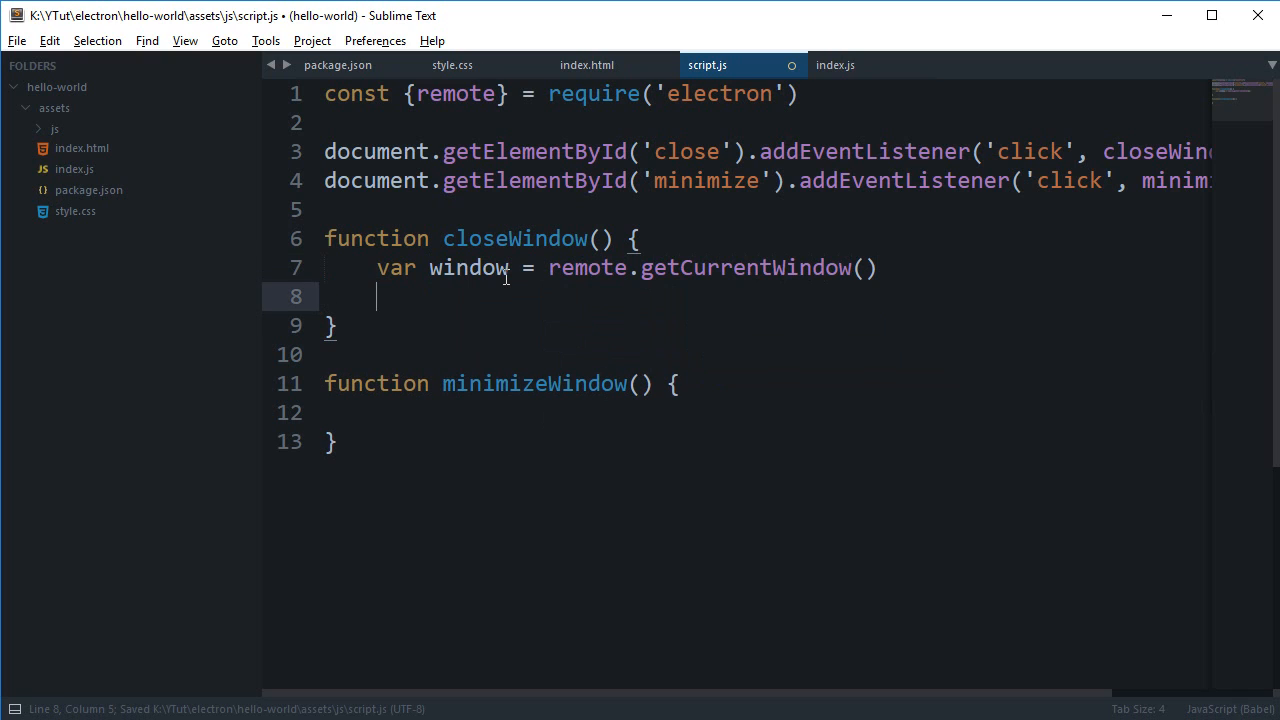
text(window.)
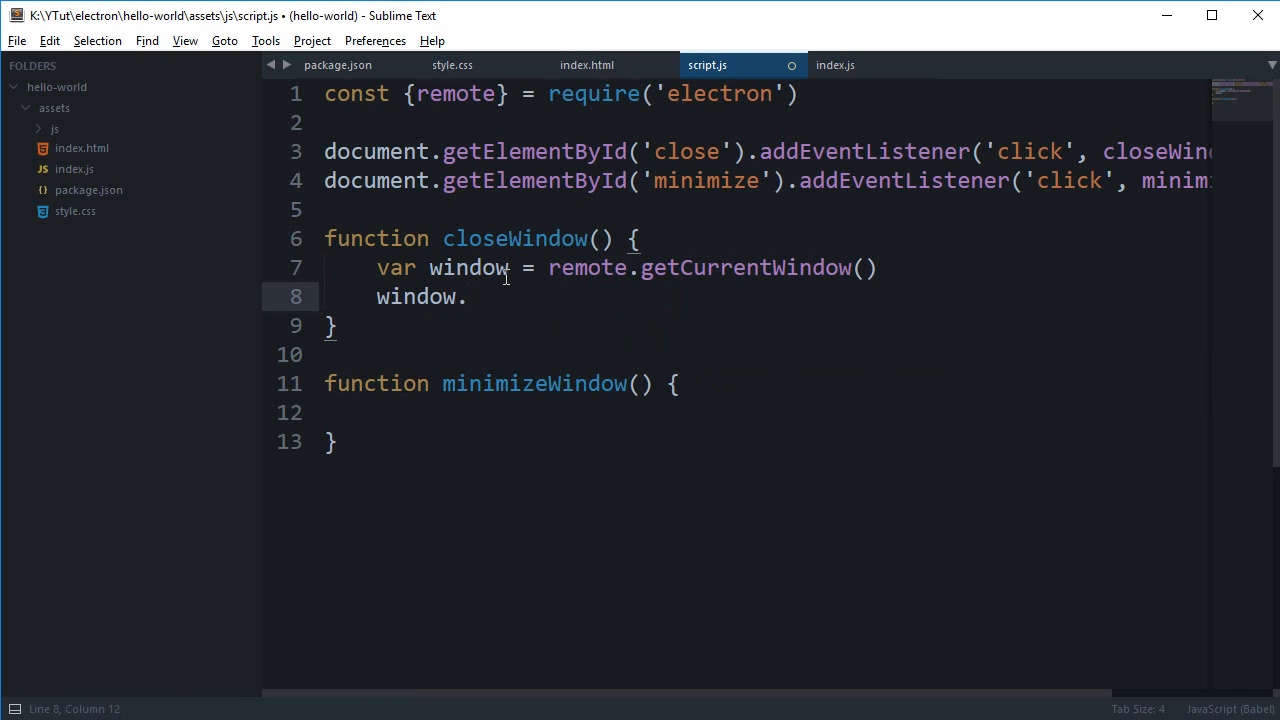
text(mmi)
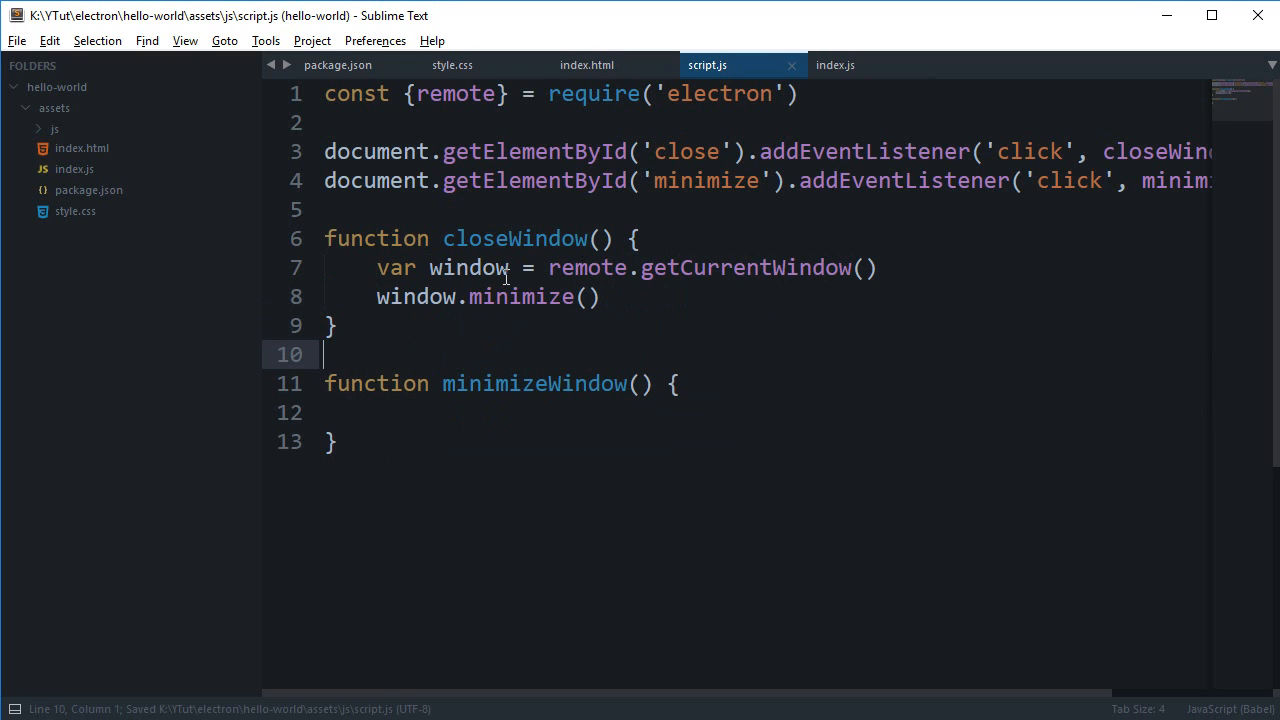
drag(378, 268, 602, 296)
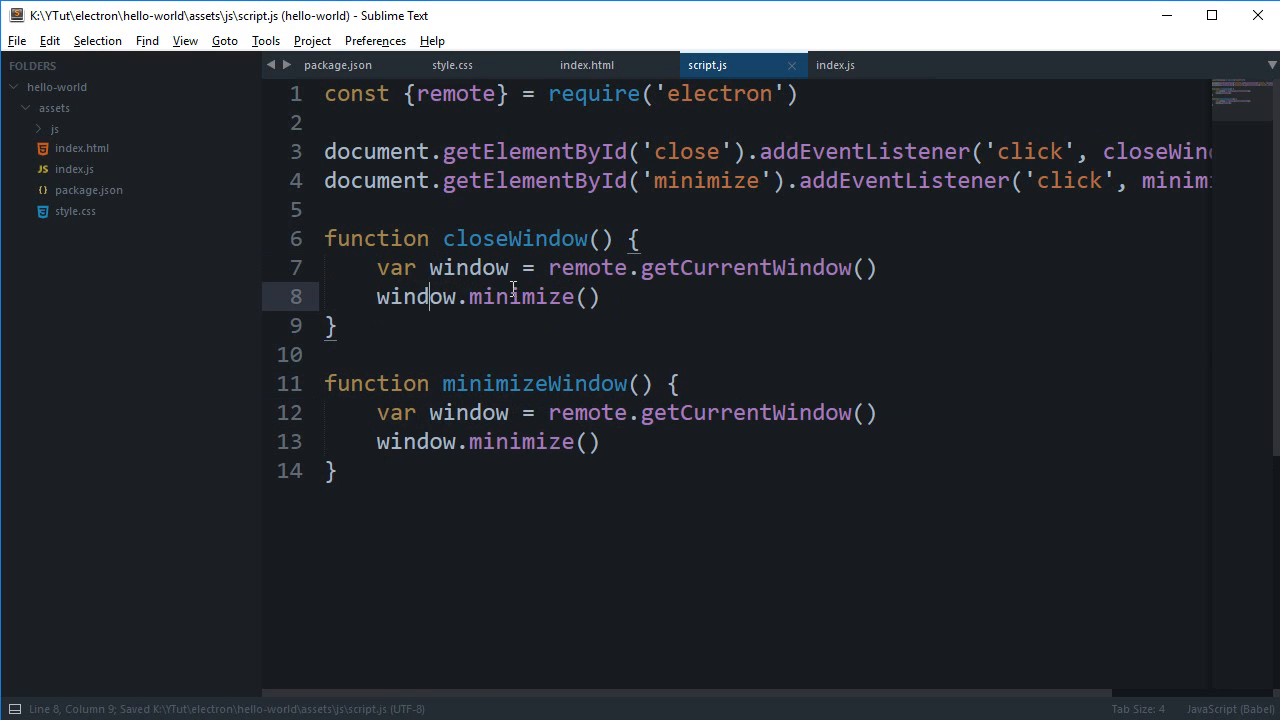
text(clos)
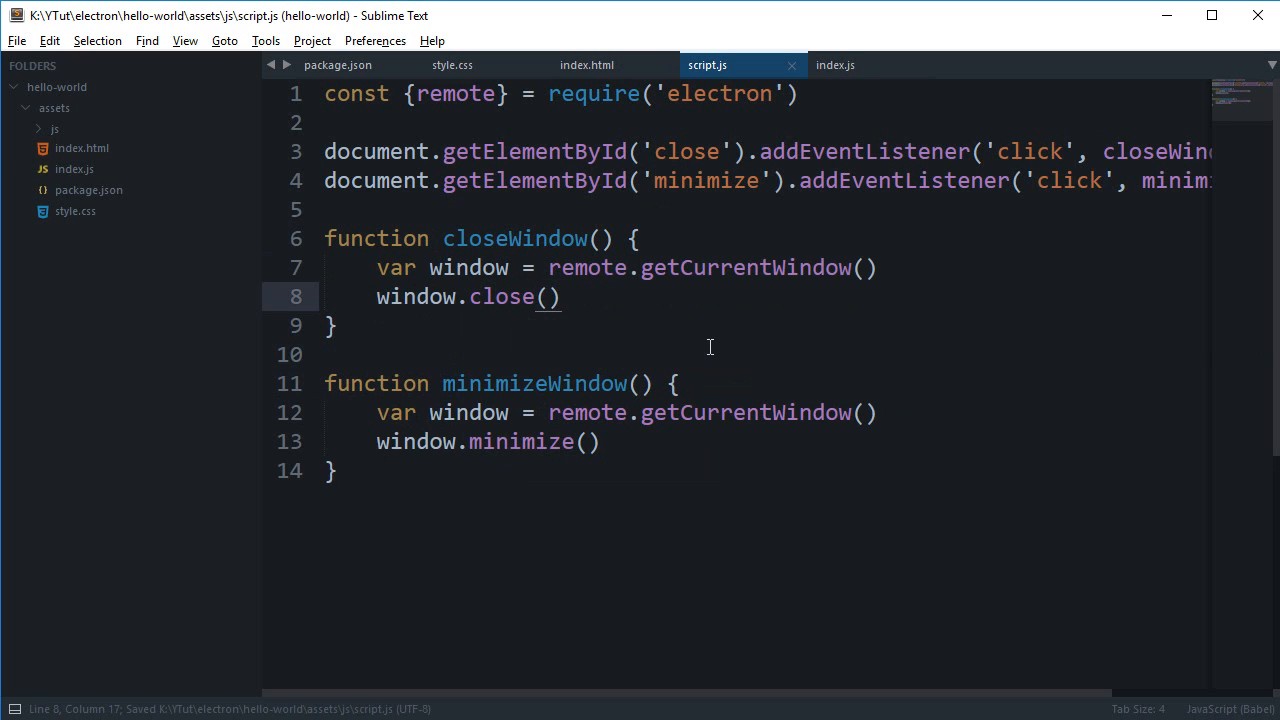
click(588, 64)
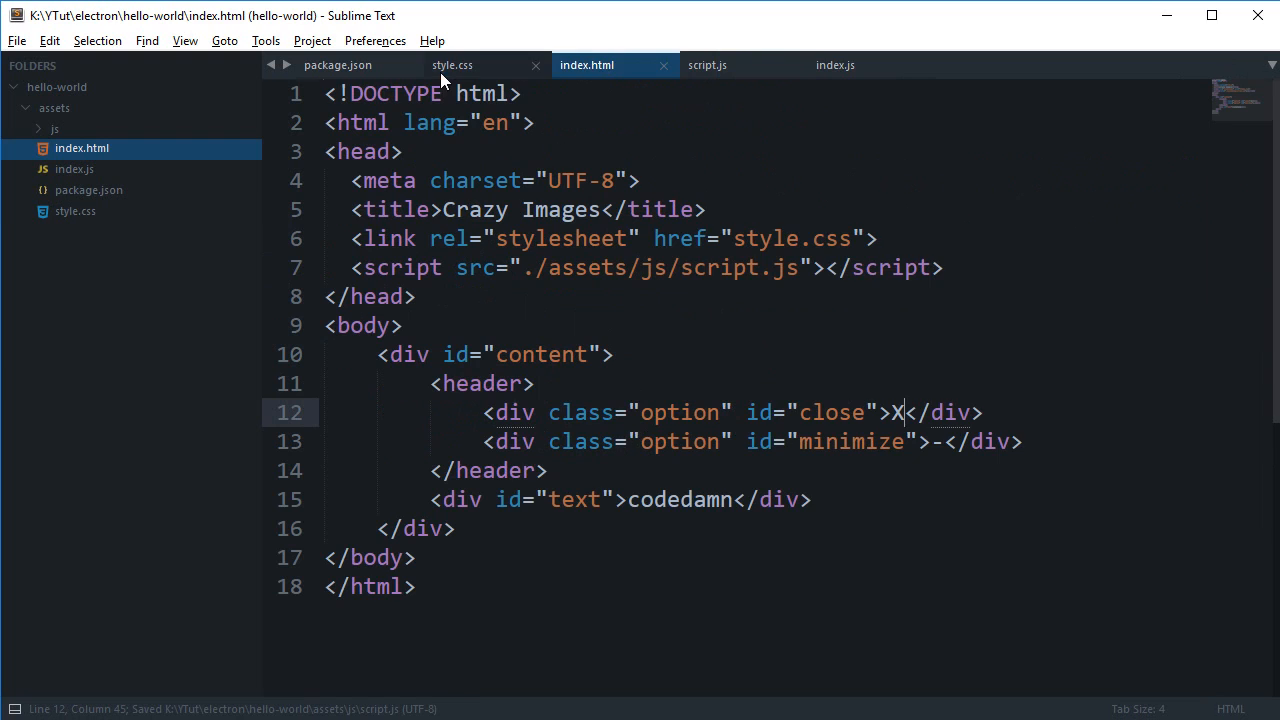
- Review index.js, typing and removing a stray app. after the ready line
click(836, 64)
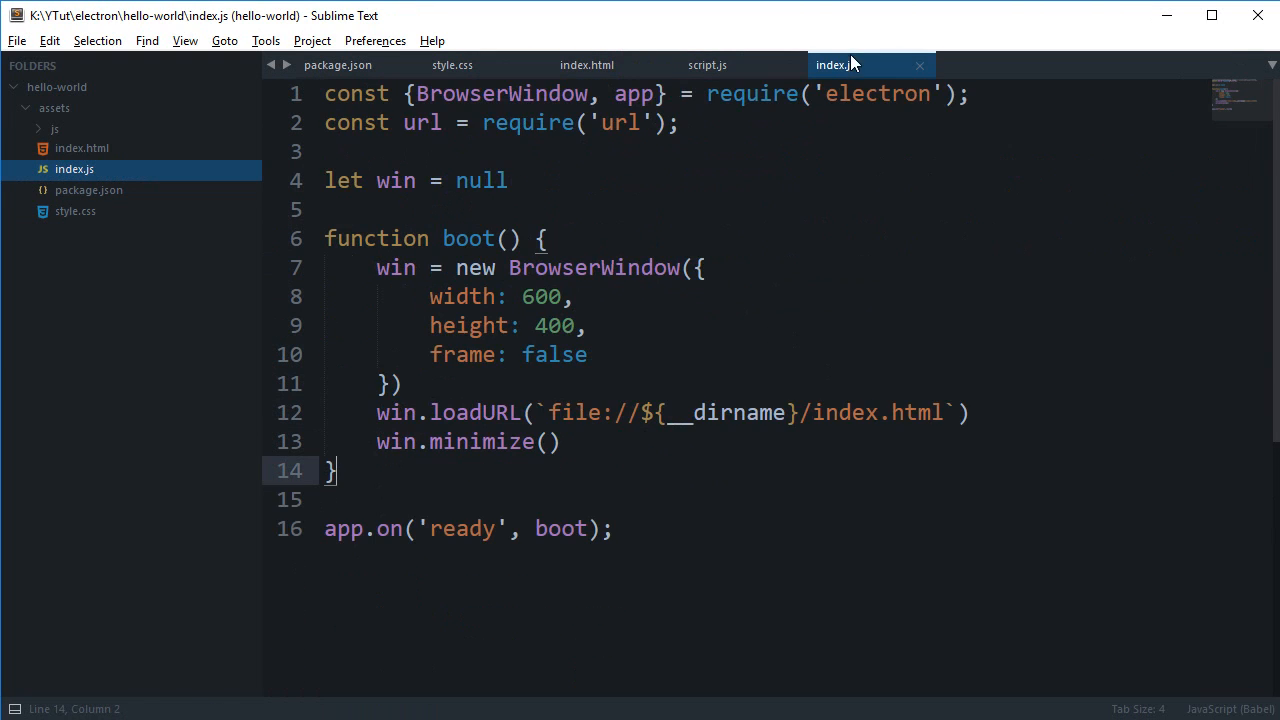
click(612, 528)
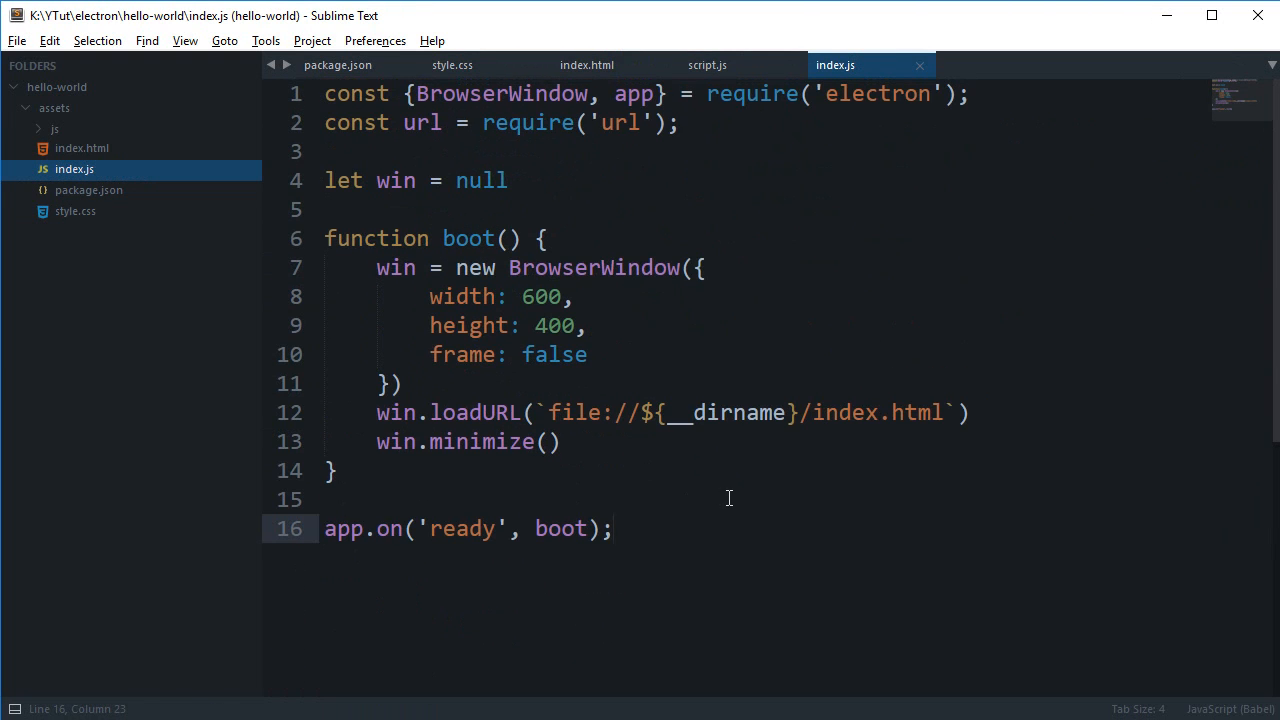
text(app)
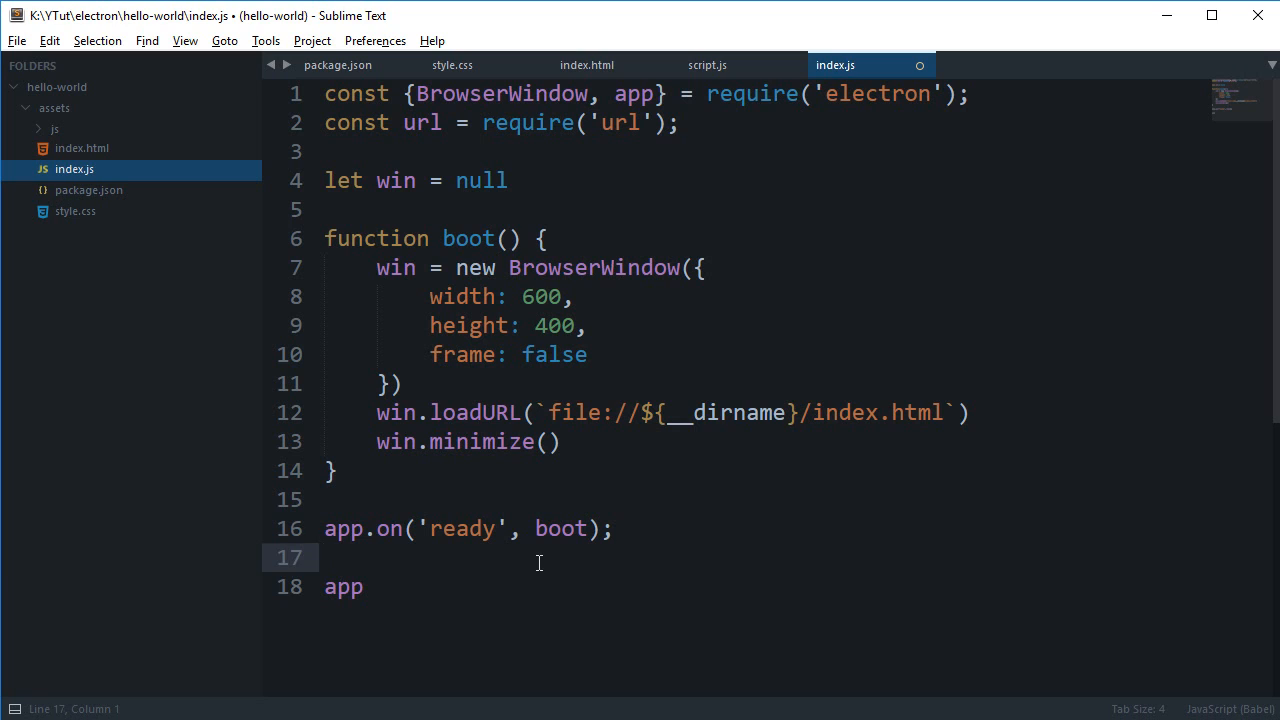
text(.)
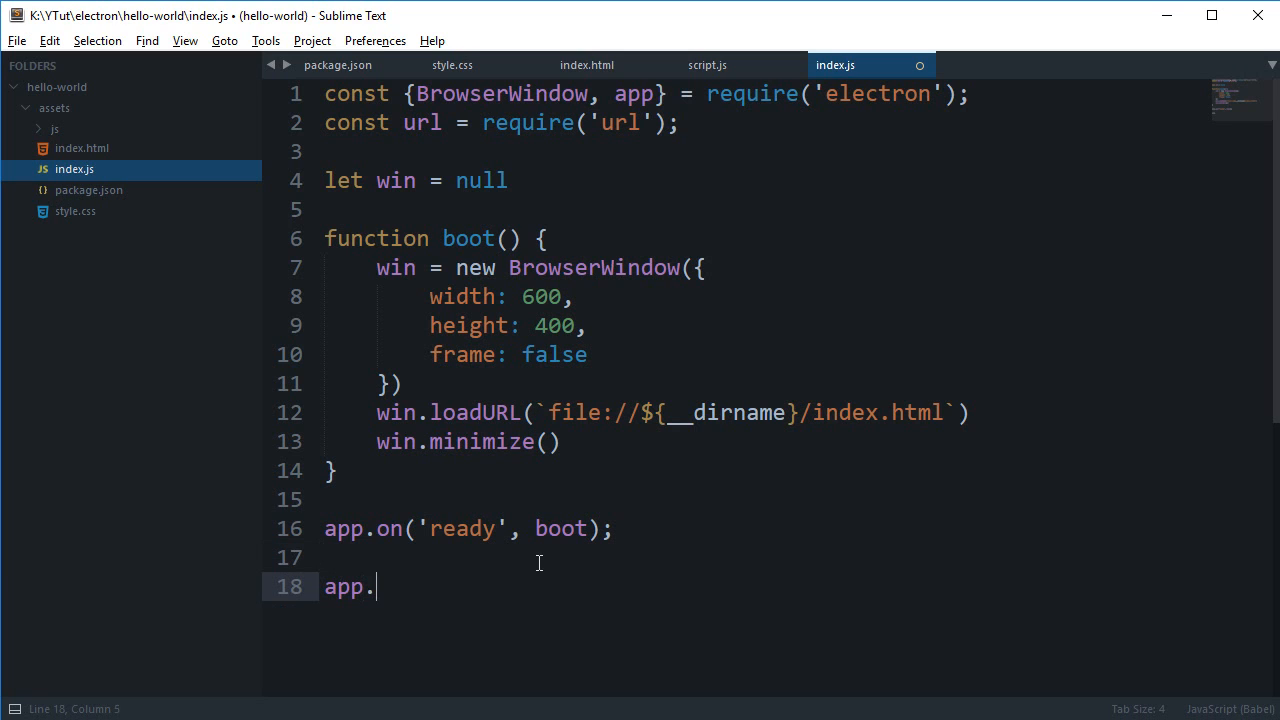
key(Backspace)
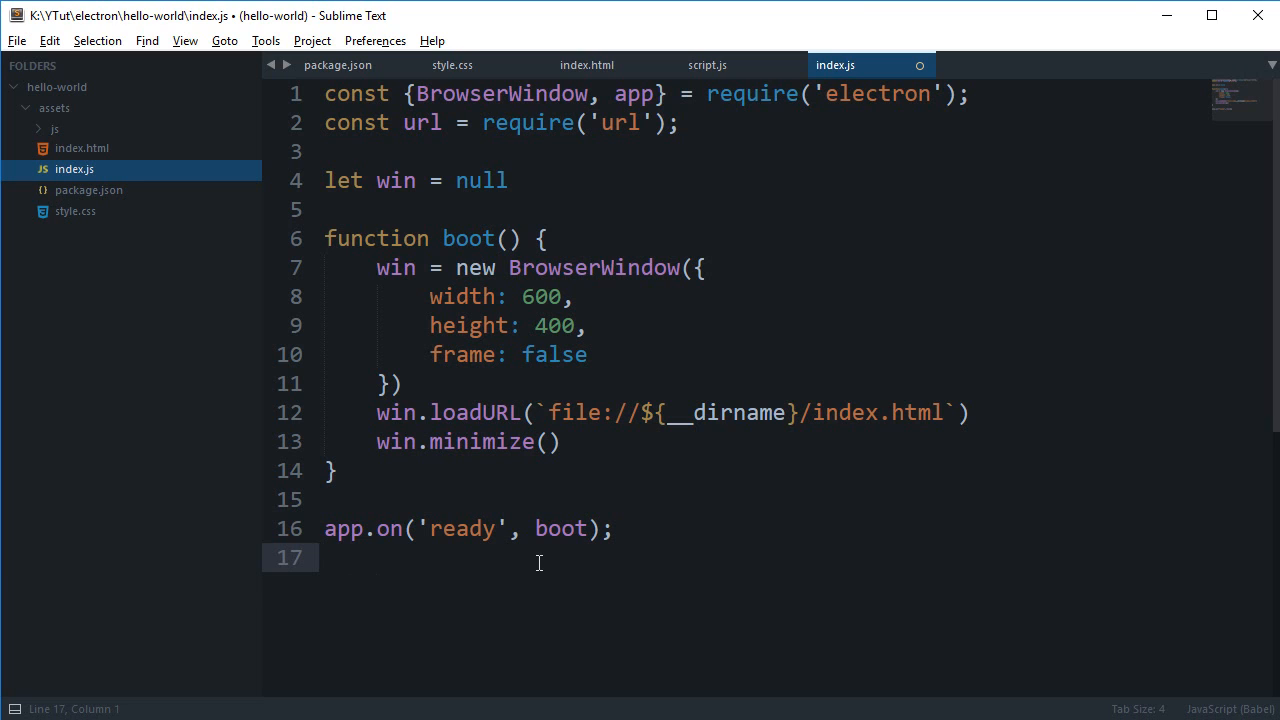
click(330, 470)
text(w)
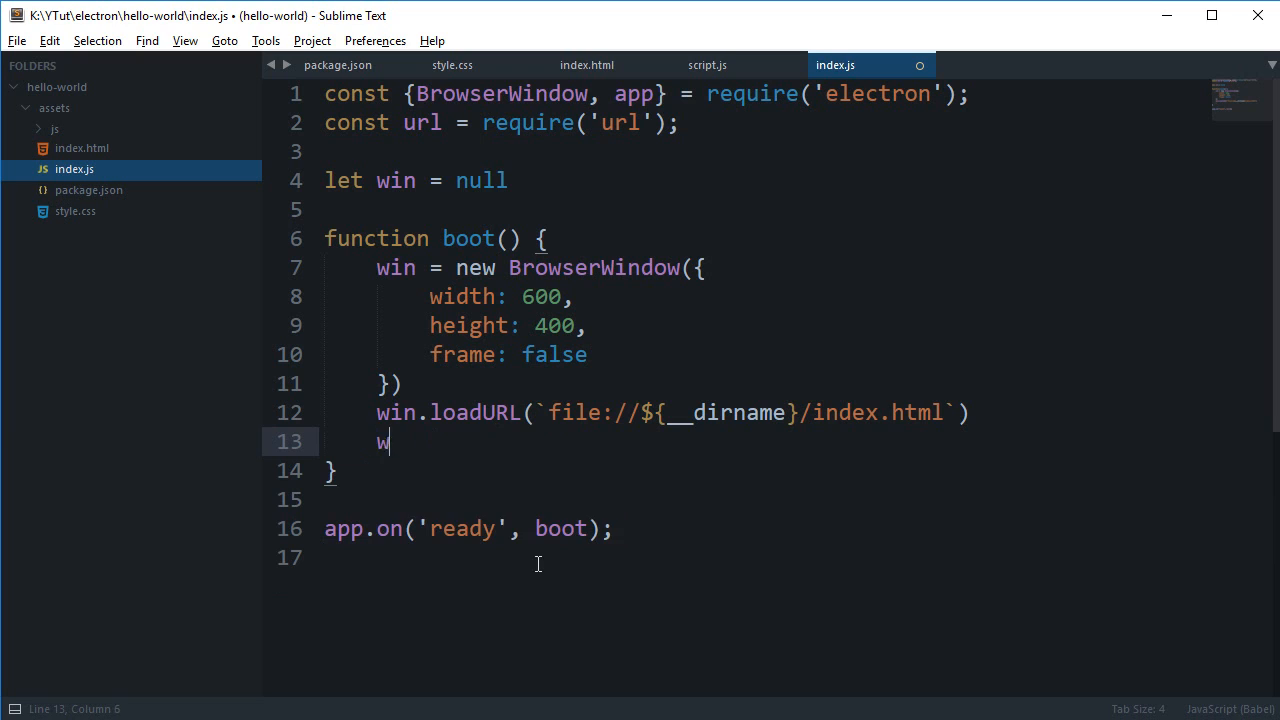
- Write win.on('closed', _ => { win = null }) inside boot in index.js
text(in)
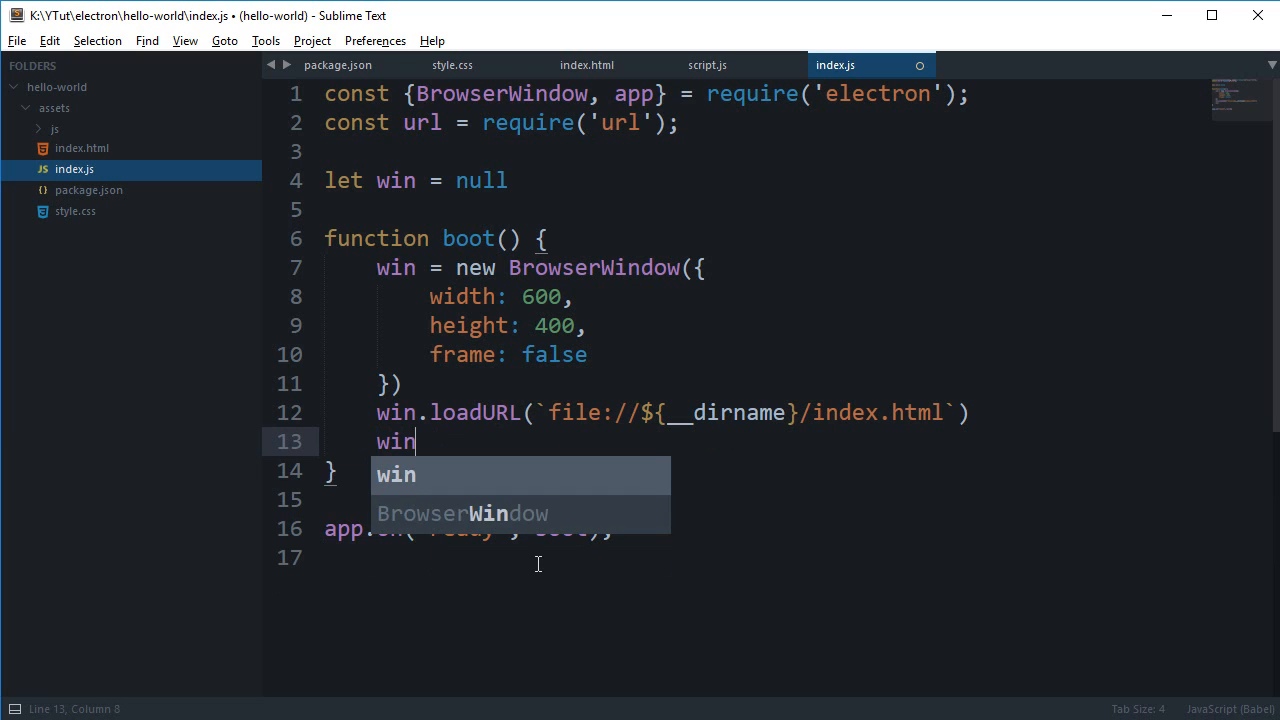
text(.on('close')
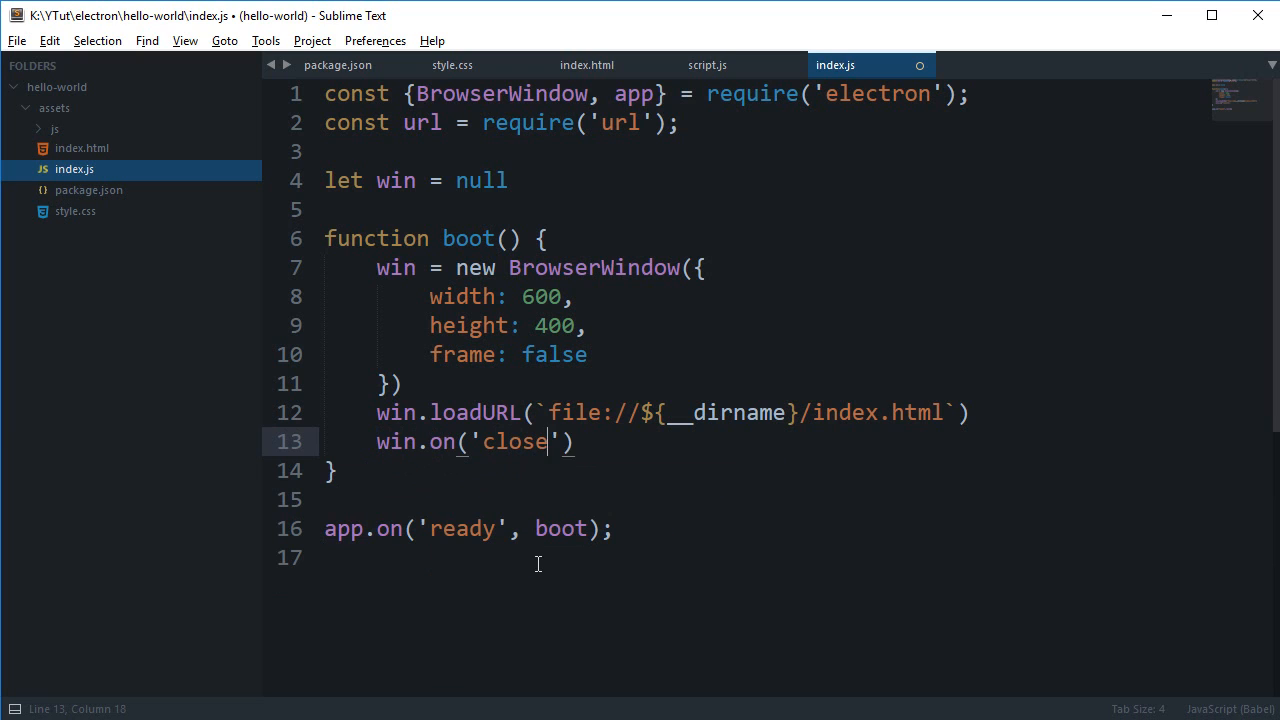
text(d', _ =>)
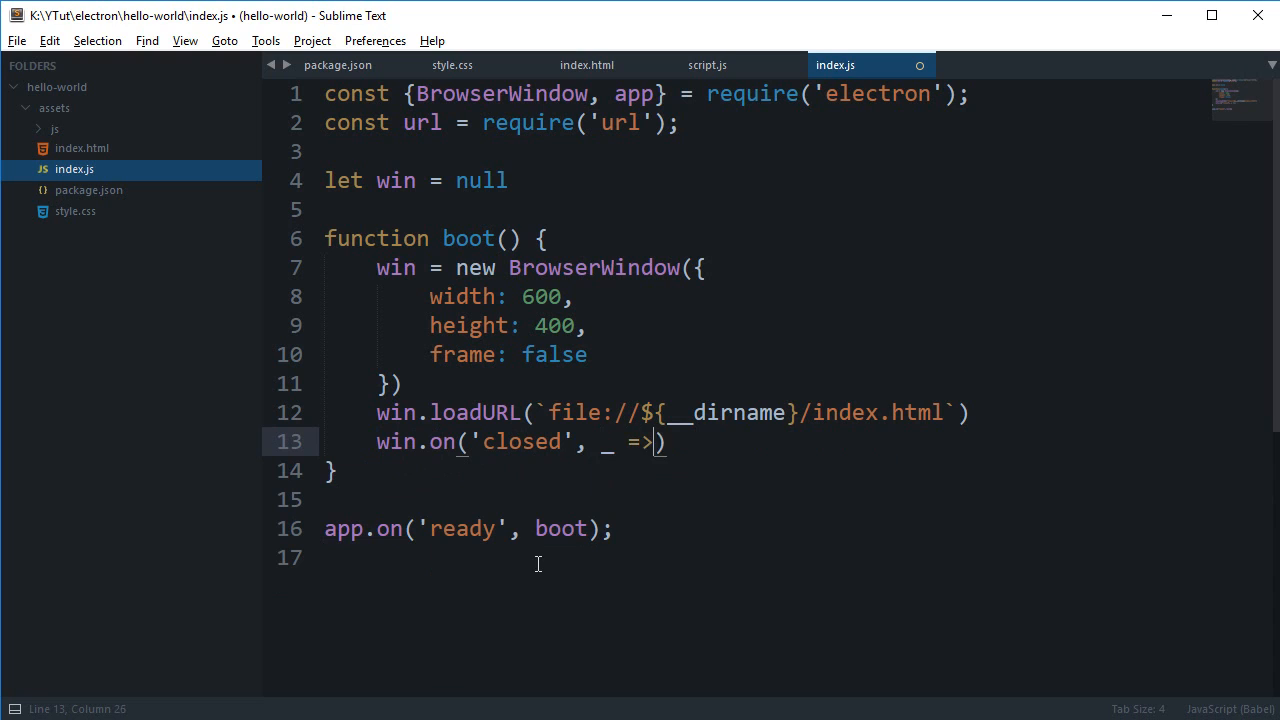
text({)
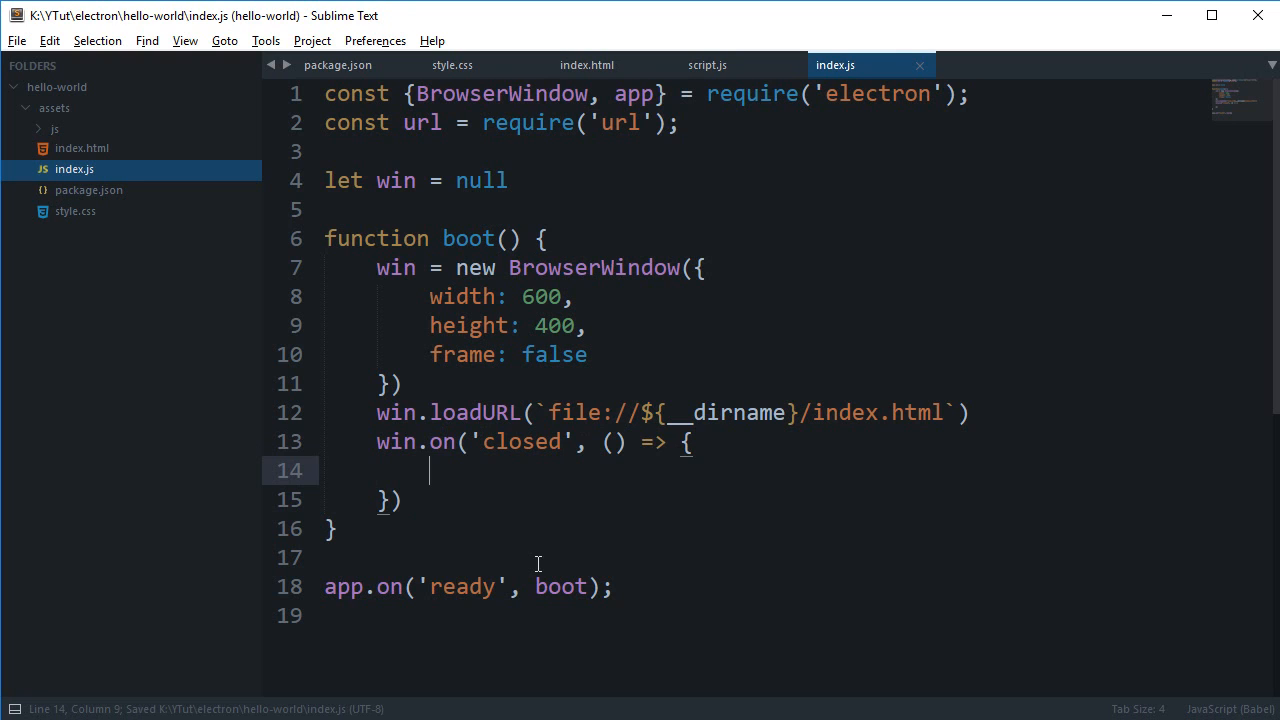
text(win = null)
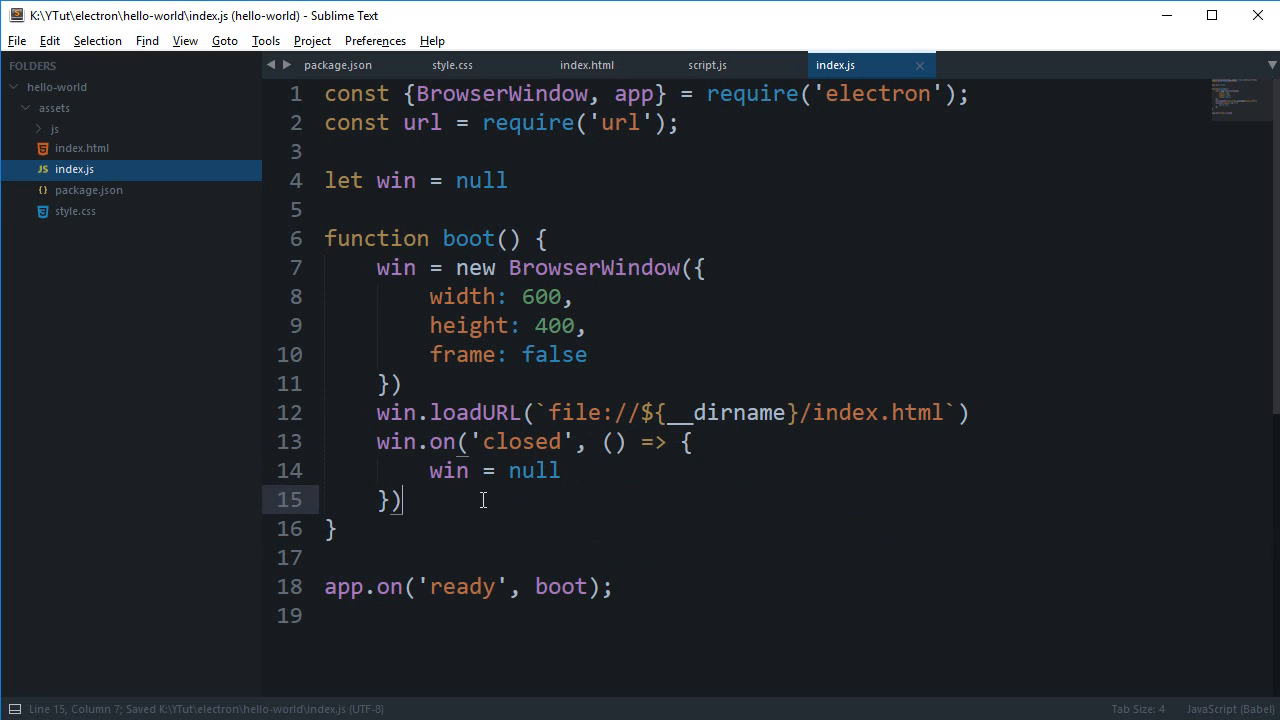
- Run electron . from the terminal, test the app's minimize button, and return to script.js
click(708, 64)
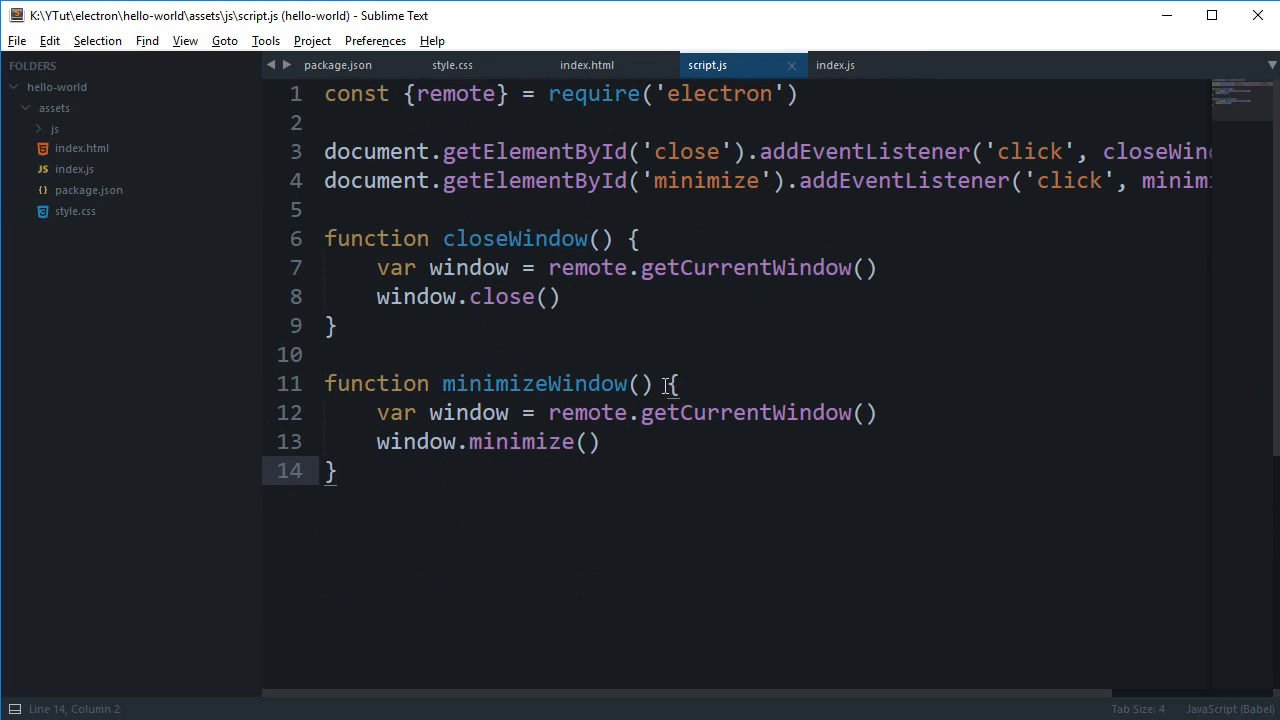
click(836, 64)
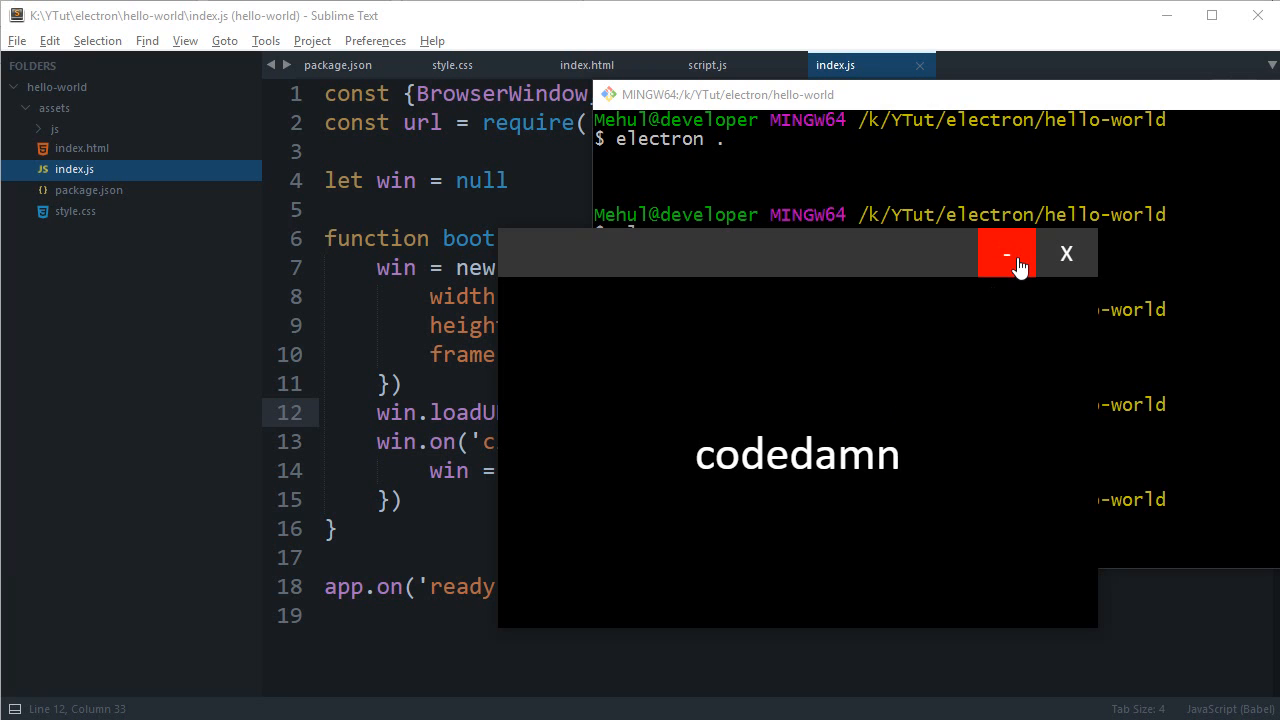
click(708, 64)
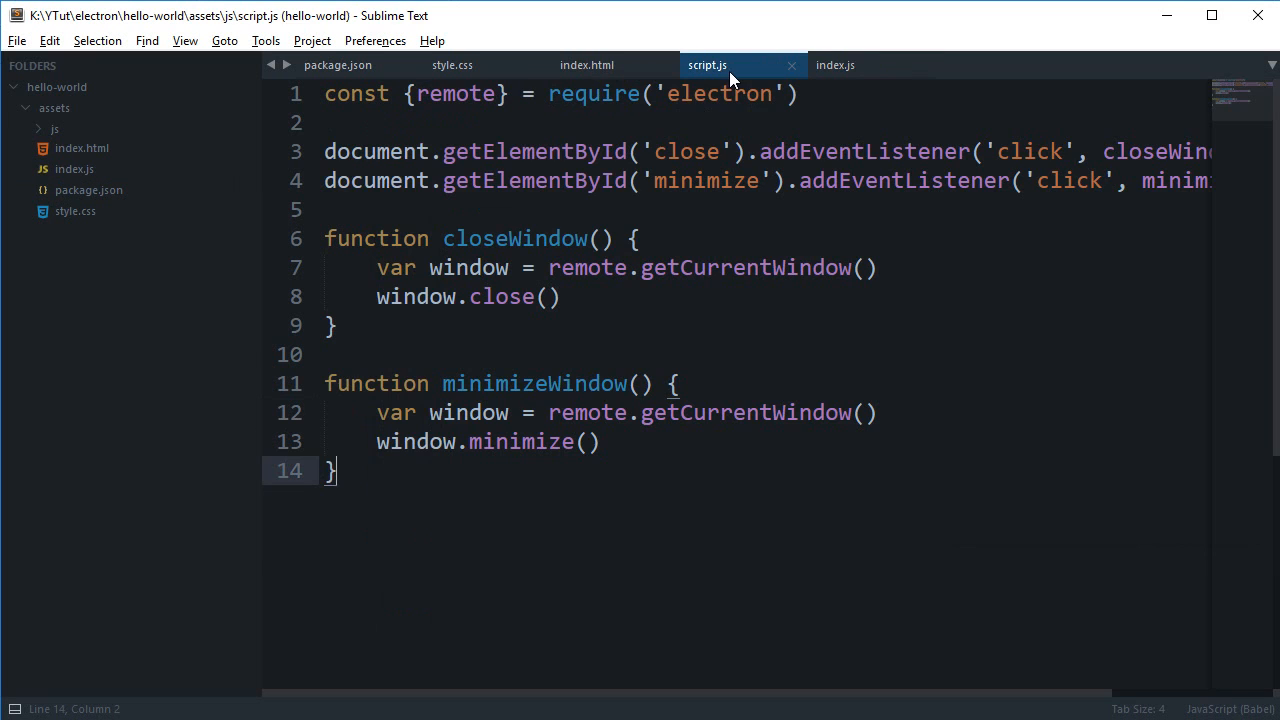
- Cut the script.js <script> tag from index.html's head and paste it before </body>, then rerun the app
click(588, 64)
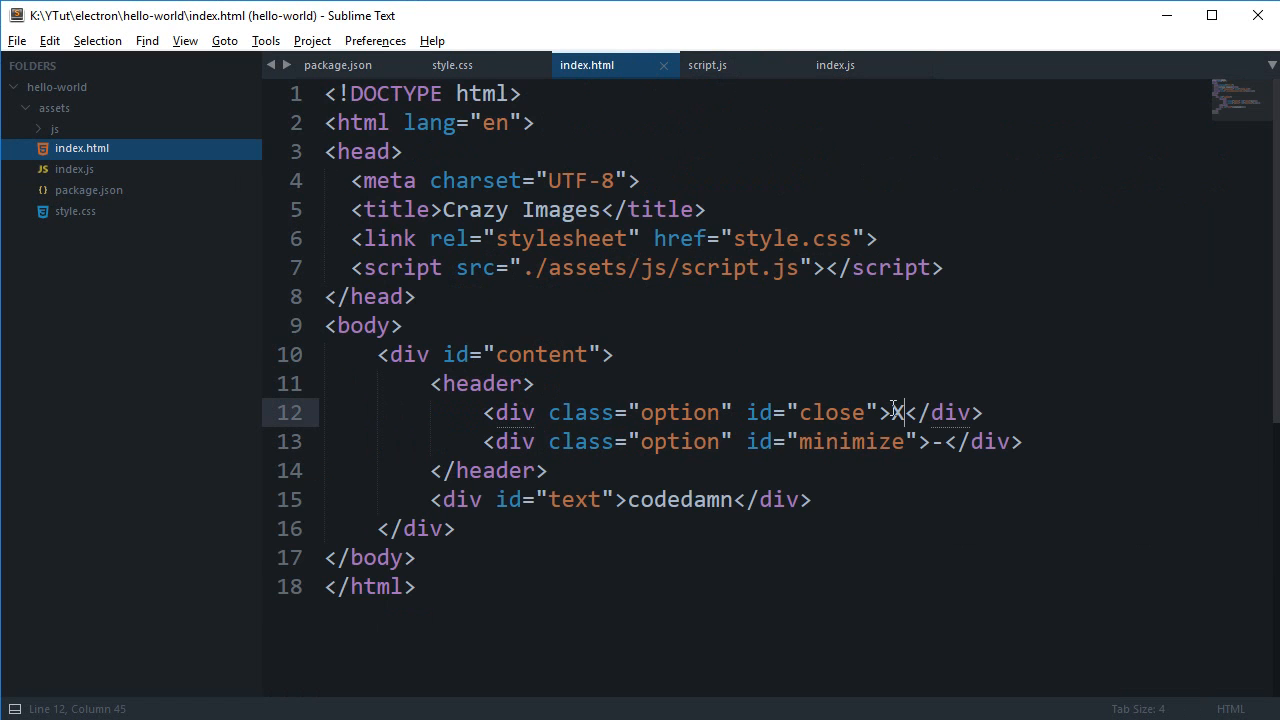
click(836, 64)
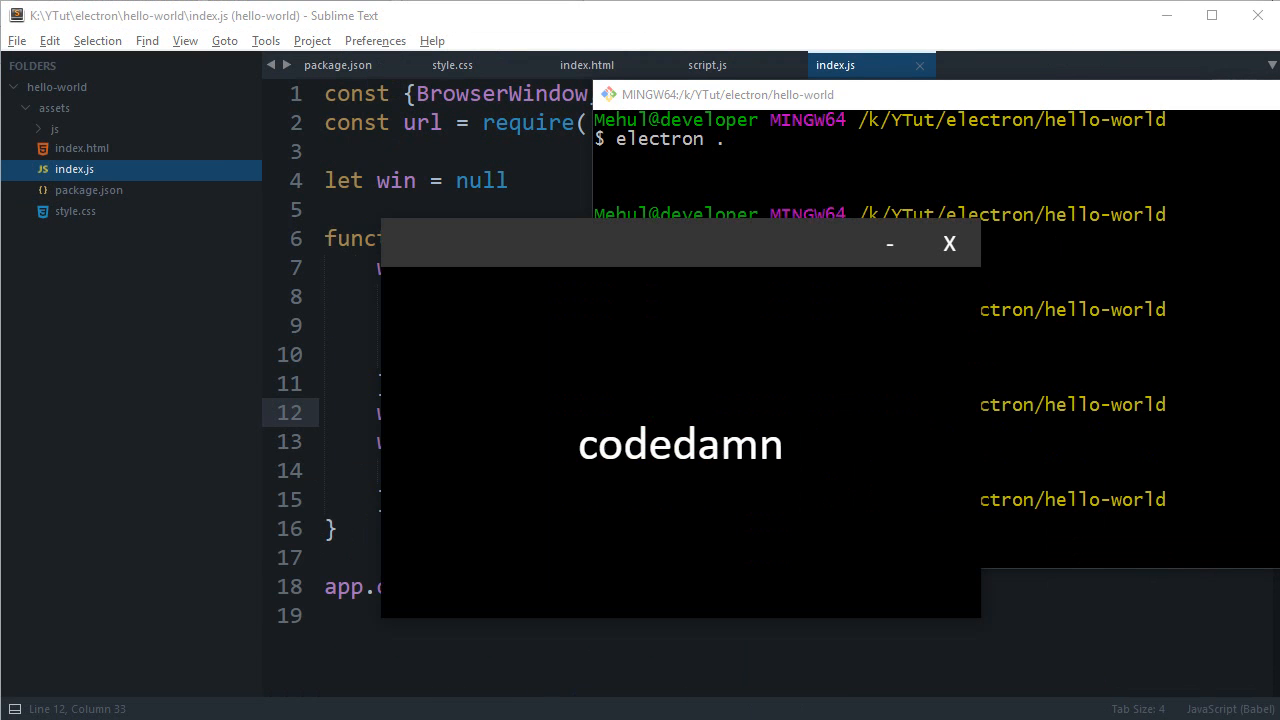
mouse_move(776, 540)
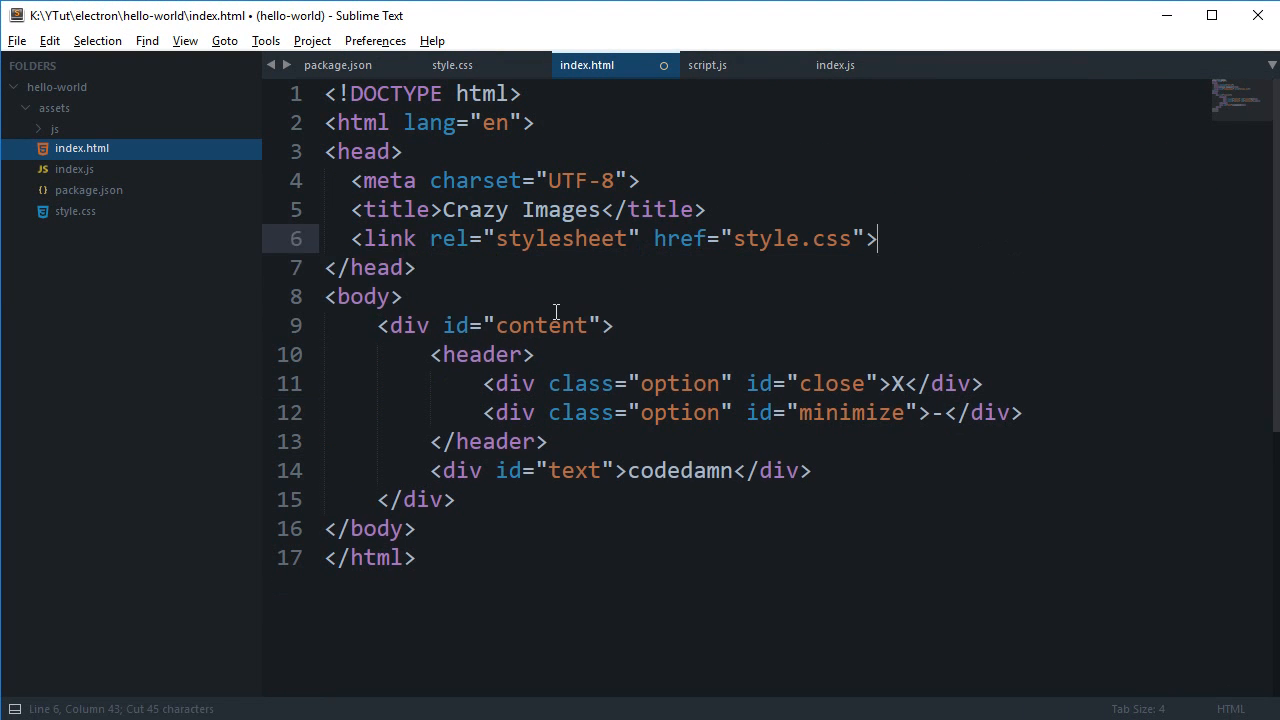
key(enter)
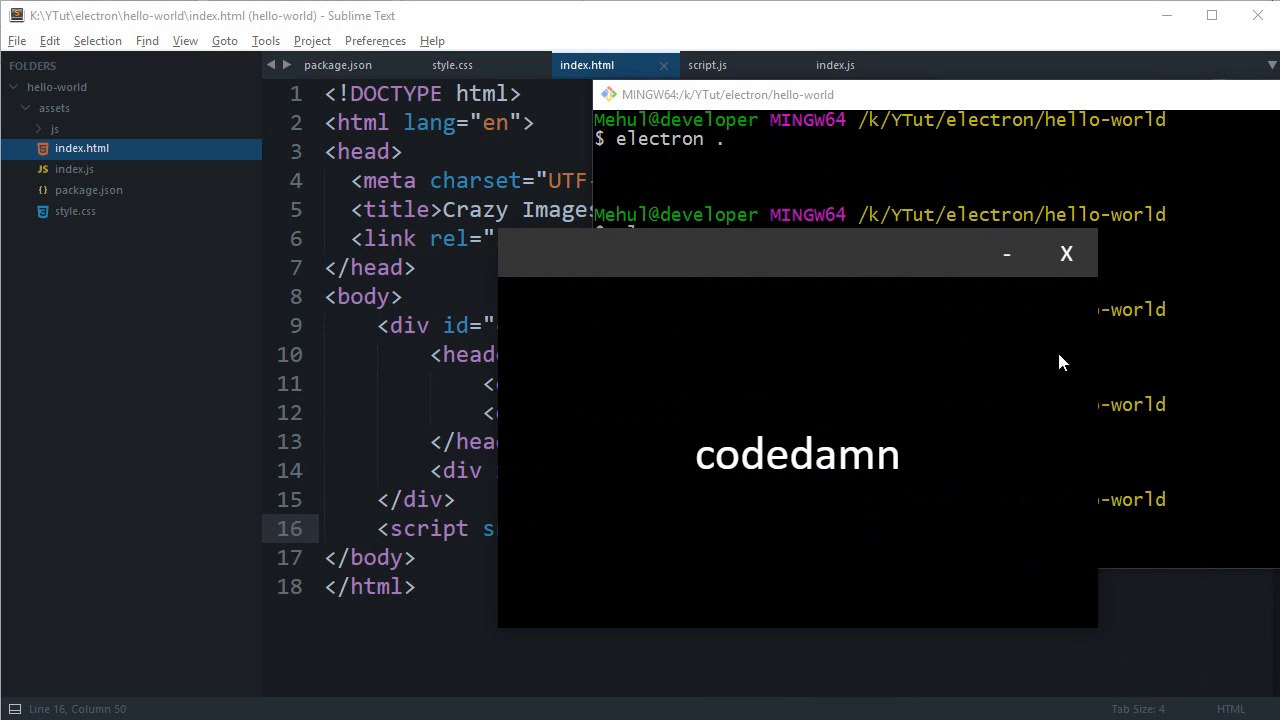
click(1066, 252)
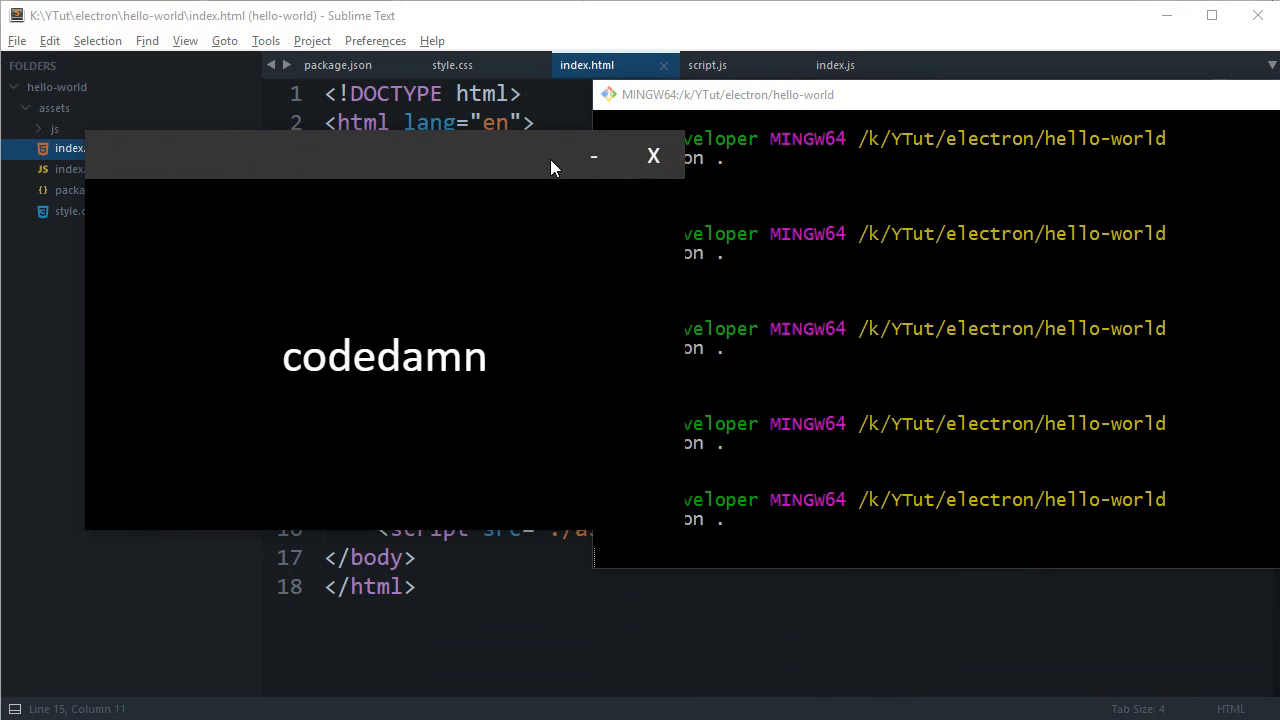
mouse_move(592, 156)
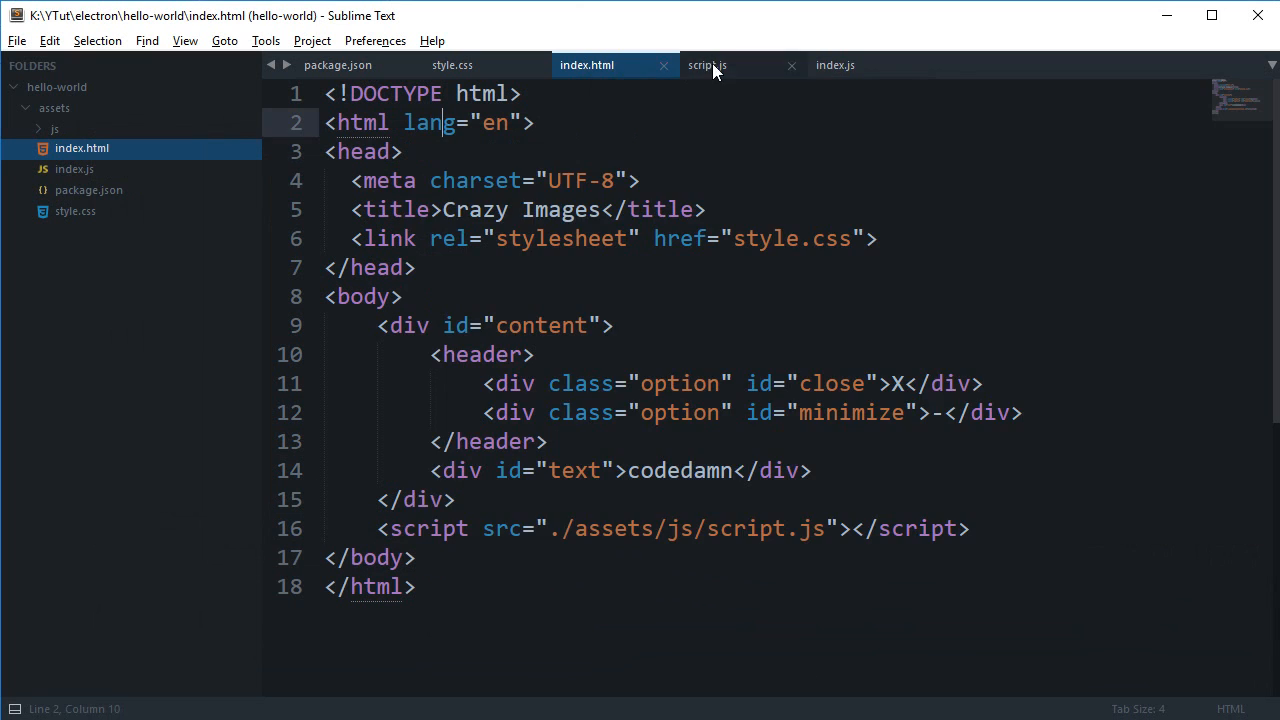
- Rename the function to maximizeWindow and draft an if(!window.isMaximized()) {} check
click(708, 64)
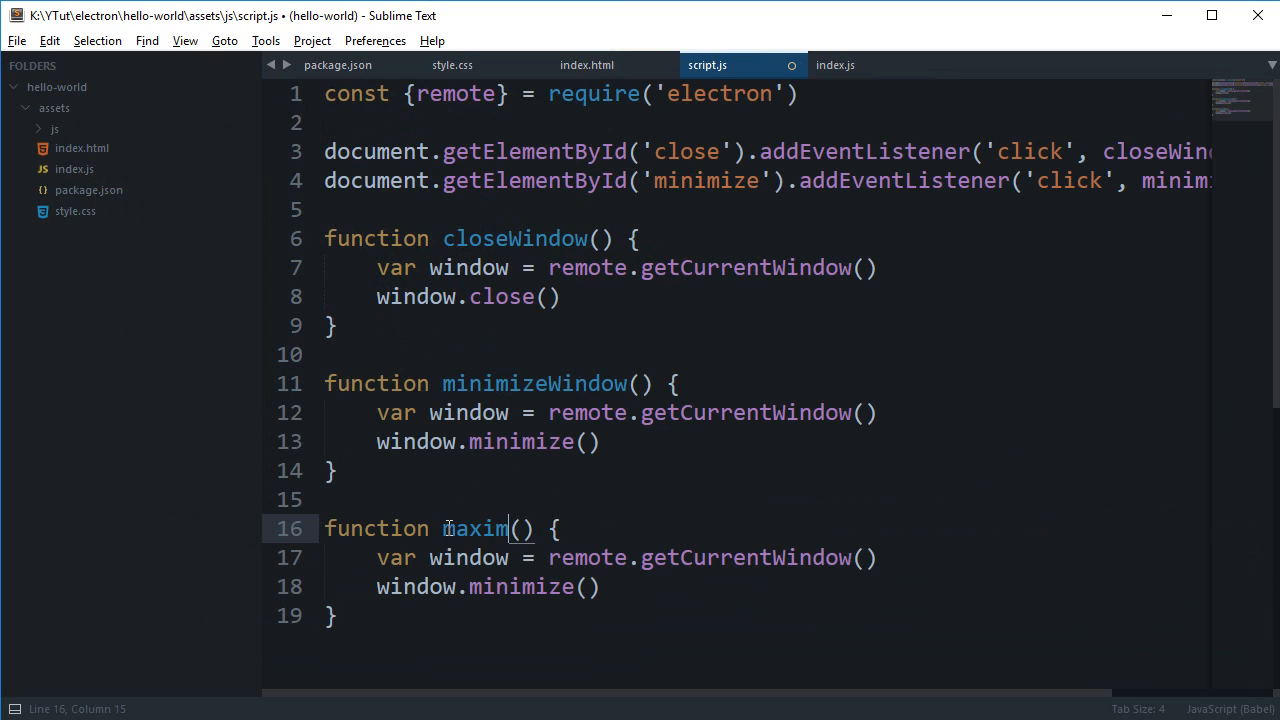
text(izeWindow)
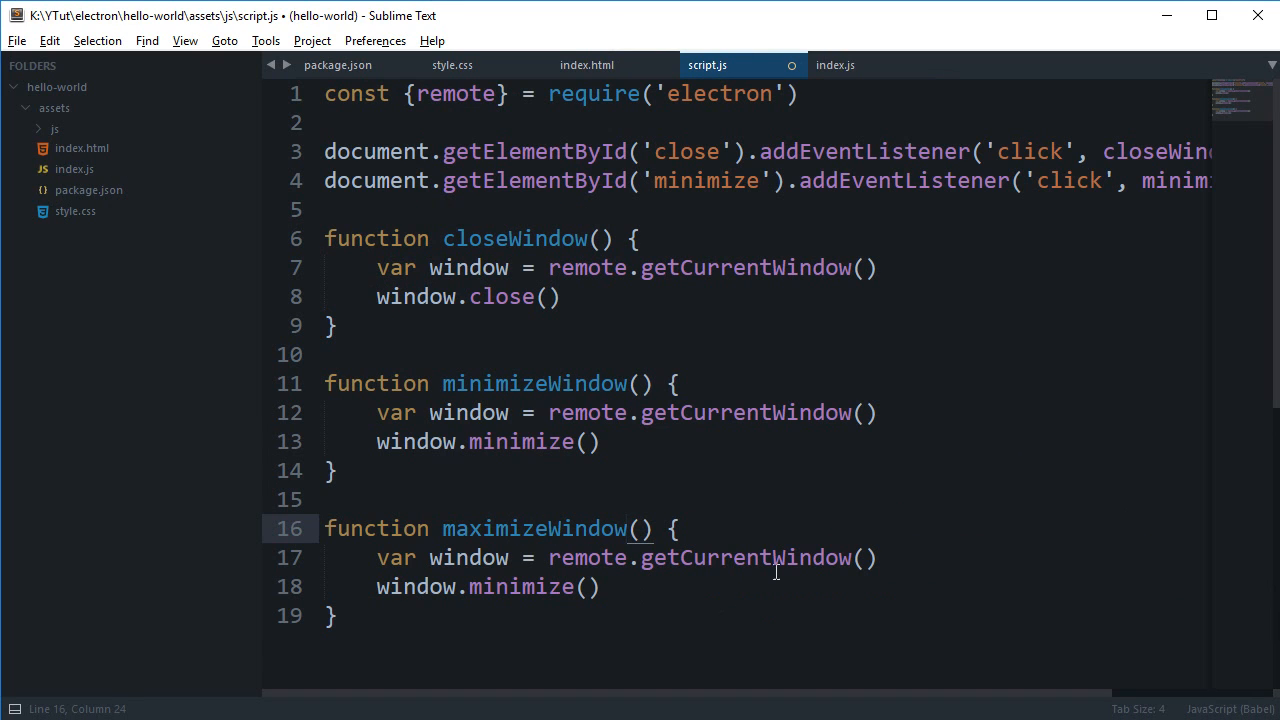
click(776, 556)
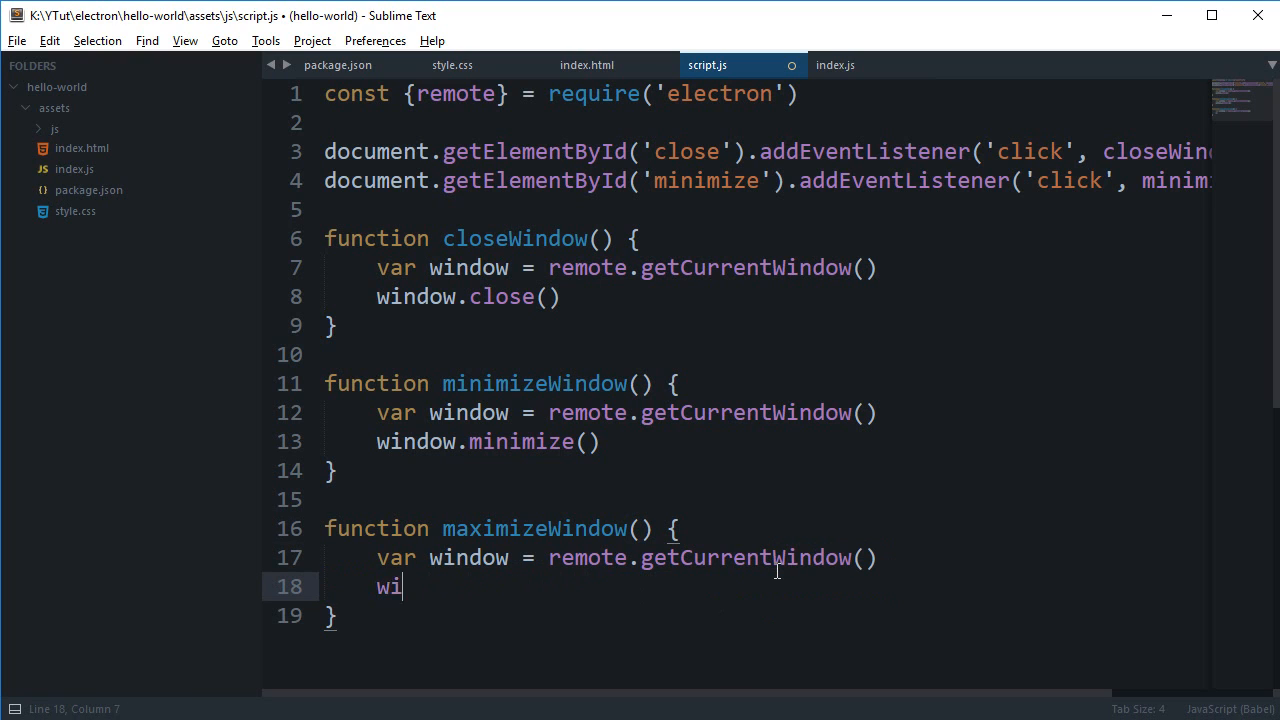
text(if())
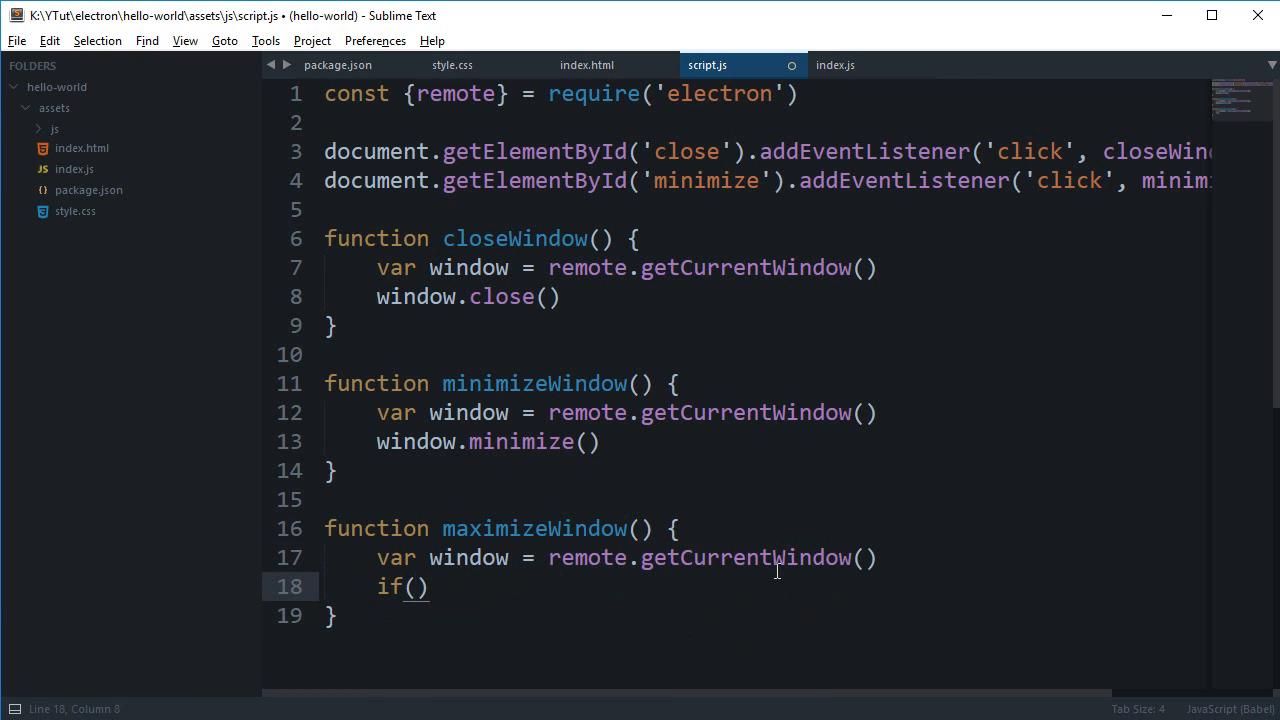
text(!window.)
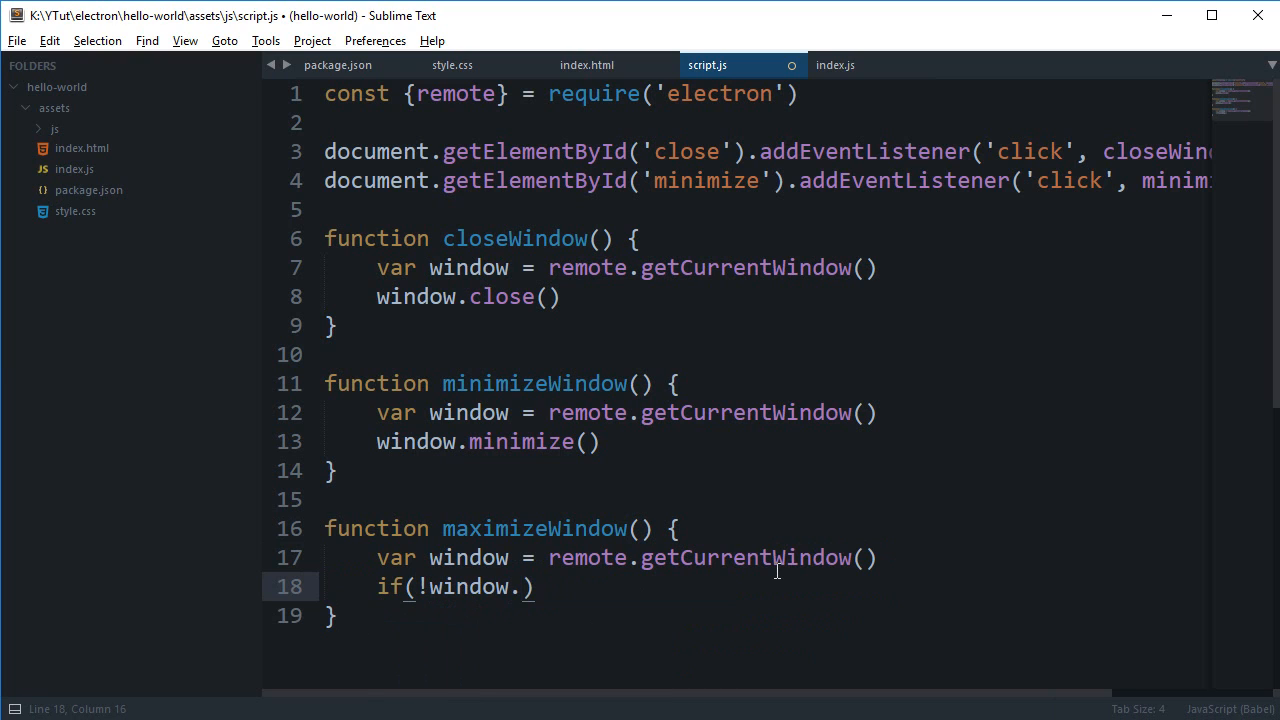
text(isMaxi)
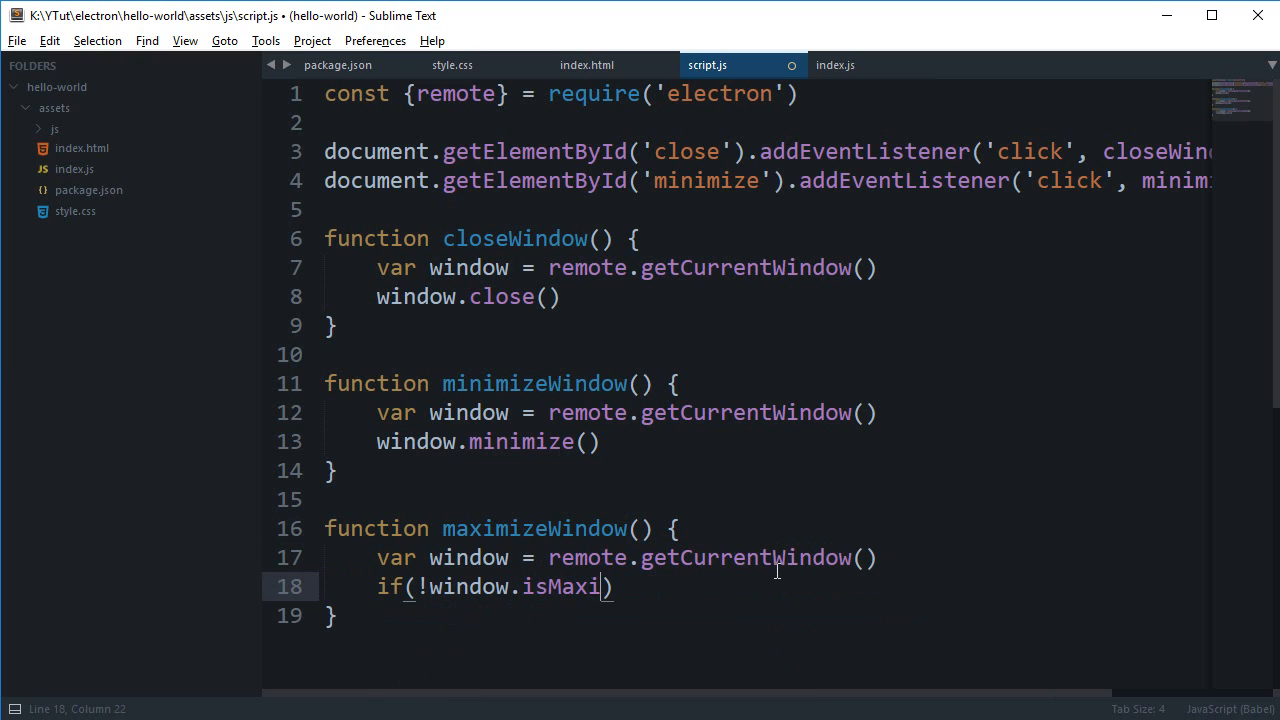
text(zed())
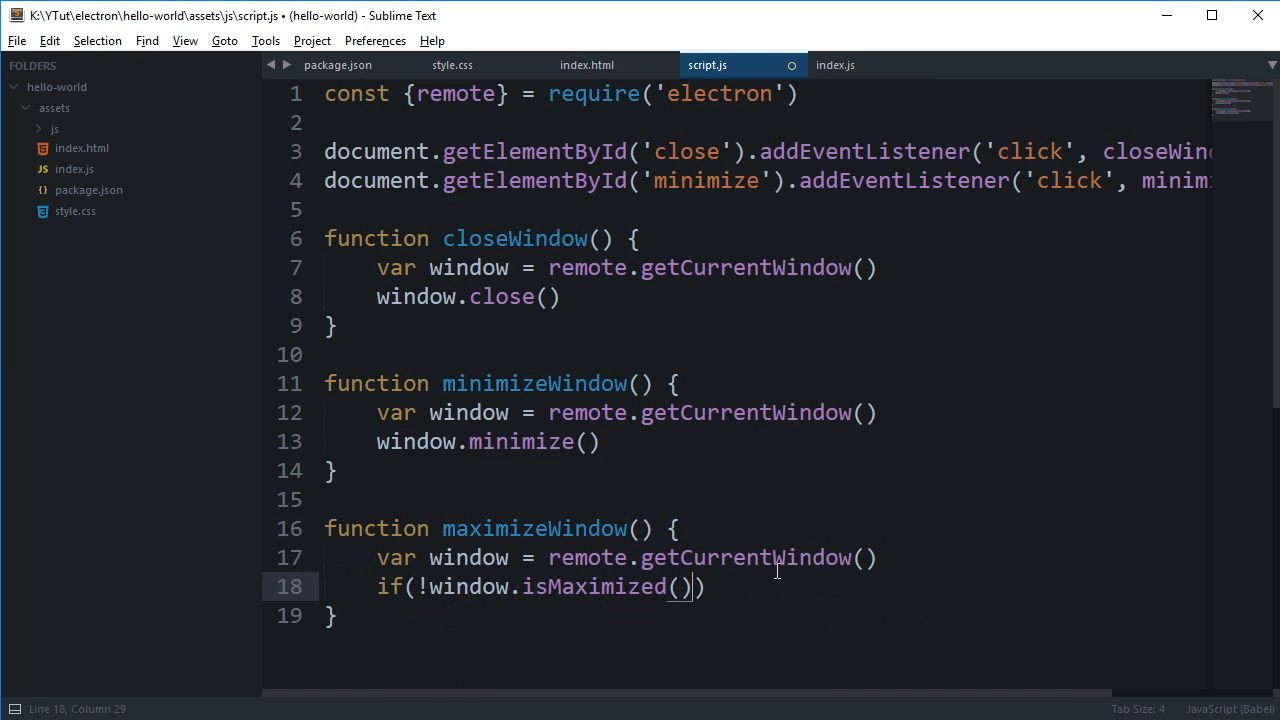
text({})
text(w)
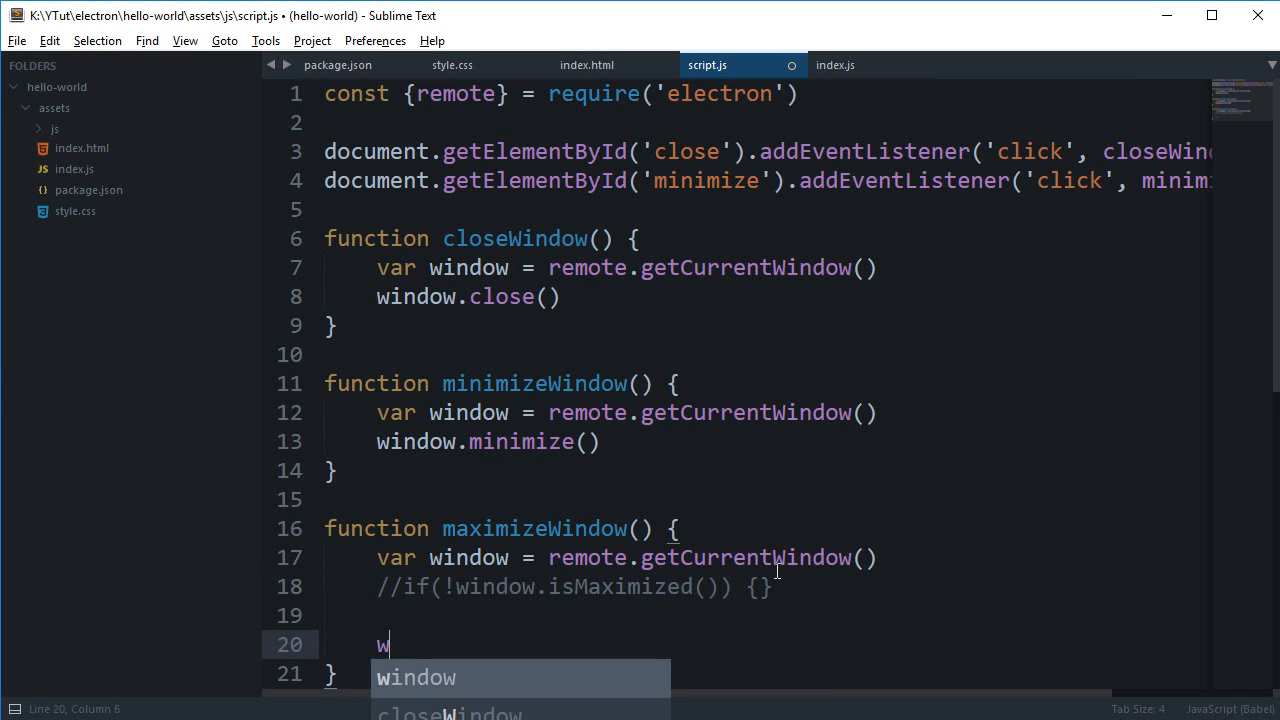
- Replace it with window.isMaximized() ? window.unmaximize() : window.maximize();
text(indow.isM)
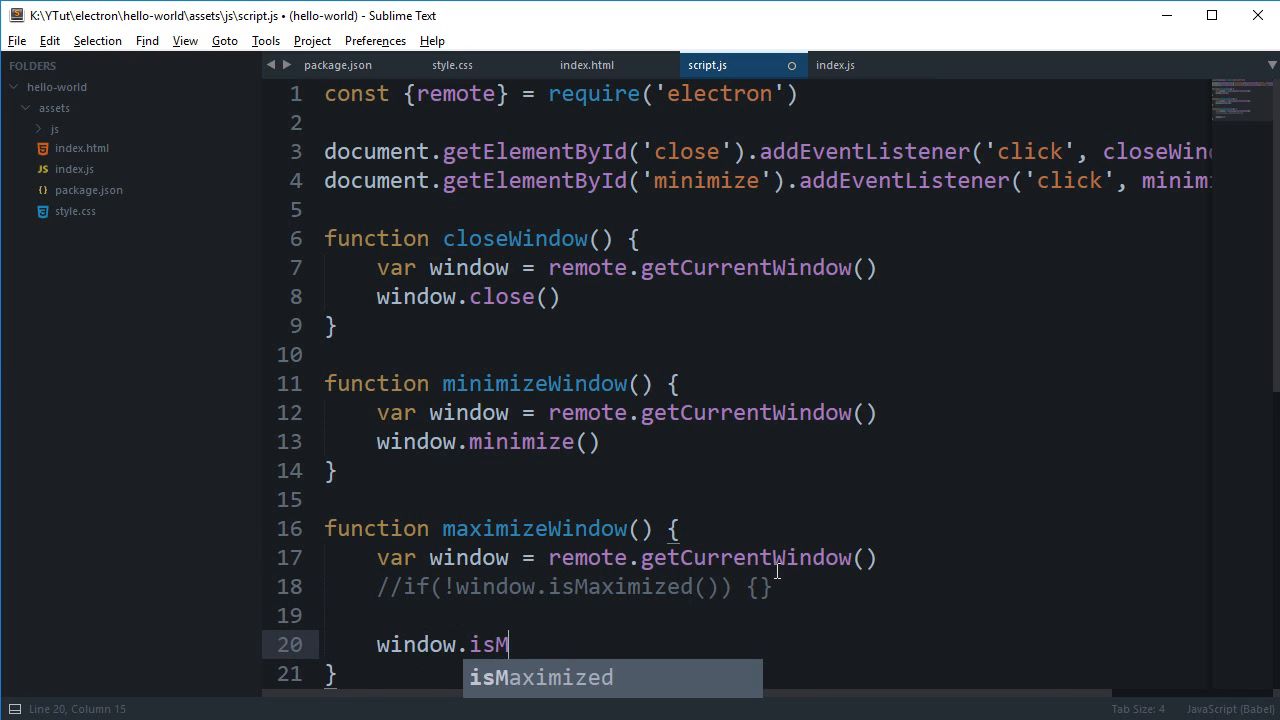
text(aximized() ?)
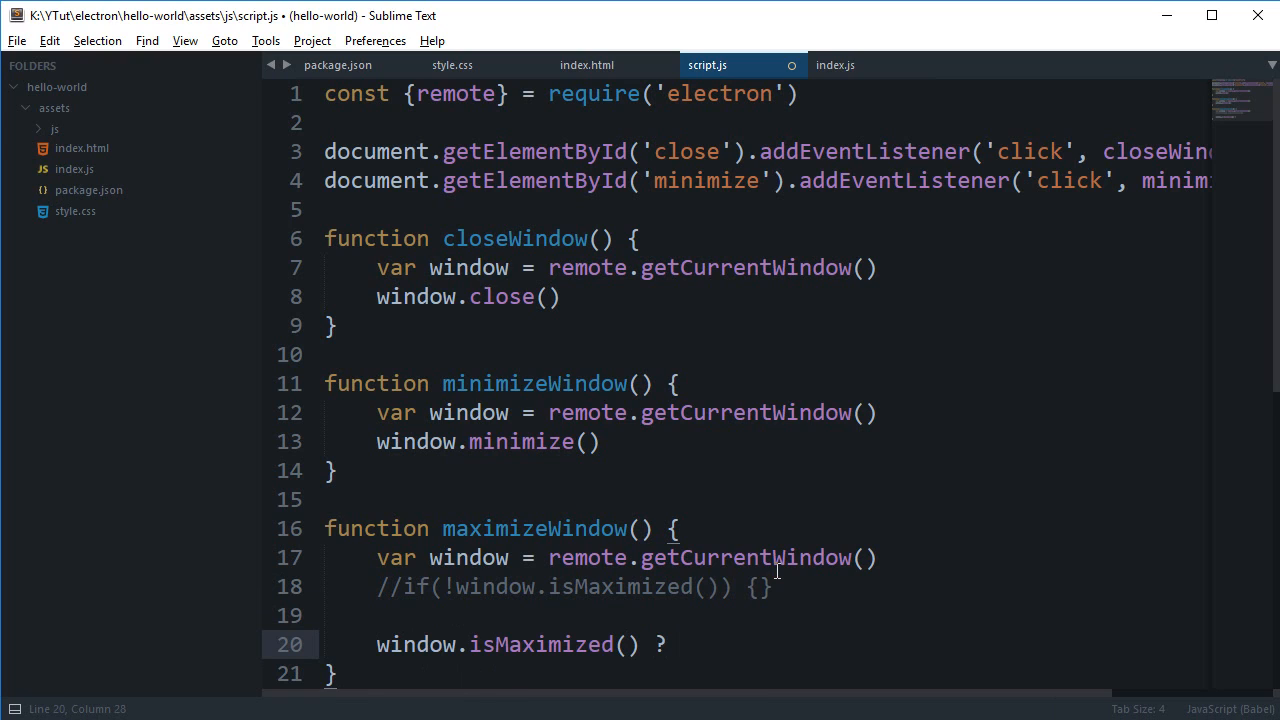
text(windo)
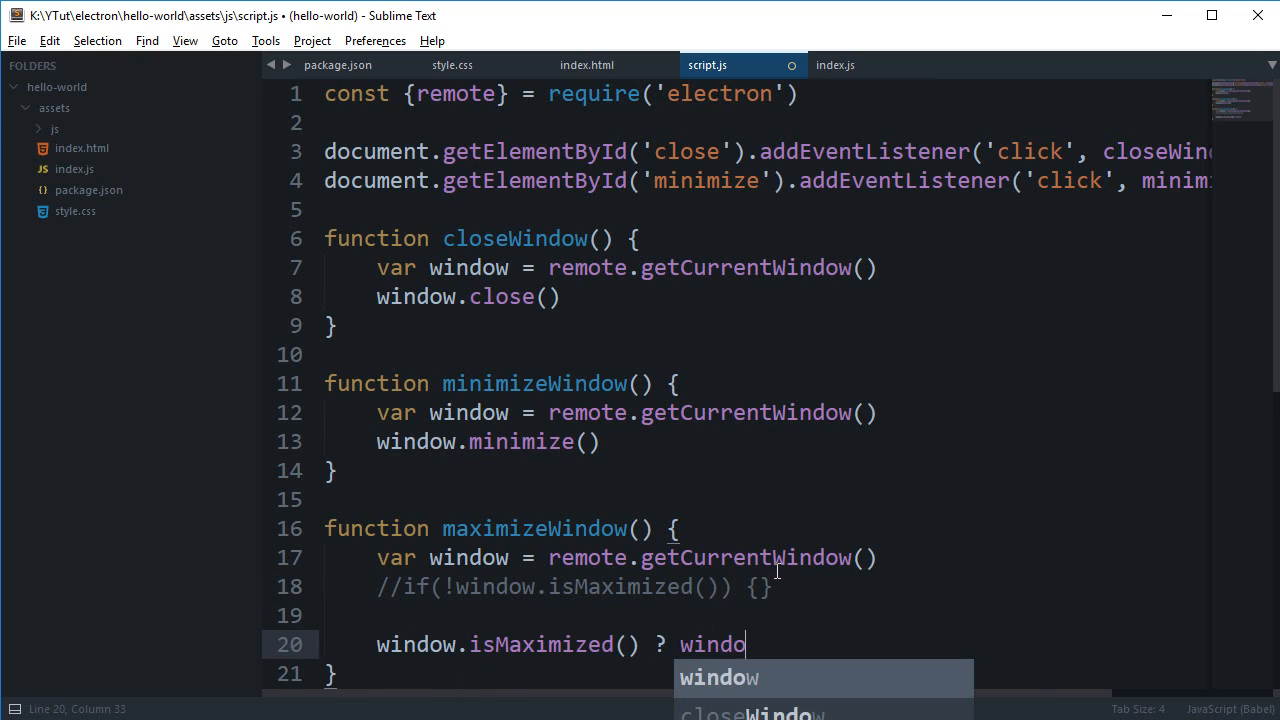
text(w.un)
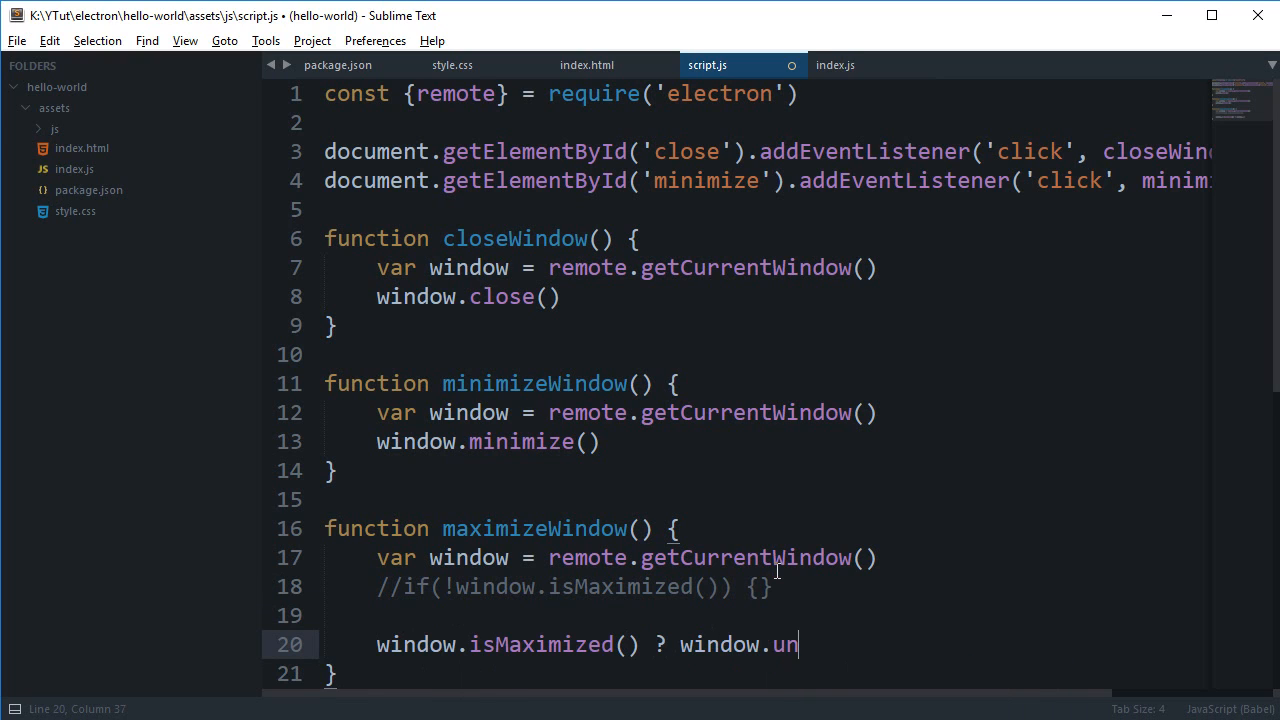
text(maximized() ?)
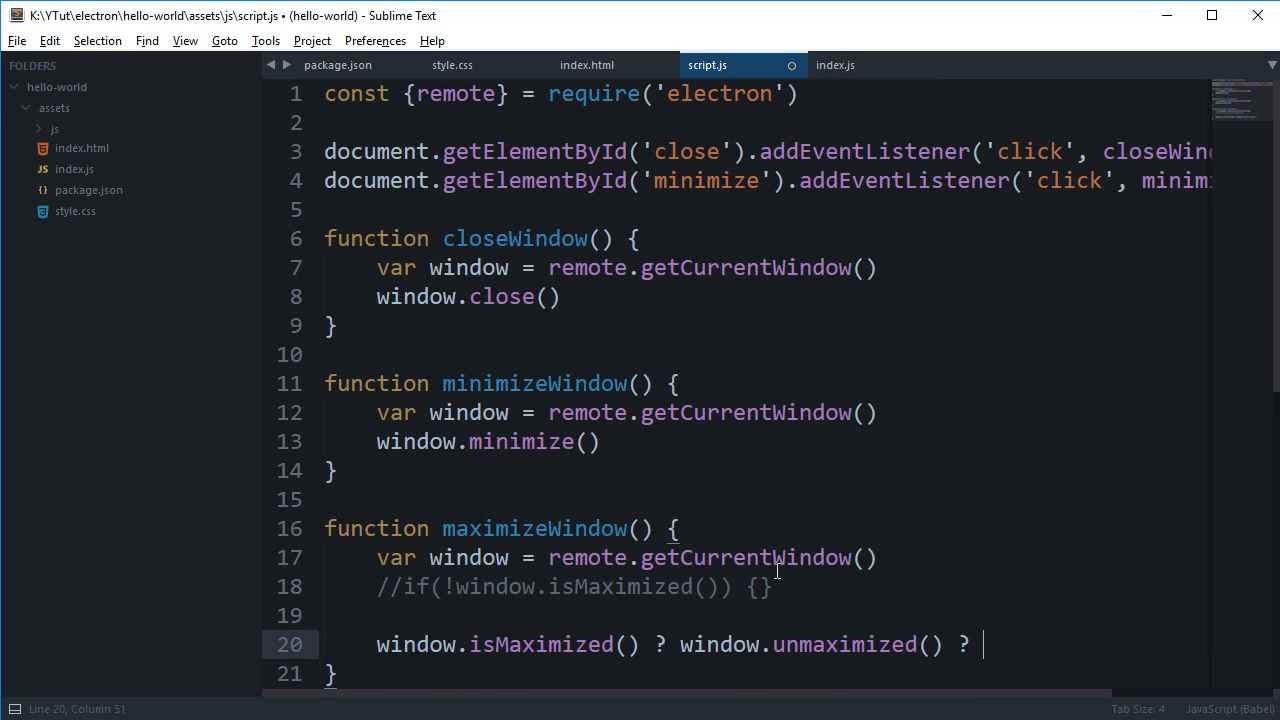
text(: window.)
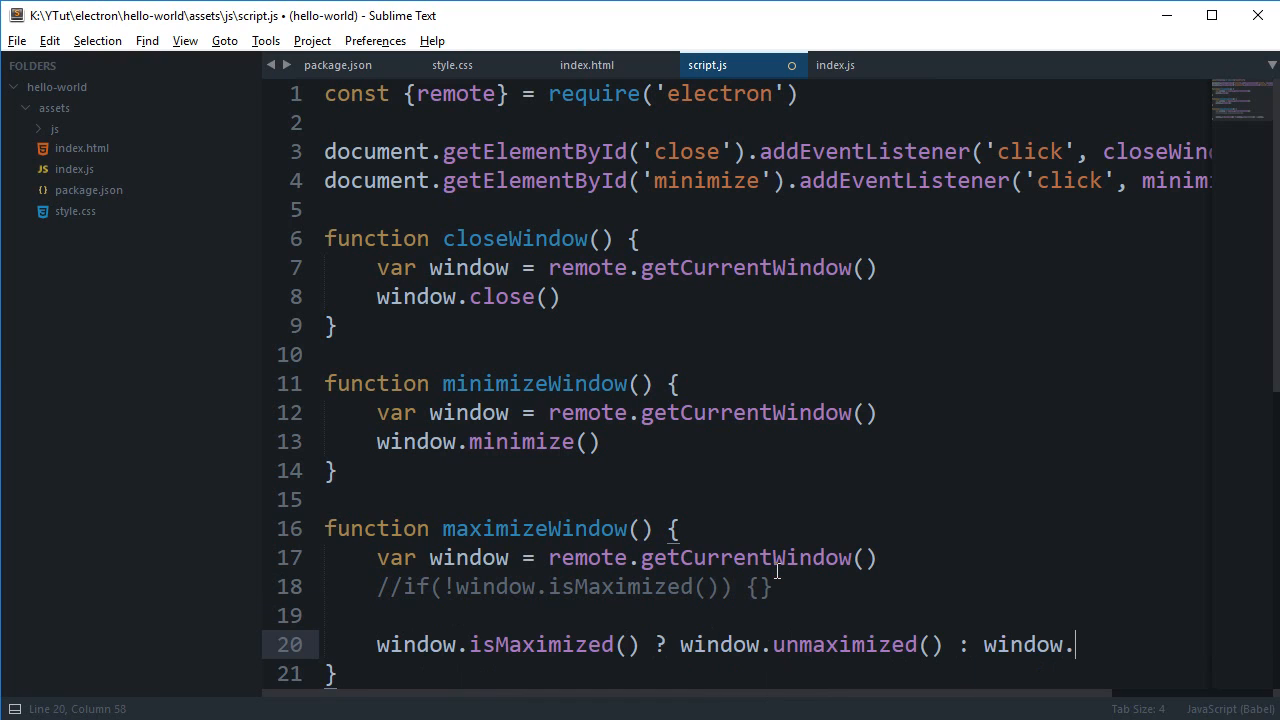
text(maxmize()
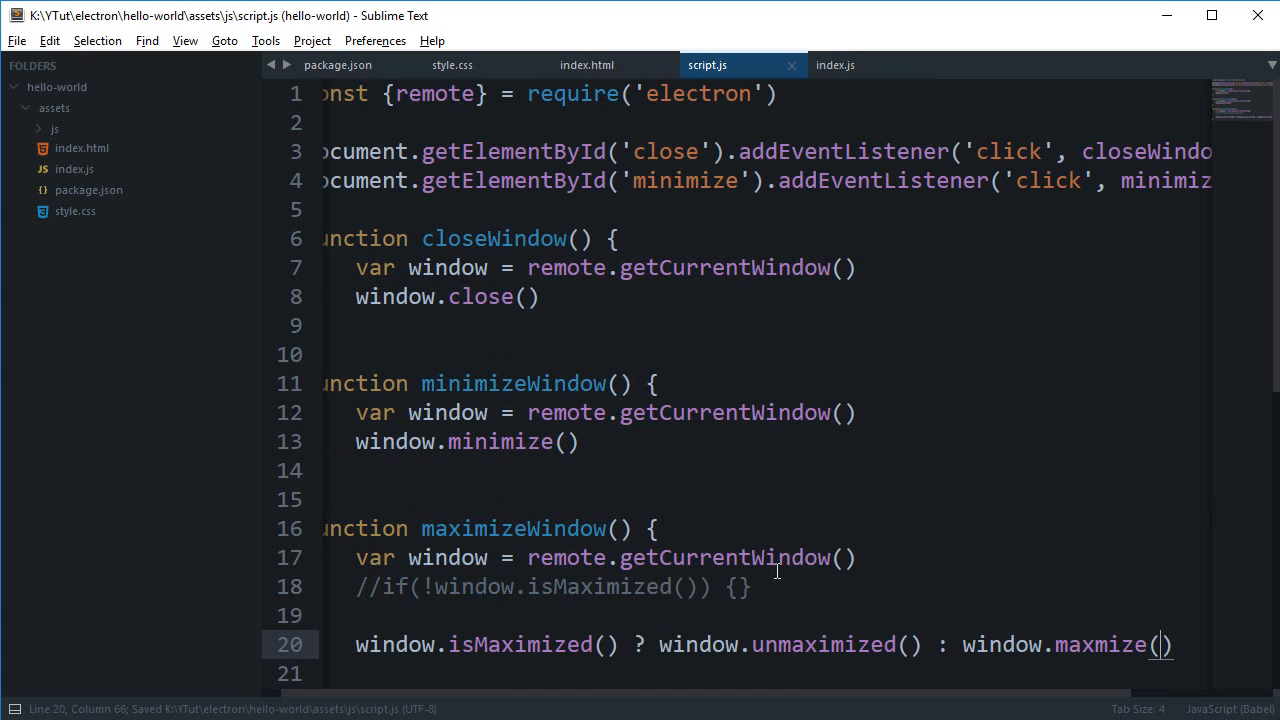
text(;)
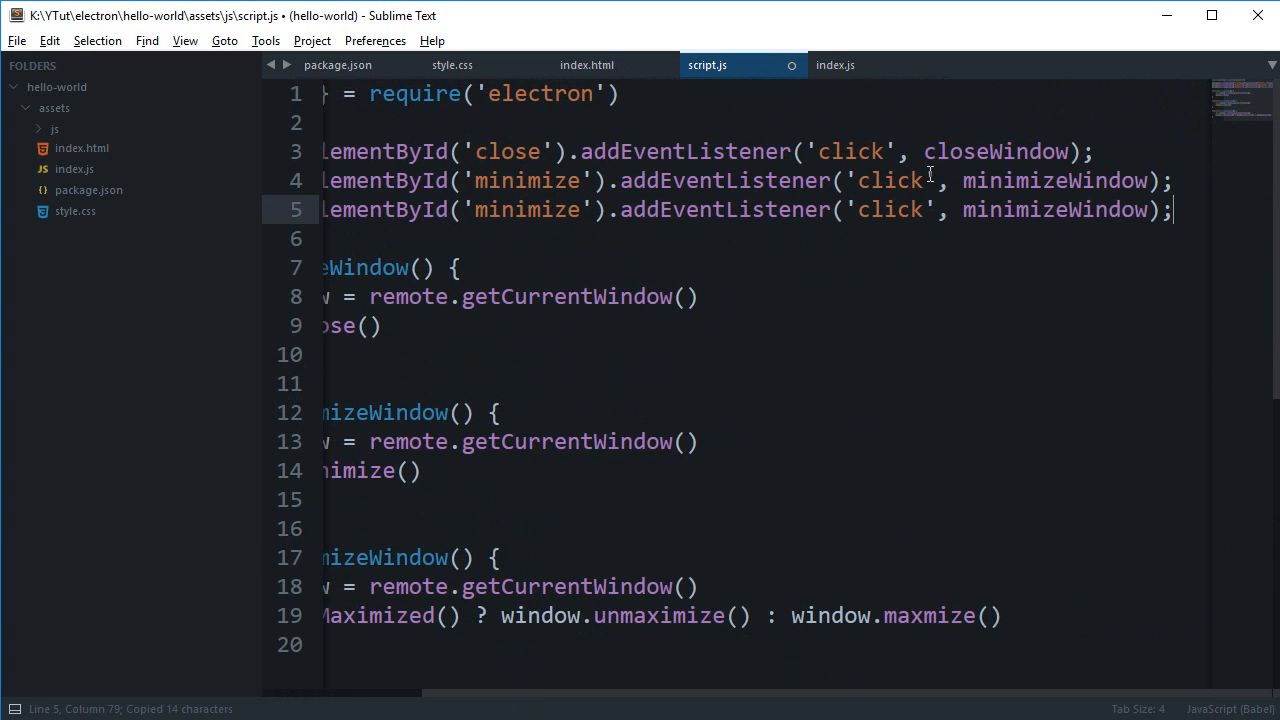
- Target 'maximize' in the third listener and paste a duplicate minimize div into index.html for the M option
text(maximi)
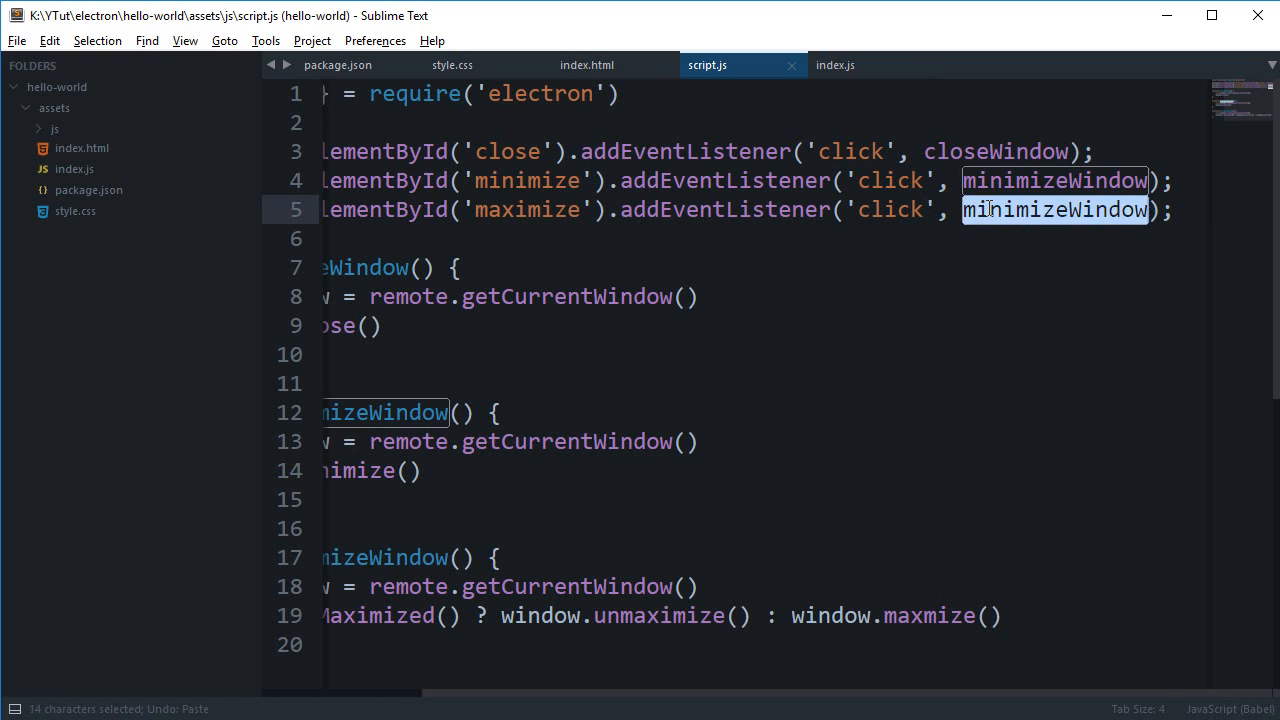
click(588, 64)
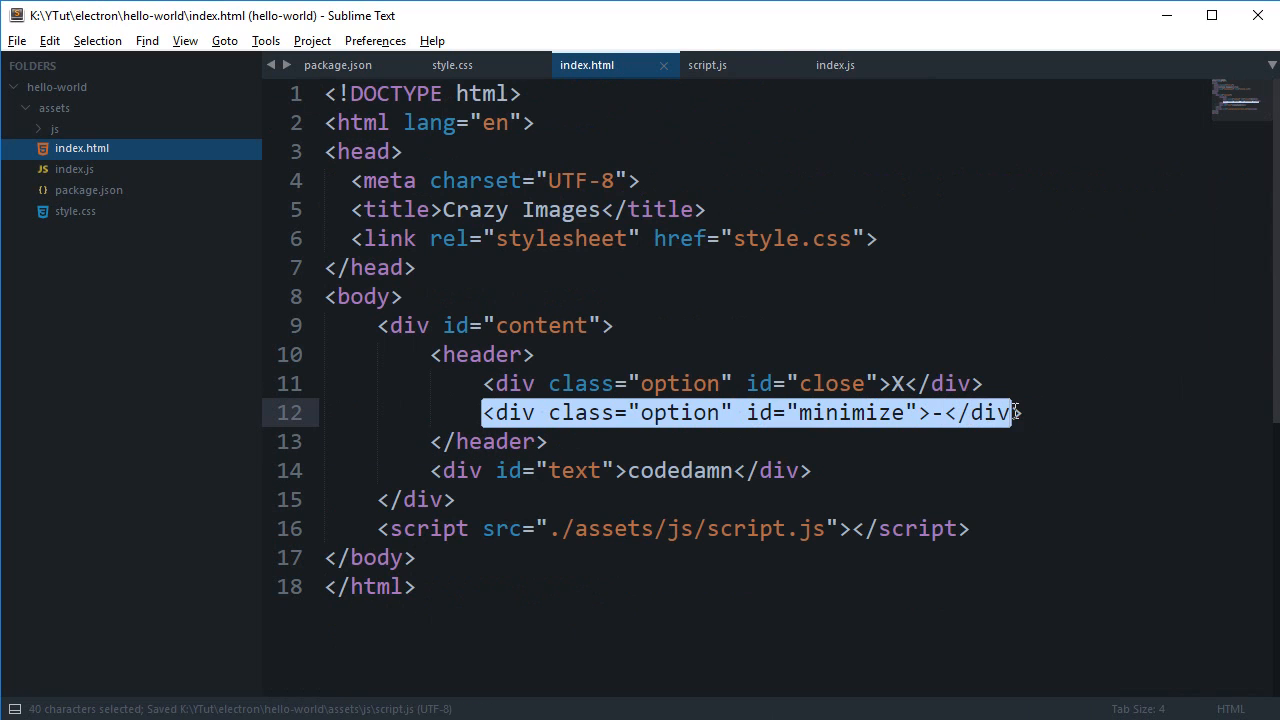
key(ctrl+v)
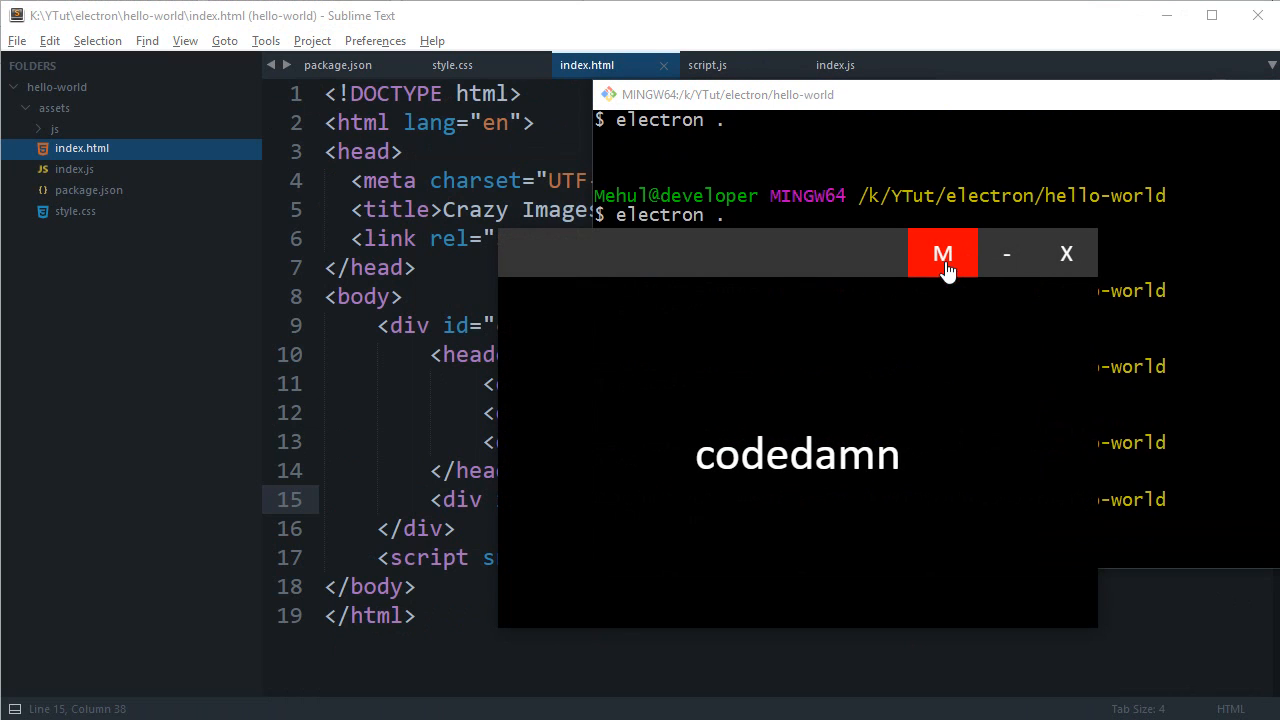
- Change the M option's id from minimize to maximize in index.html
click(942, 252)
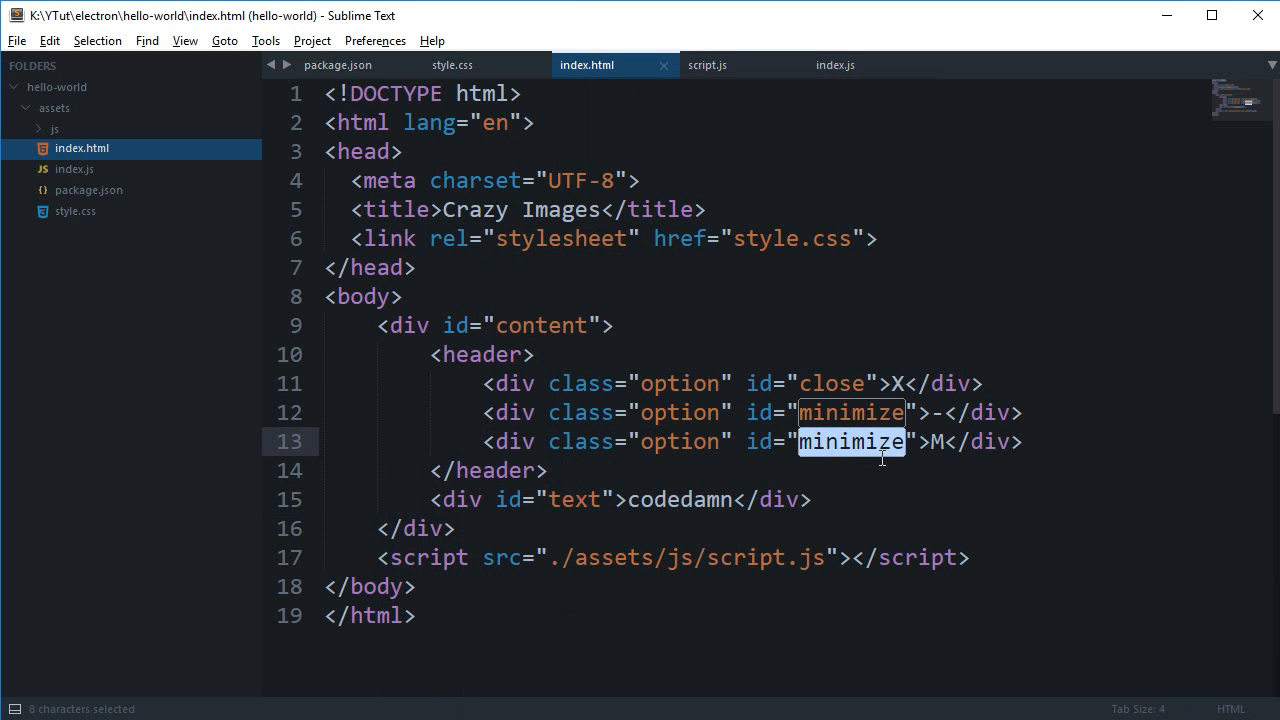
text(maximize)
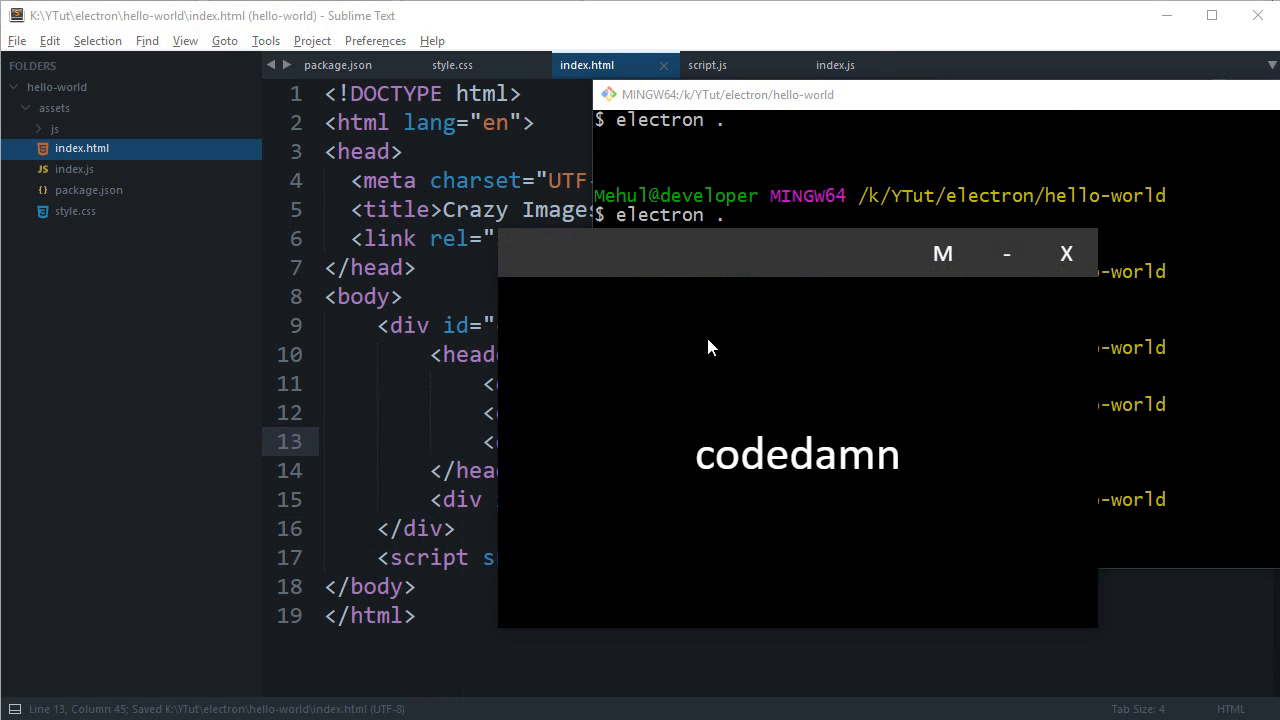
mouse_move(950, 424)
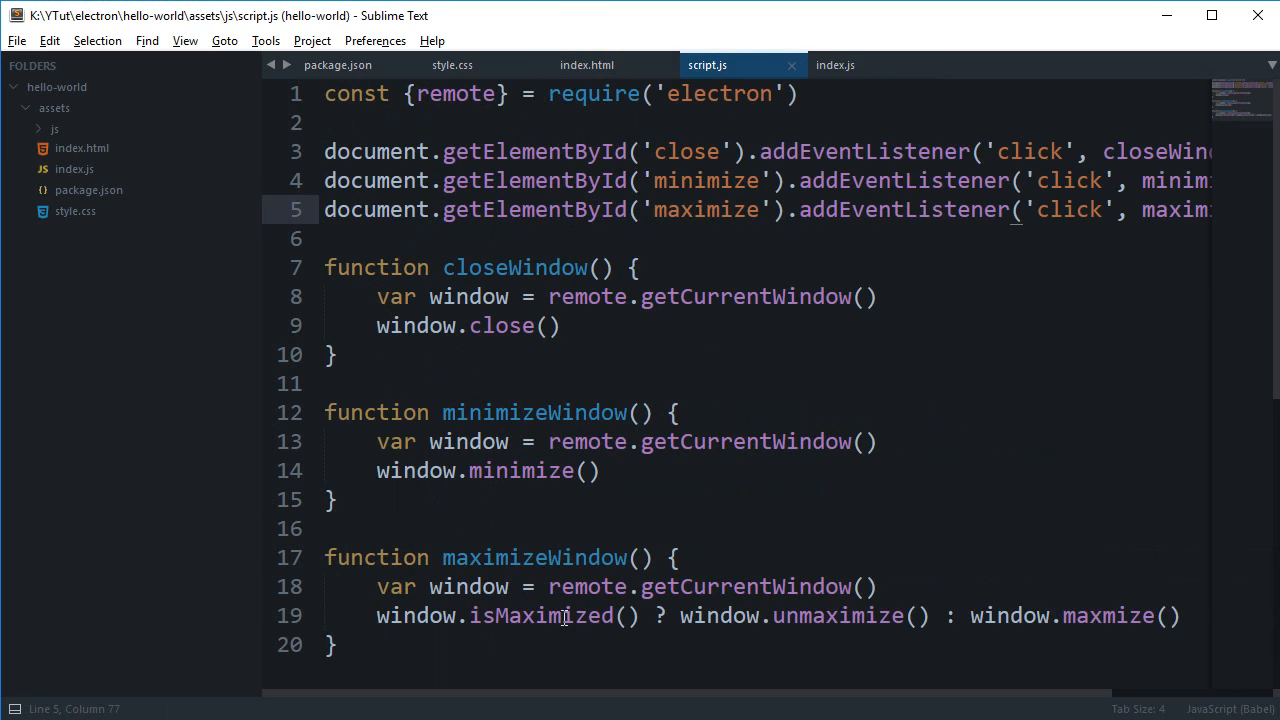
- Fix window.maxmize() to window.maximize(), verify M maximizes the app, then close it
click(1100, 616)
text(i)
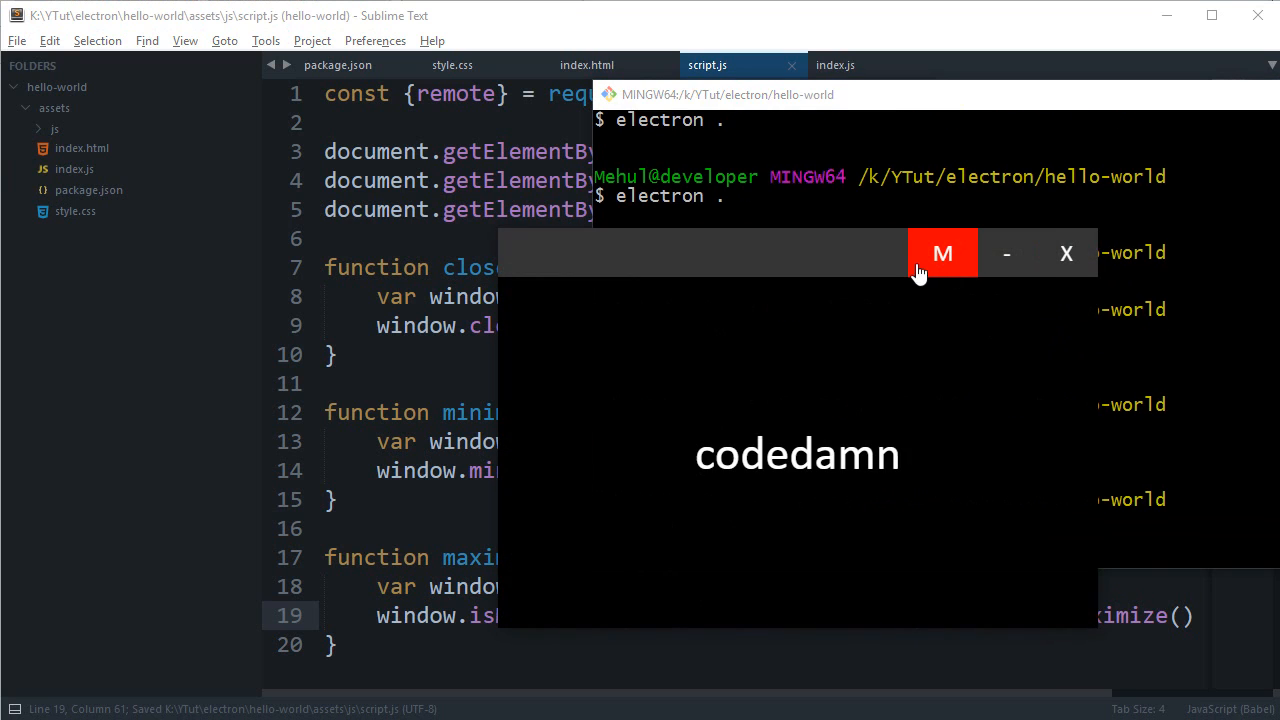
mouse_move(910, 236)
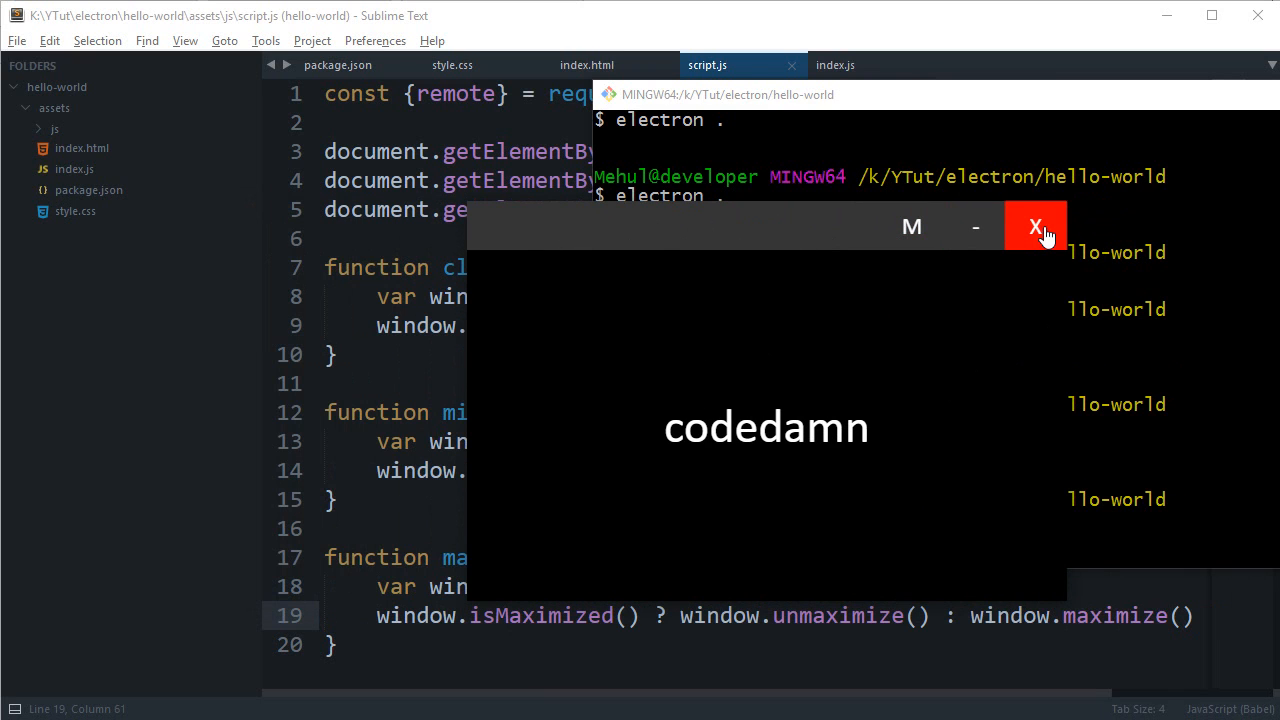
click(1036, 228)
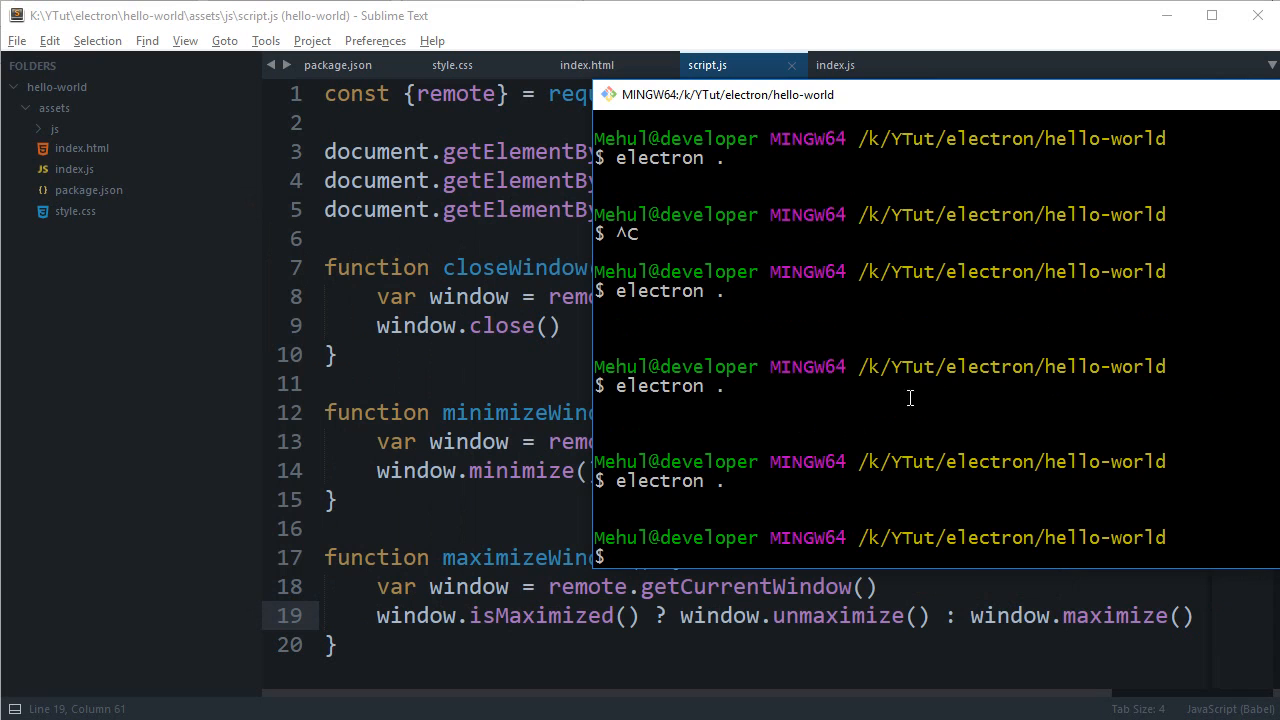